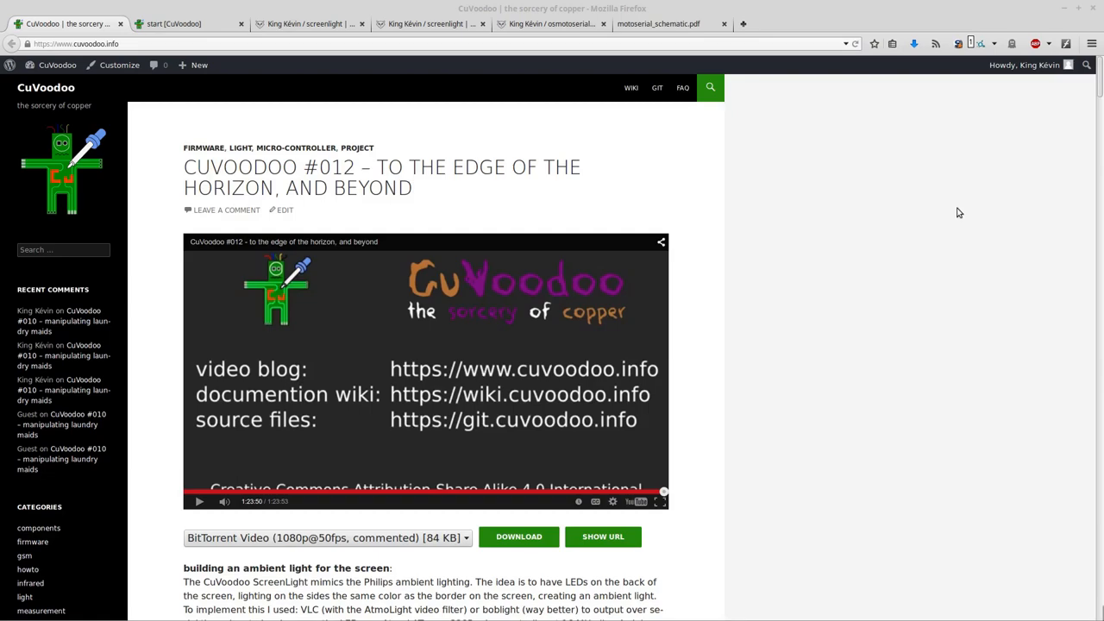
mouse_move(779, 446)
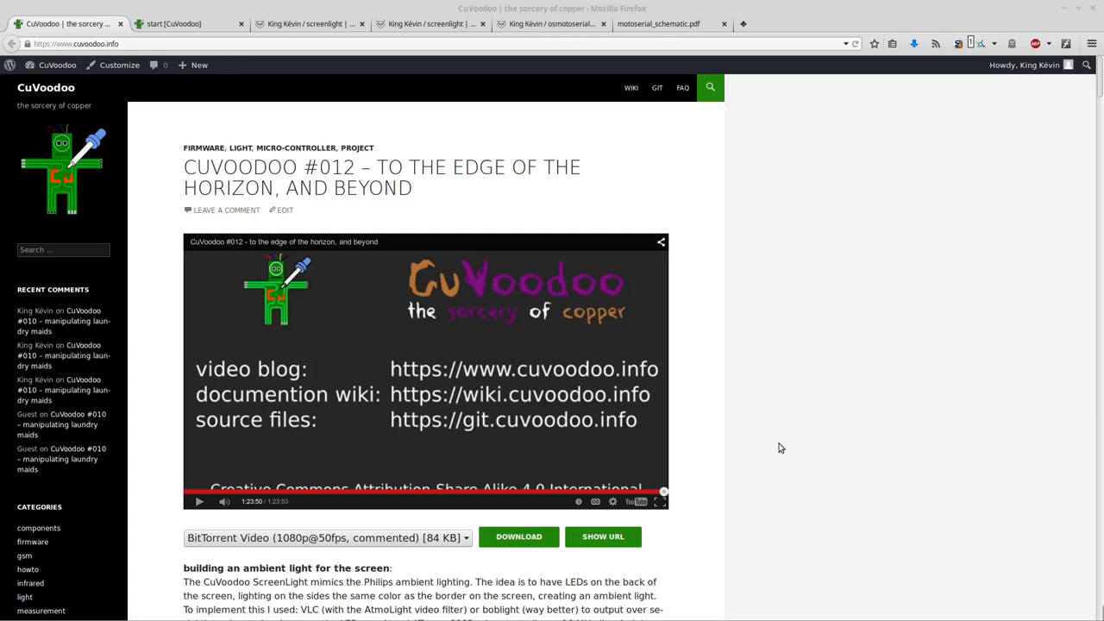
mouse_move(779, 442)
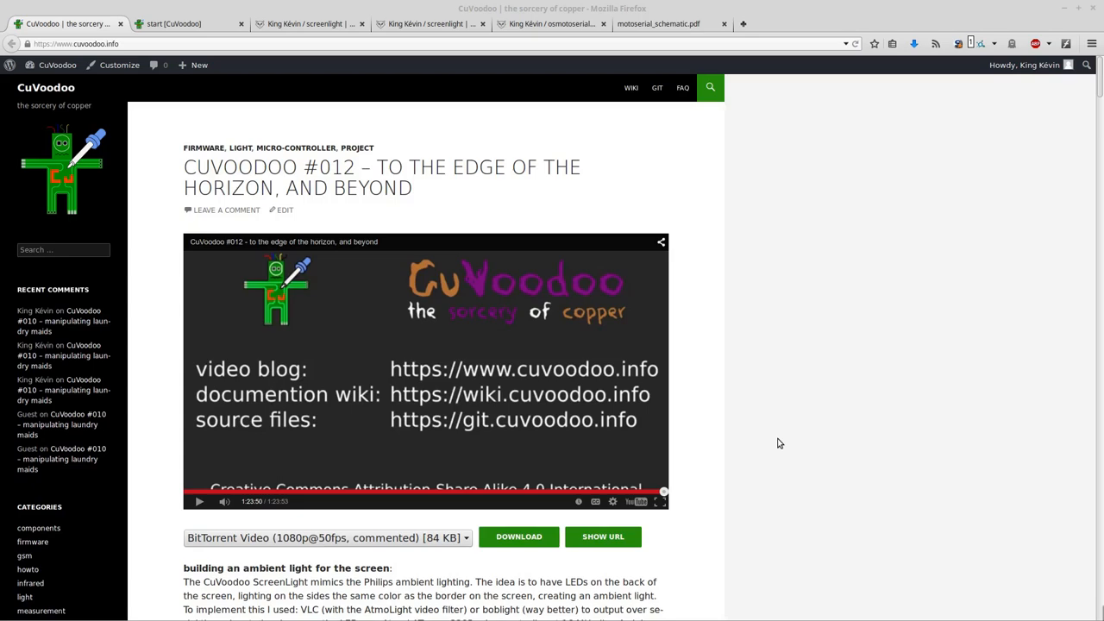
mouse_move(445, 462)
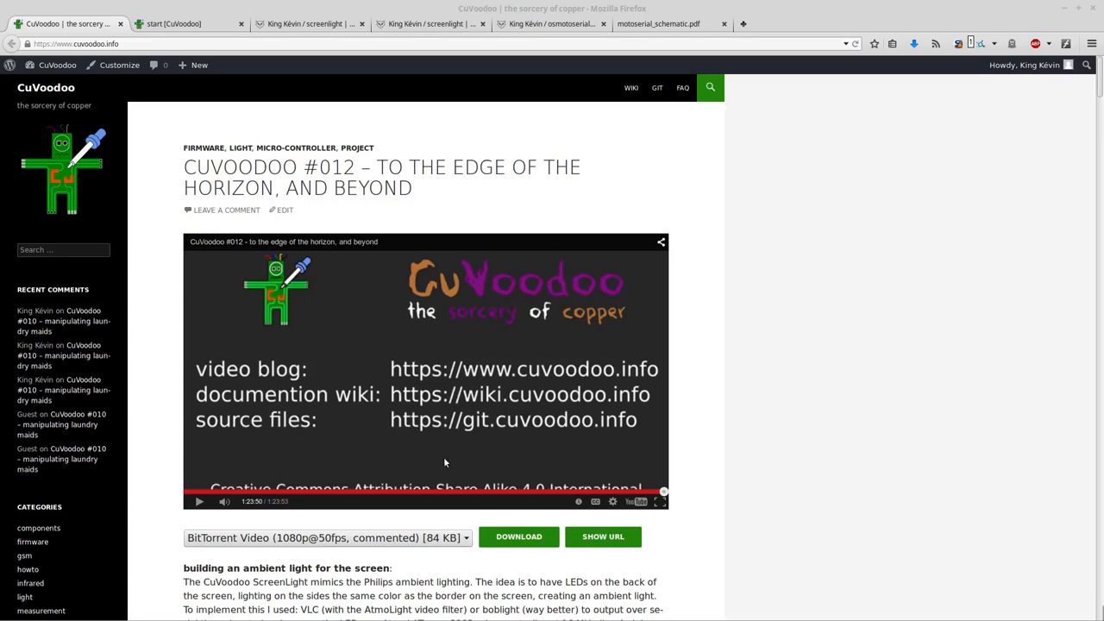
Play the embedded CuVoodoo #012 episode video and pause it on the title scene.
click(198, 500)
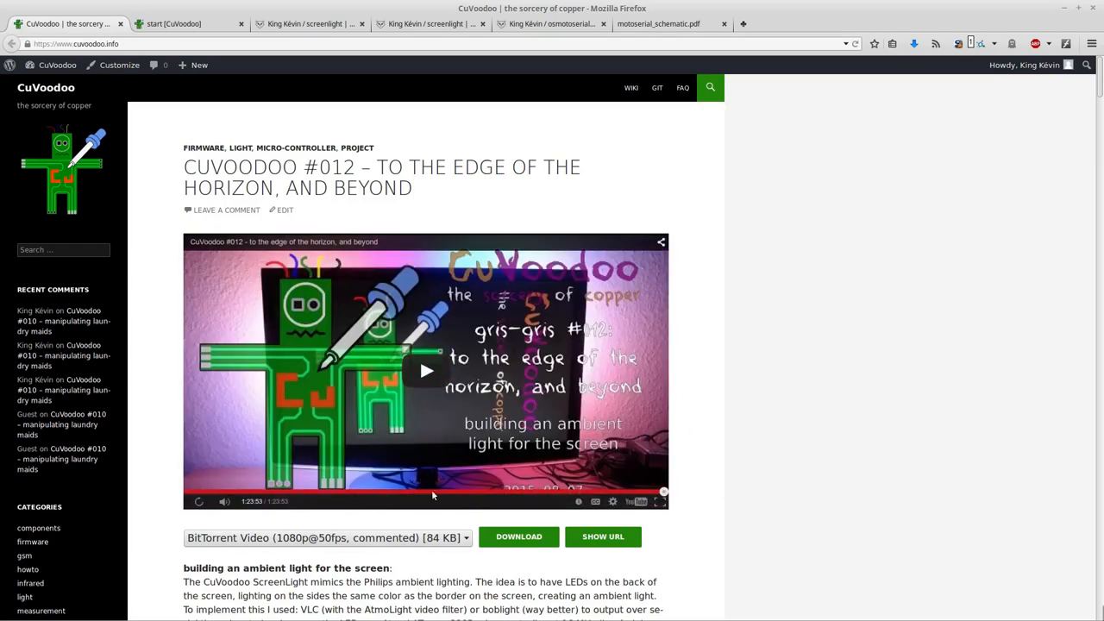
mouse_move(423, 466)
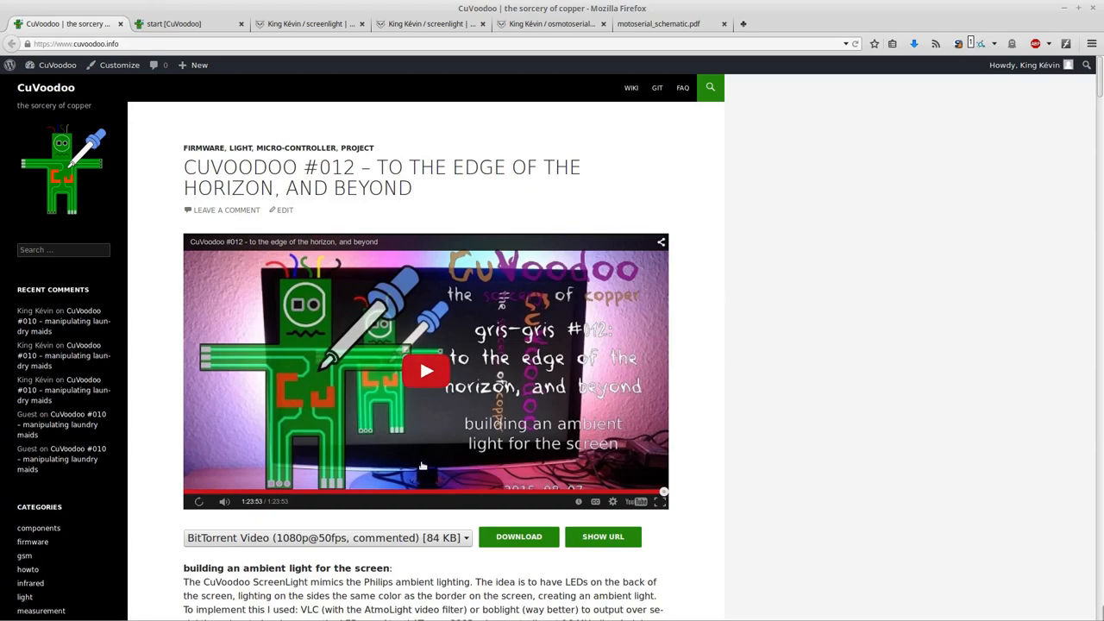
click(189, 24)
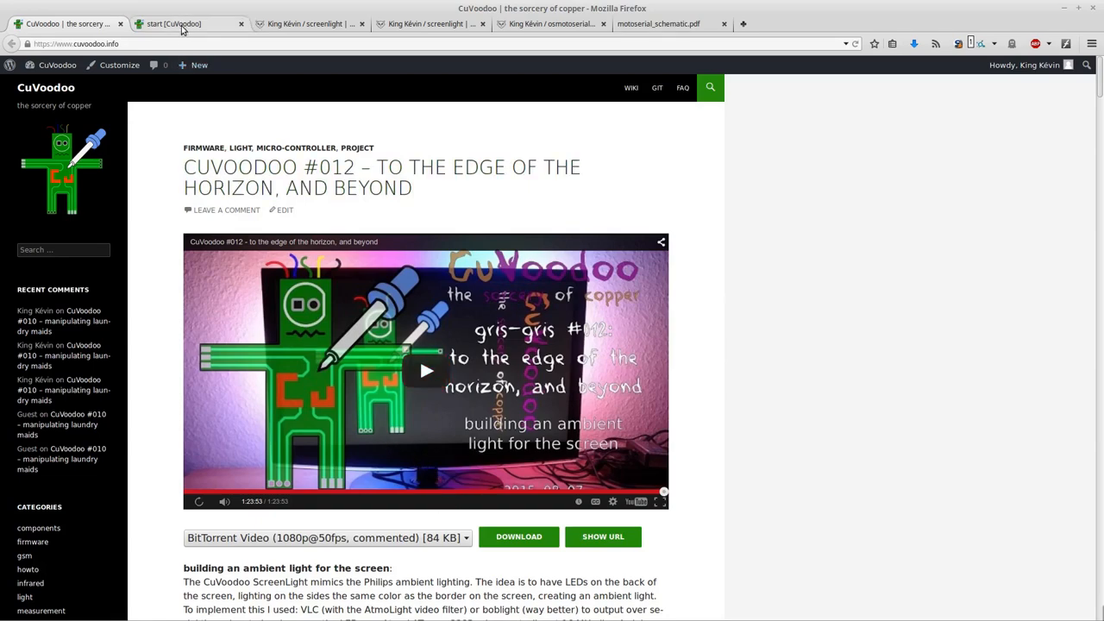
Switch to the CuVoodoo wiki start page and scroll through the project list.
click(190, 24)
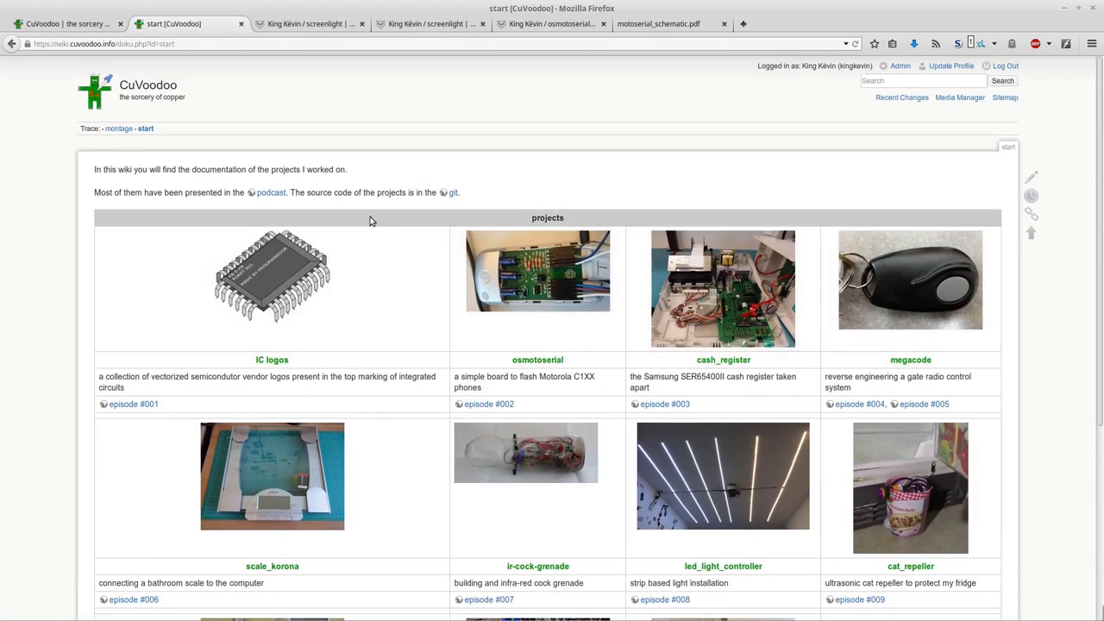
scroll(down, 3)
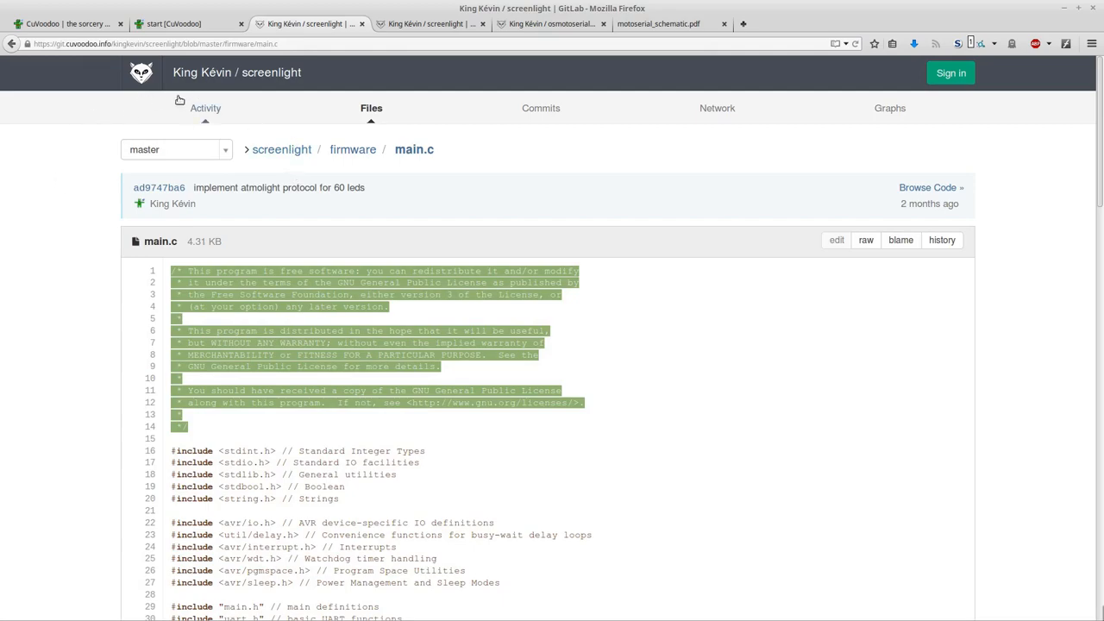
mouse_move(134, 462)
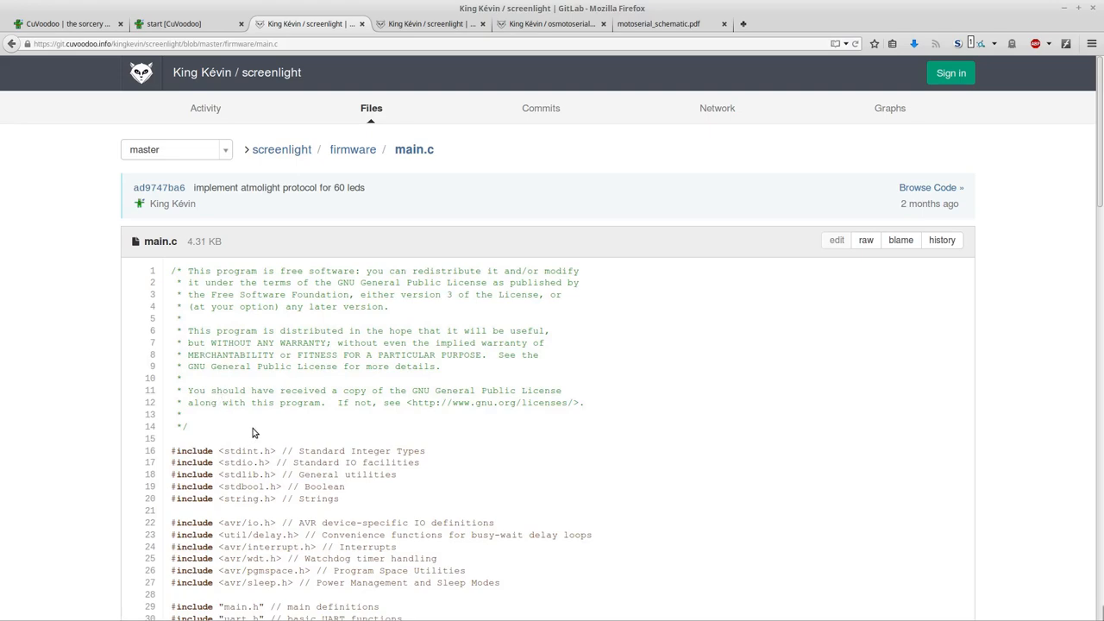
mouse_move(200, 433)
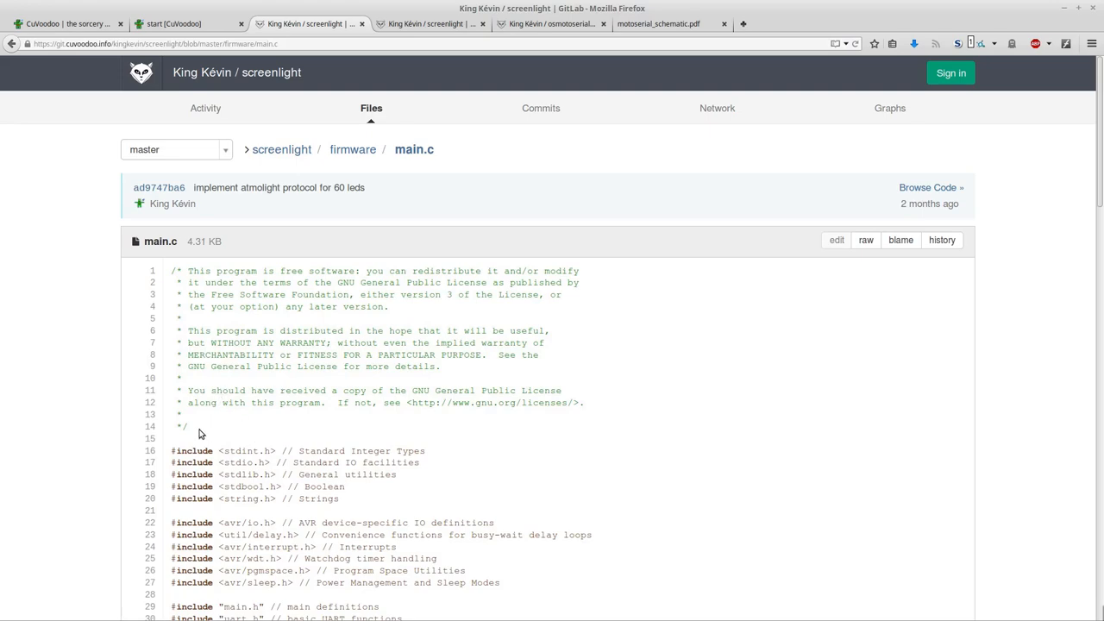
Highlight the main.c license header, go up to the firmware folder, then view the osmoserial hardware folder.
drag(173, 271, 188, 426)
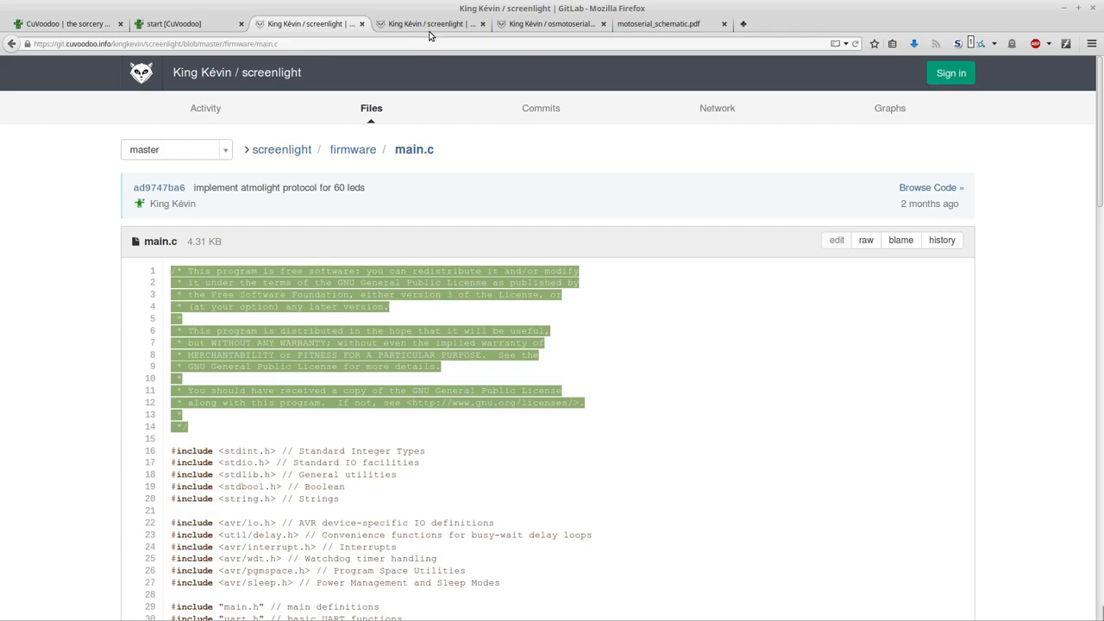
click(352, 148)
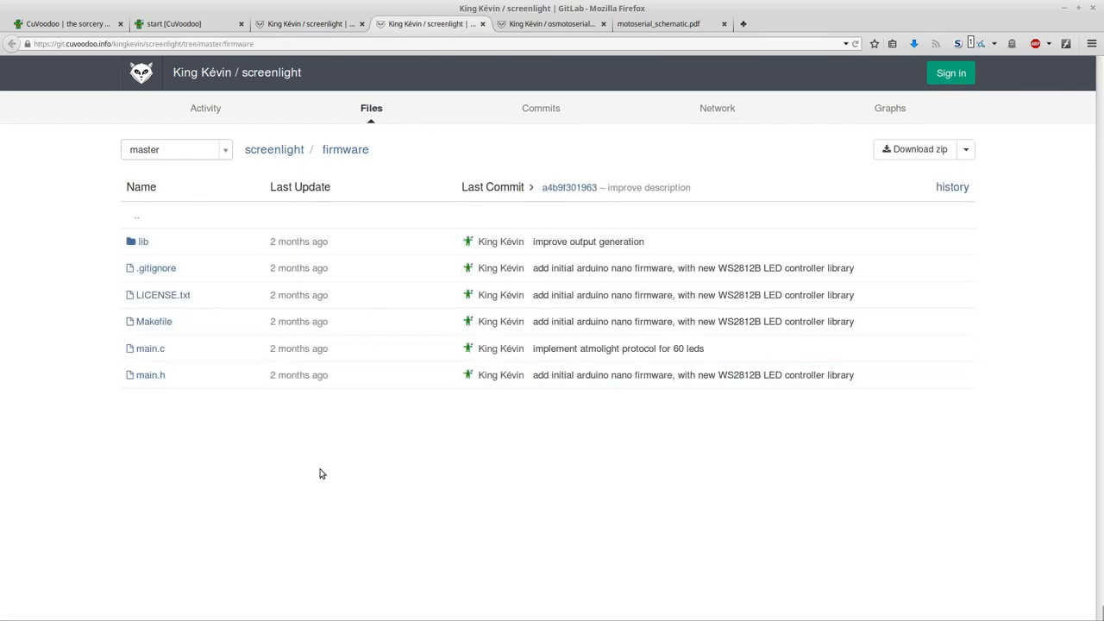
mouse_move(326, 486)
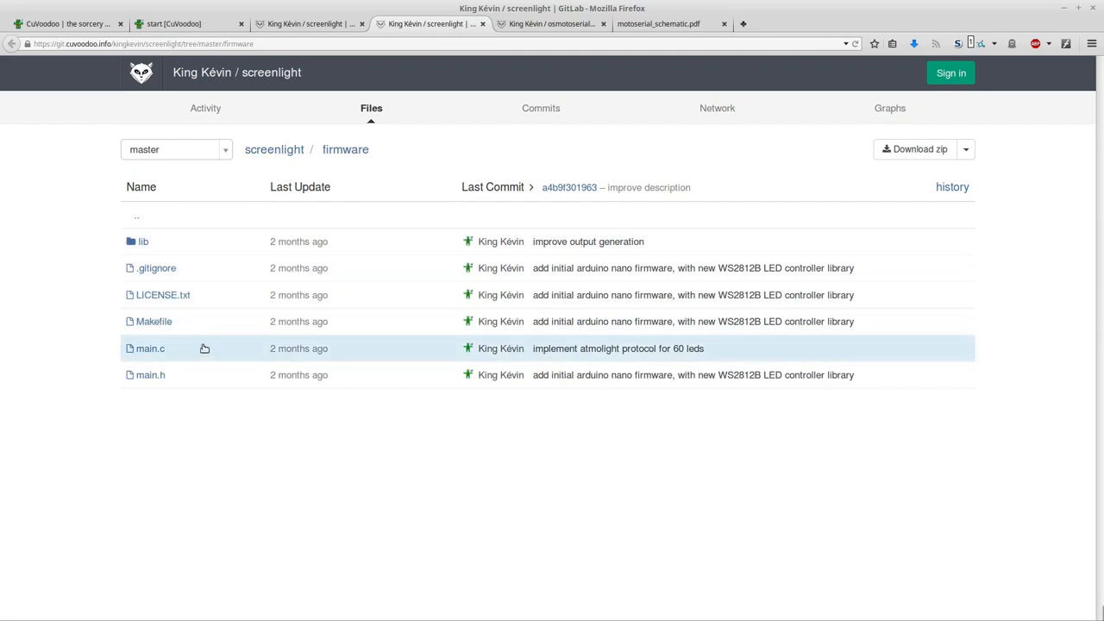
mouse_move(152, 295)
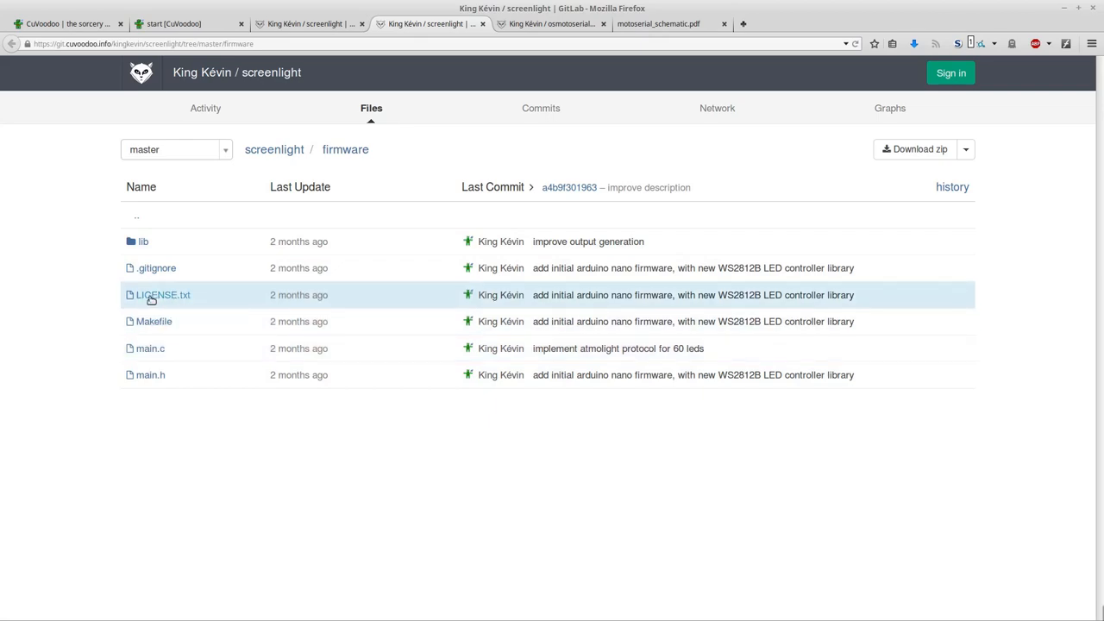
mouse_move(169, 307)
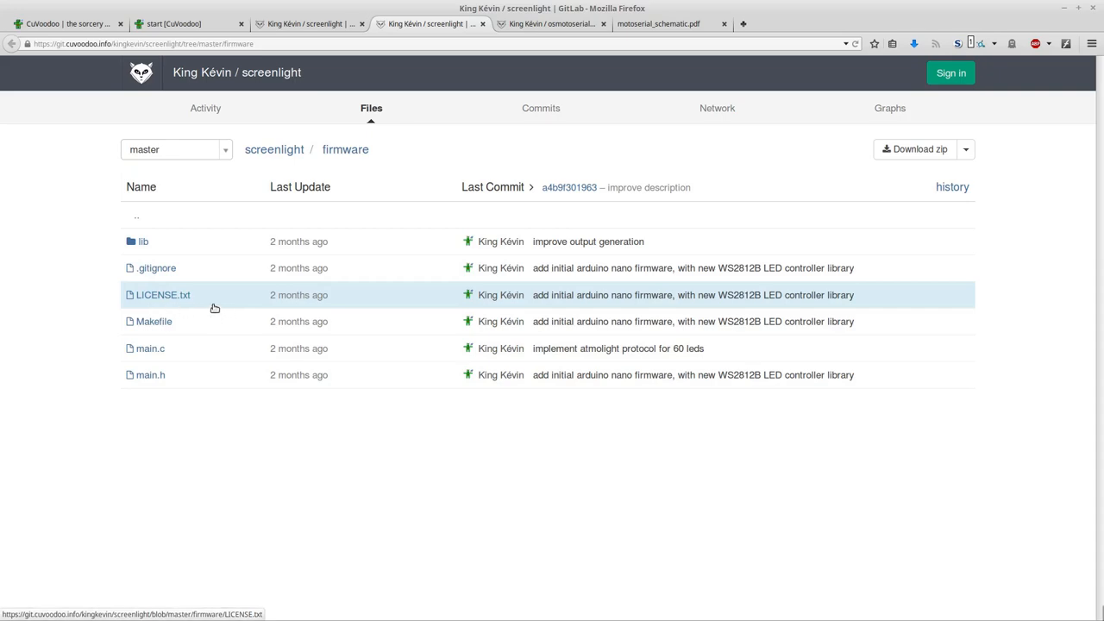
mouse_move(576, 170)
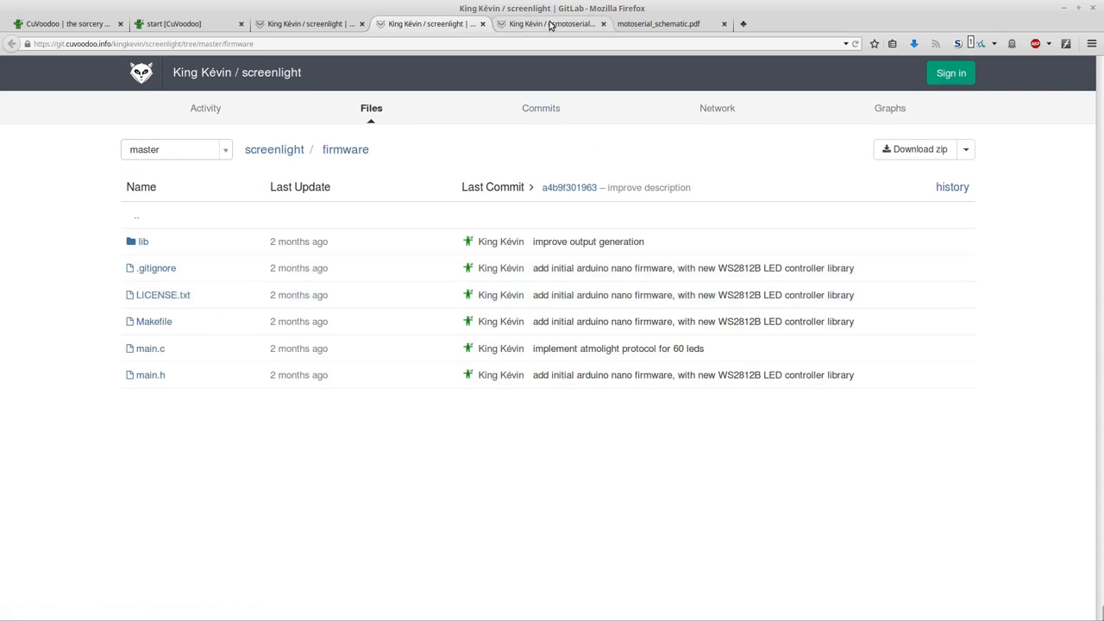
click(552, 24)
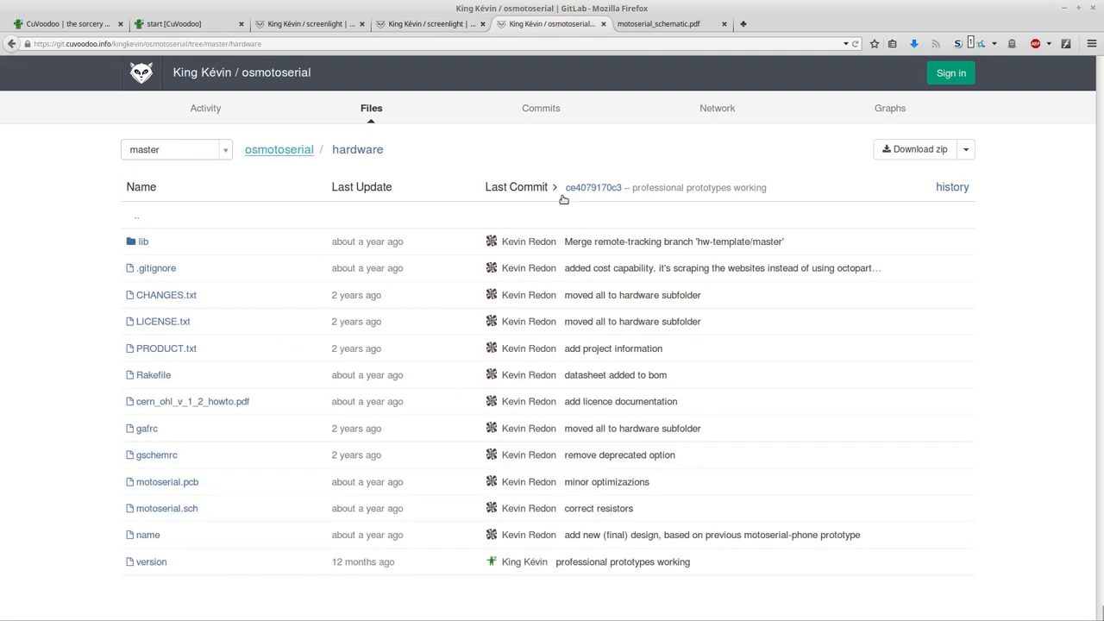
mouse_move(169, 320)
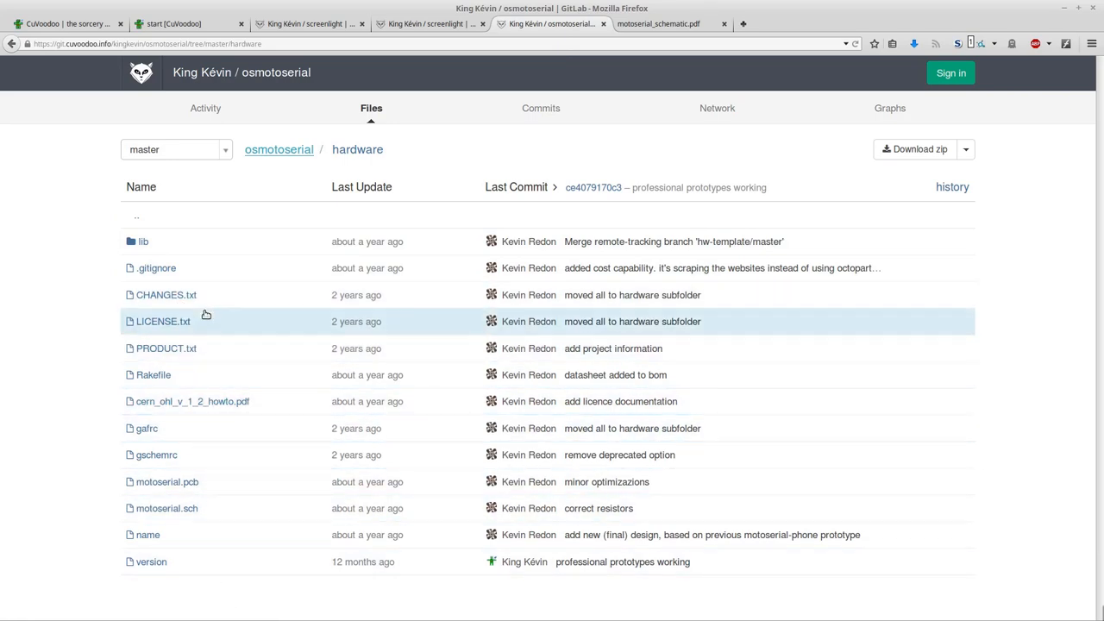
mouse_move(366, 242)
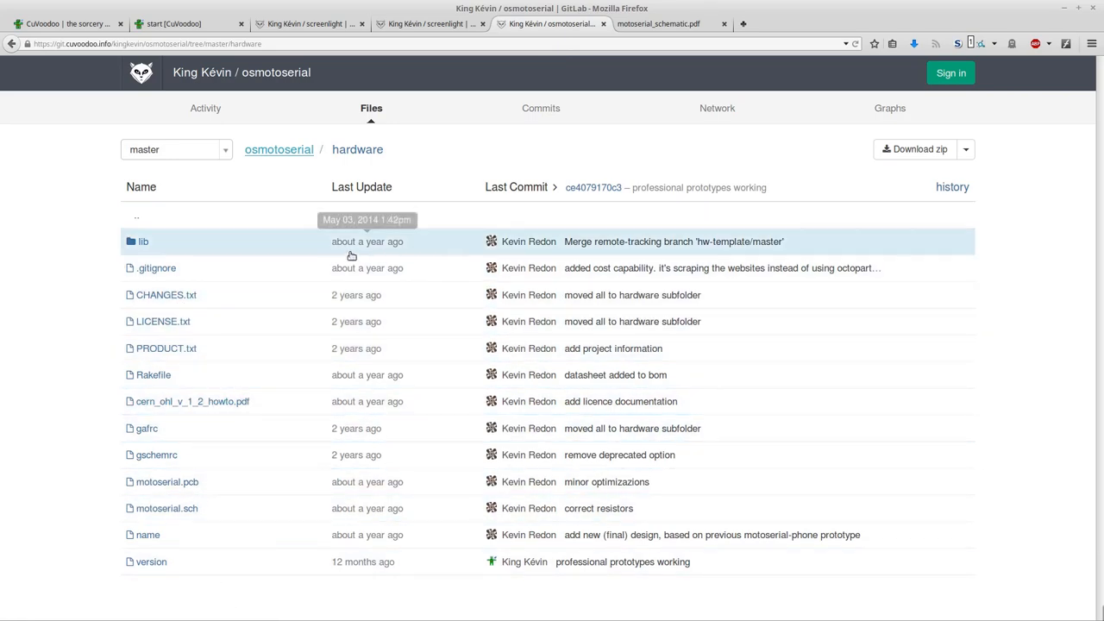
mouse_move(173, 400)
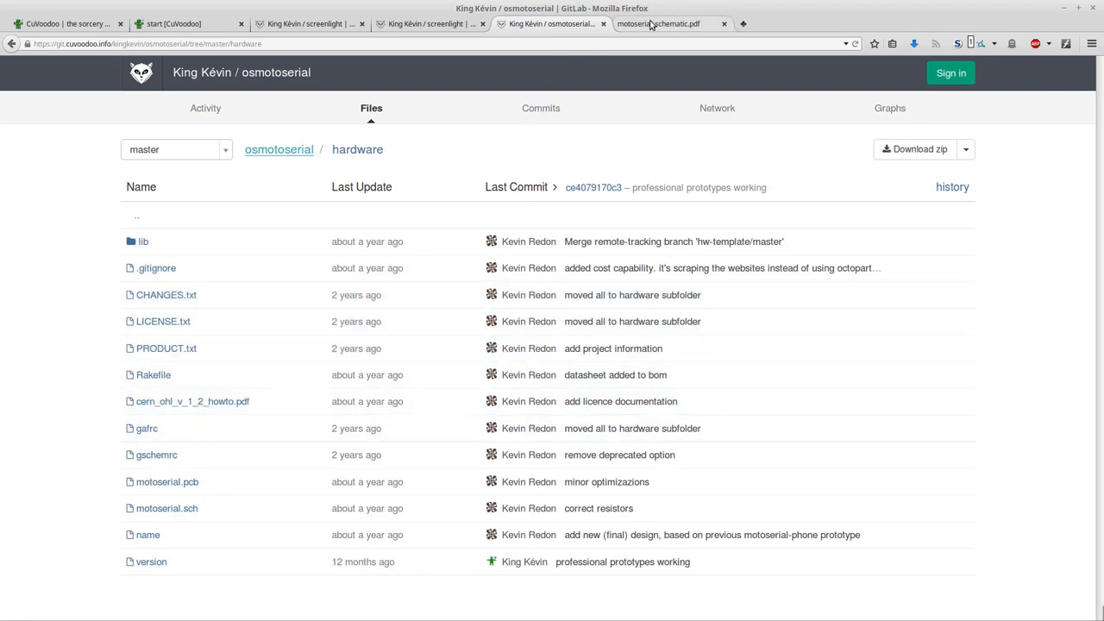
View the motoserial schematic PDF to check its CERN OHL licence field.
click(659, 24)
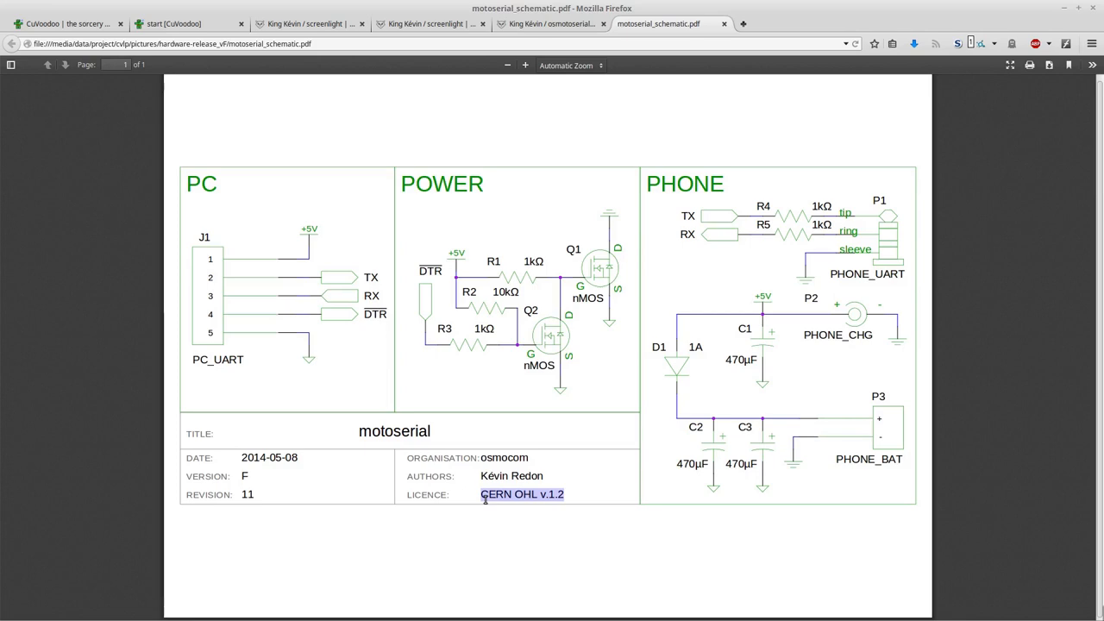
mouse_move(711, 145)
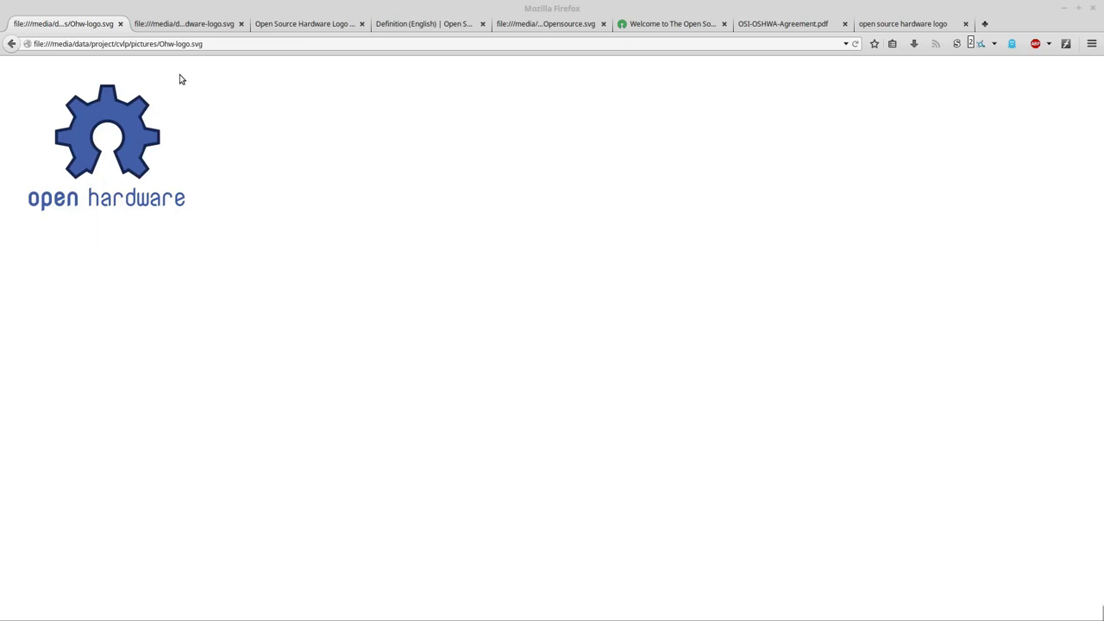
mouse_move(13, 117)
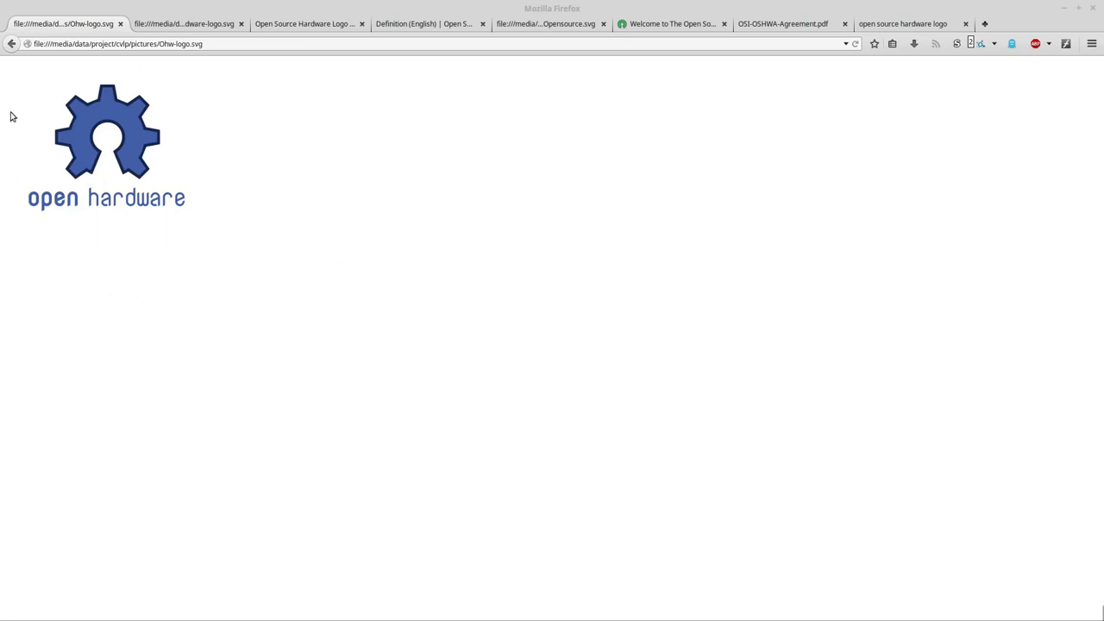
Flip between the blue gear logo, teal logo and OSHWA logo pages, then show the OSHWA Definition page.
click(183, 24)
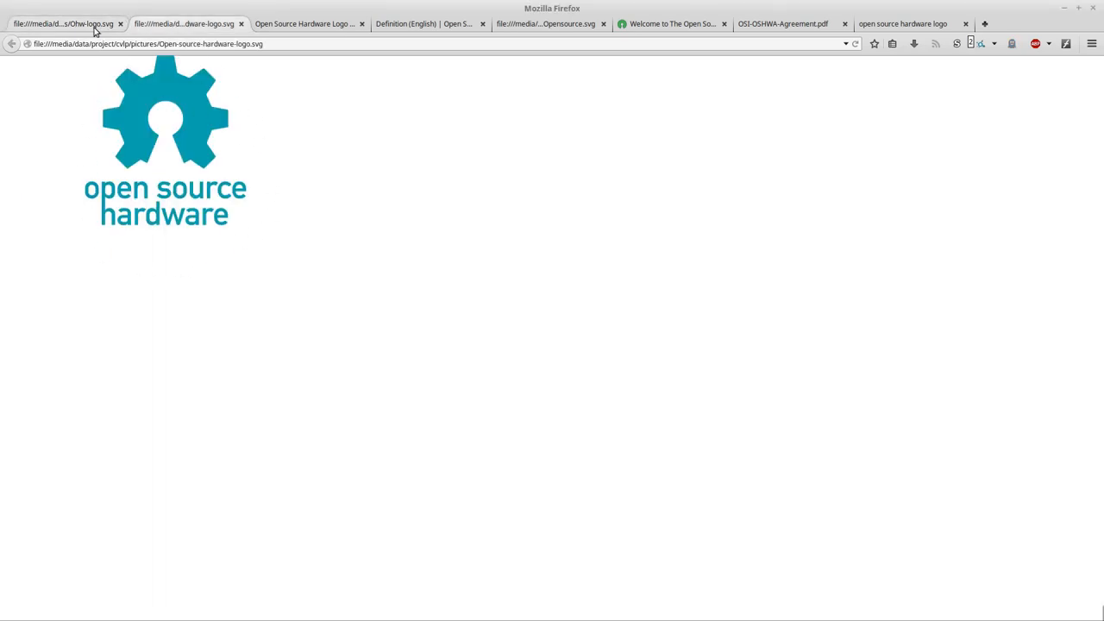
click(307, 25)
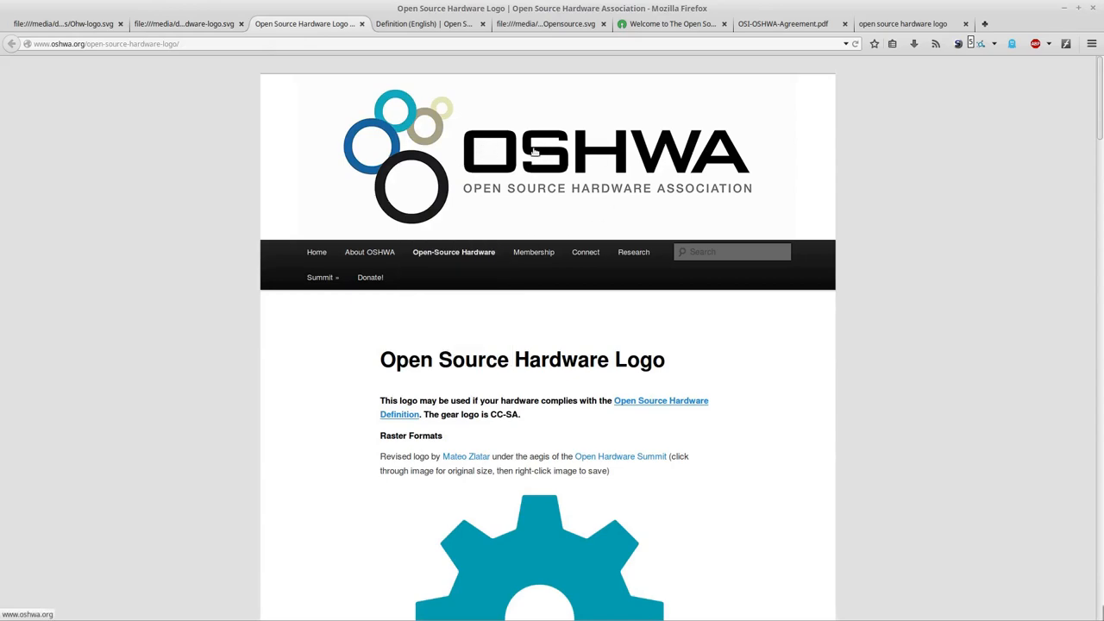
mouse_move(604, 214)
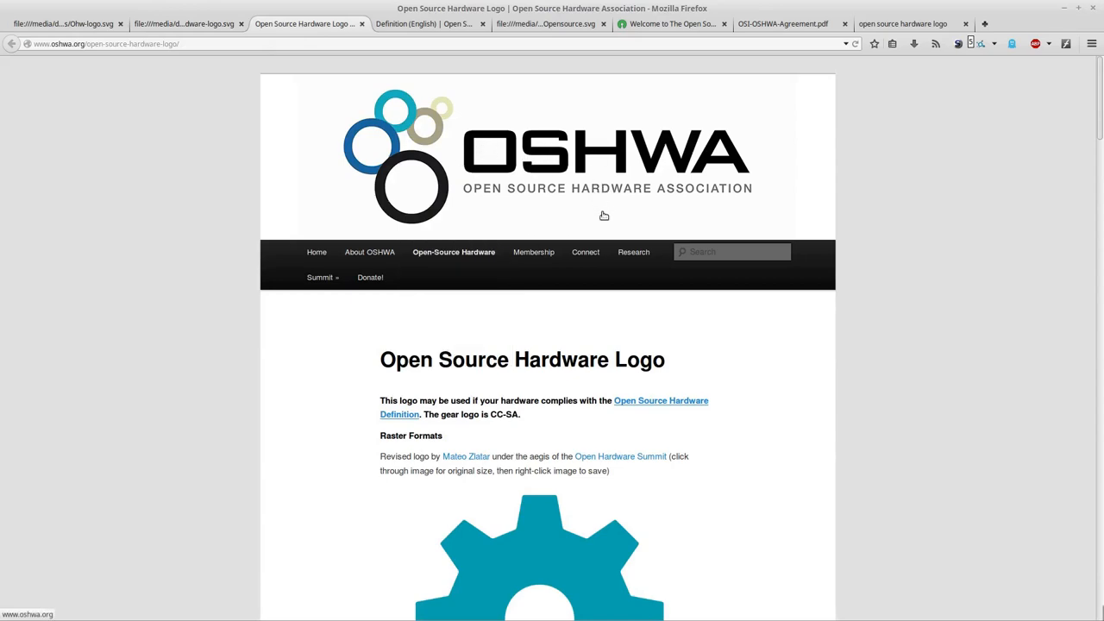
click(63, 24)
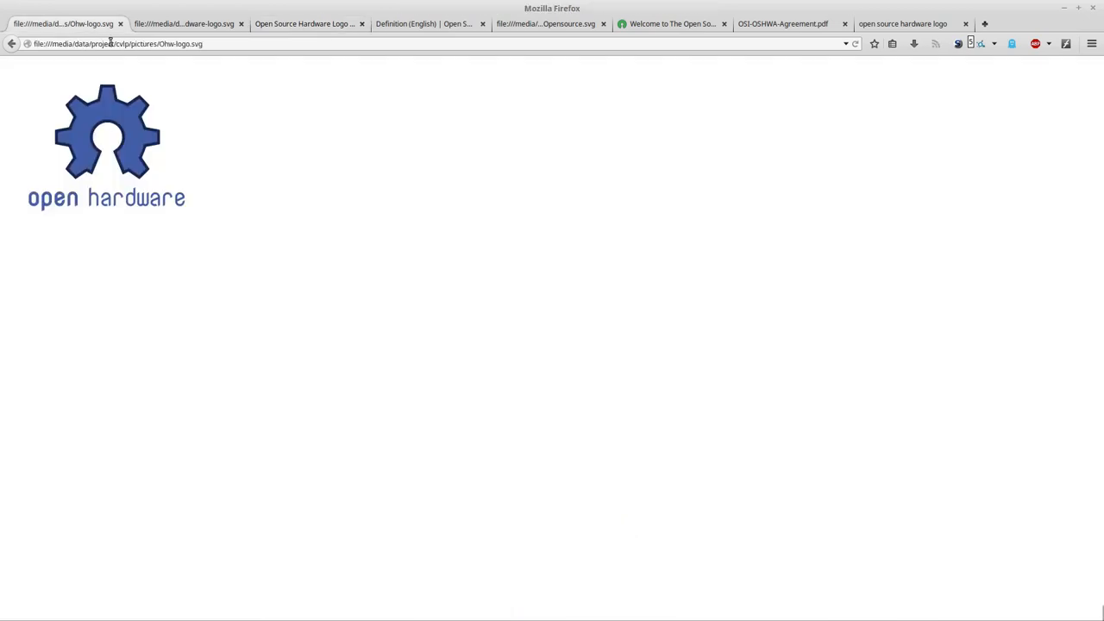
click(183, 24)
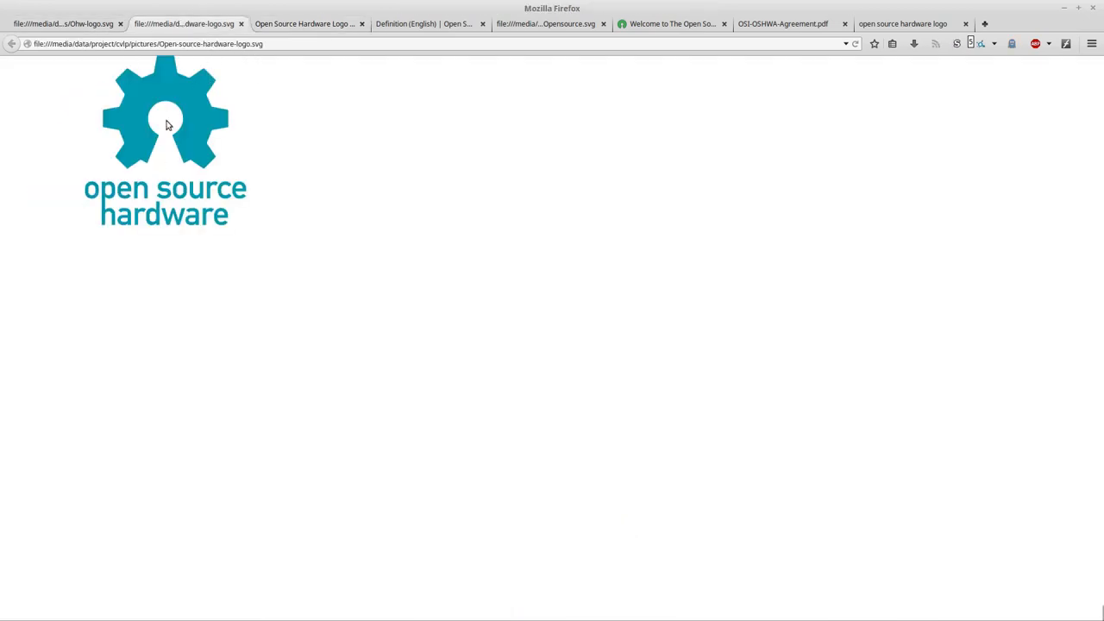
click(307, 24)
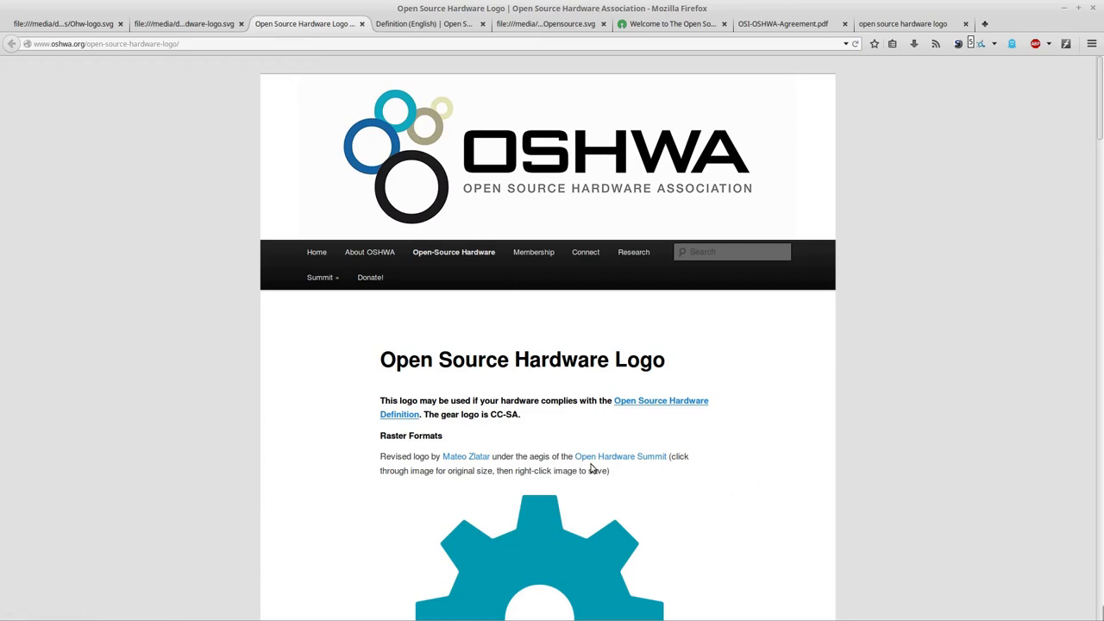
mouse_move(555, 235)
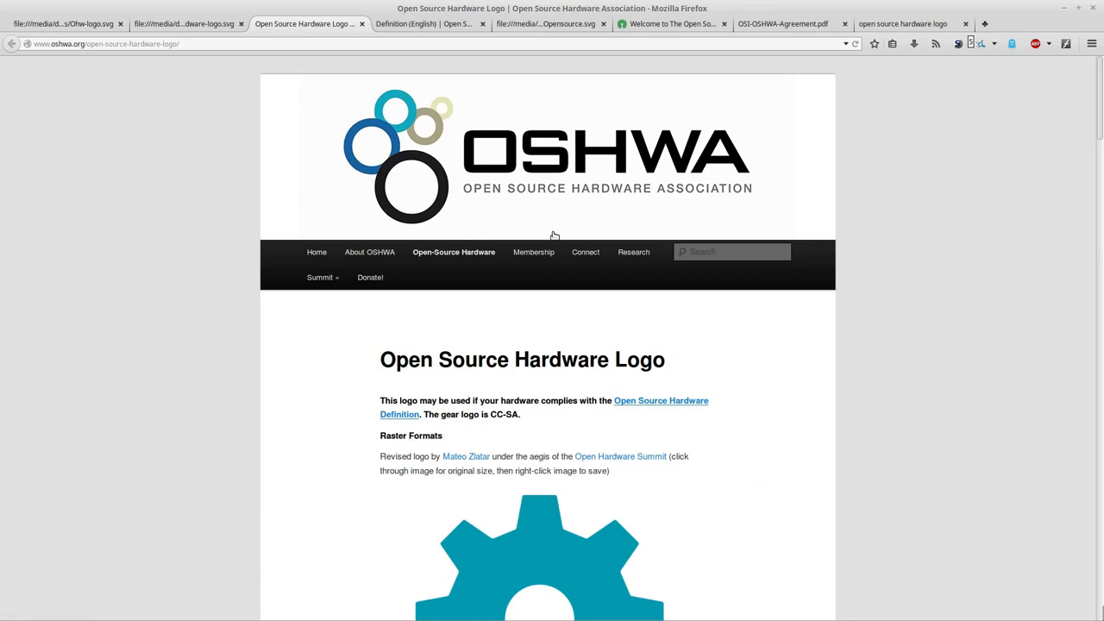
mouse_move(486, 148)
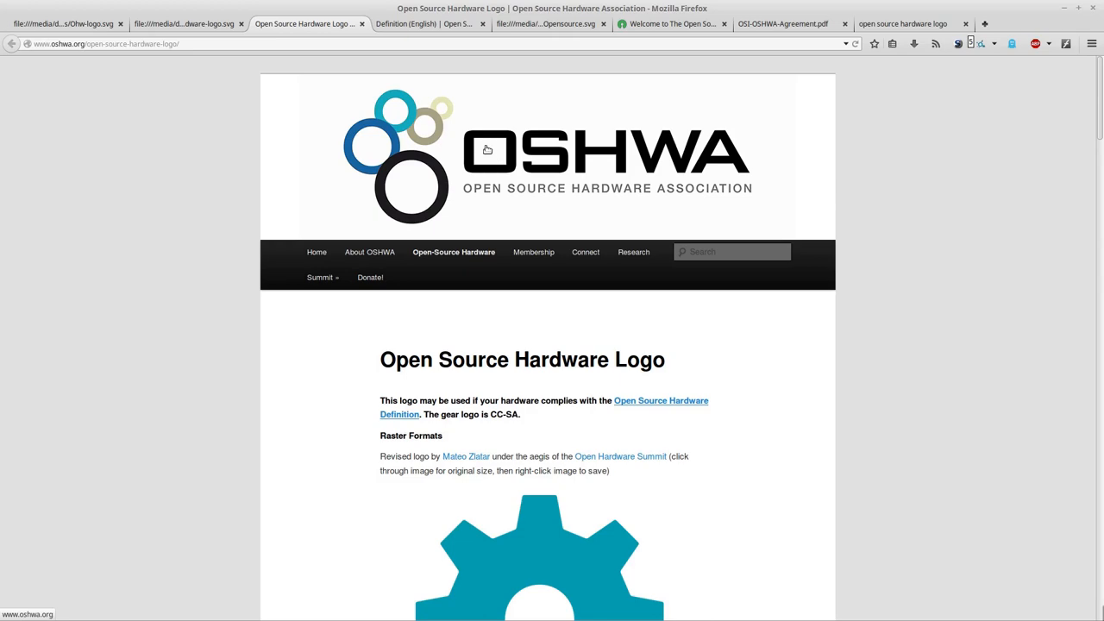
click(422, 24)
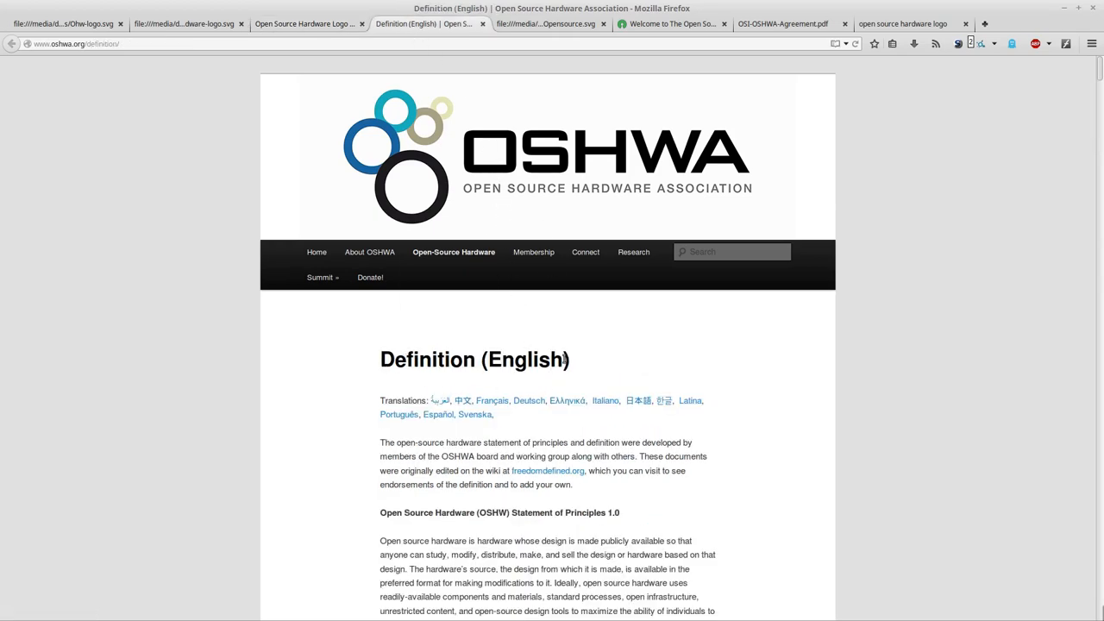
Compare the open hardware gear logo image against the Open Source Initiative logo image.
scroll(down, 3)
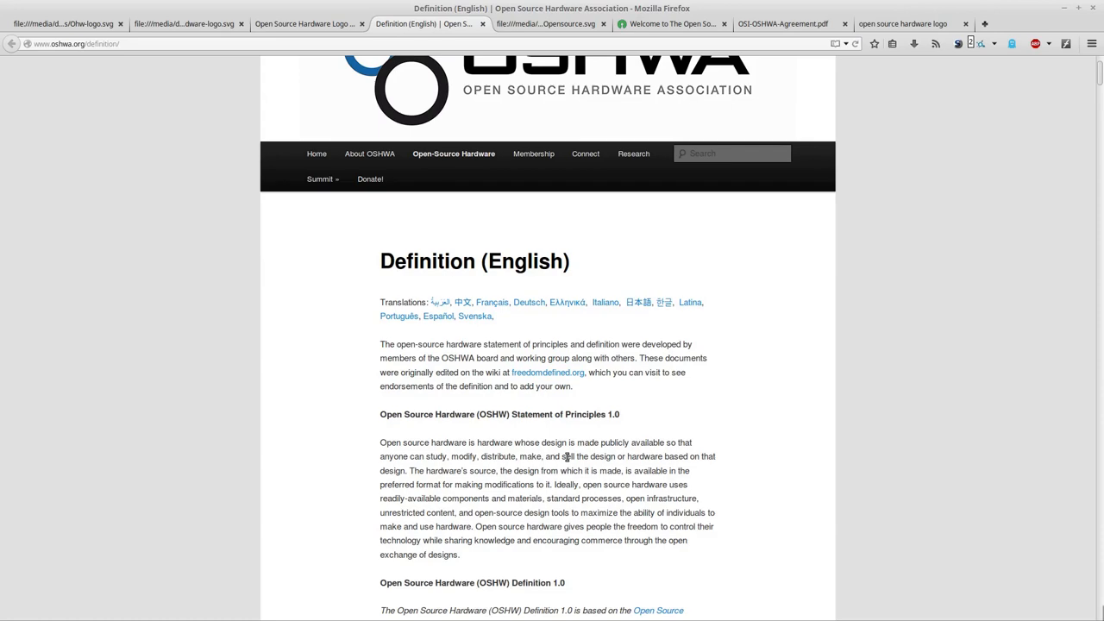
mouse_move(566, 456)
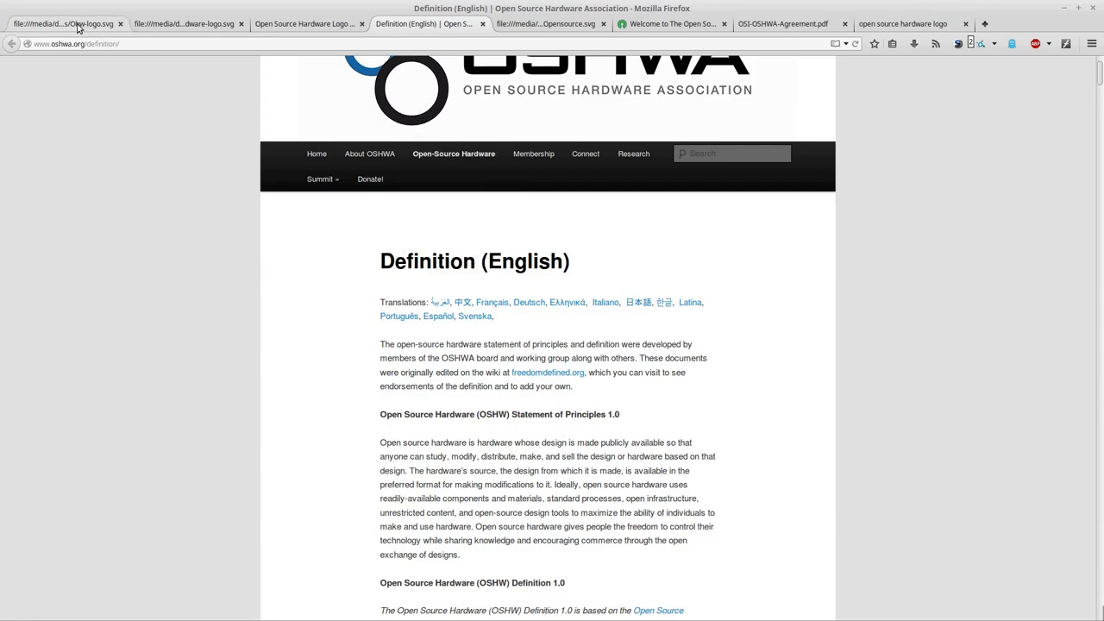
click(62, 24)
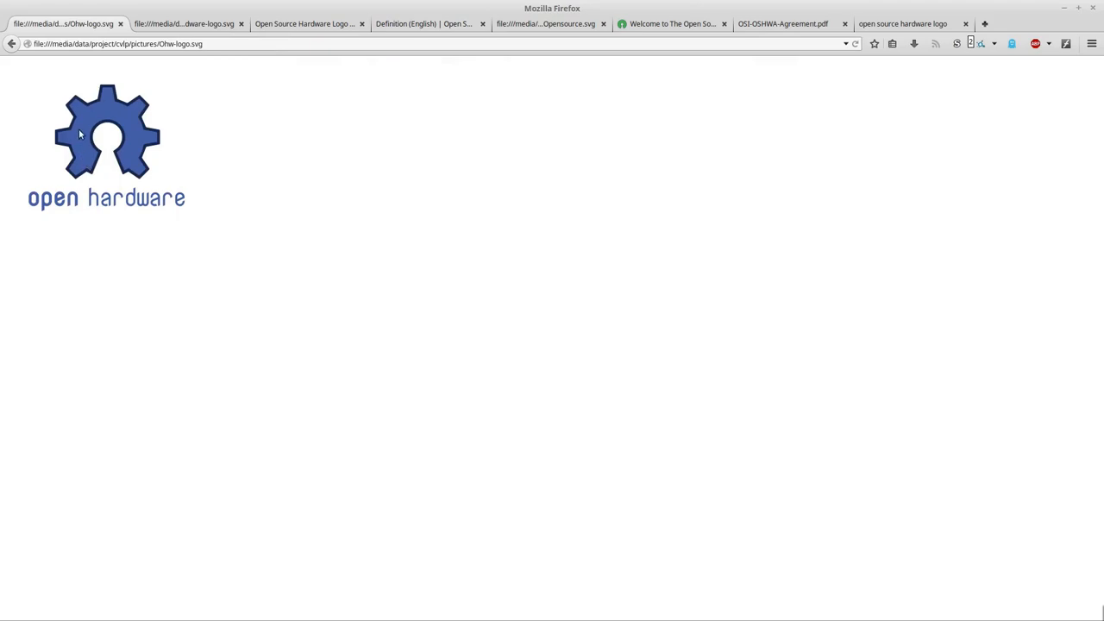
mouse_move(124, 169)
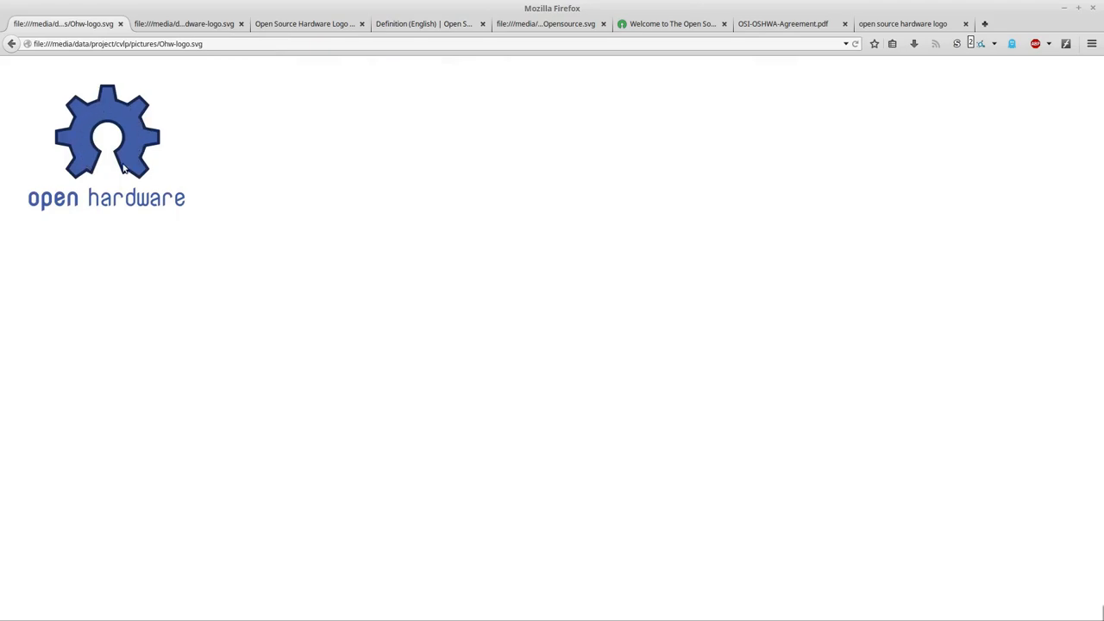
mouse_move(101, 110)
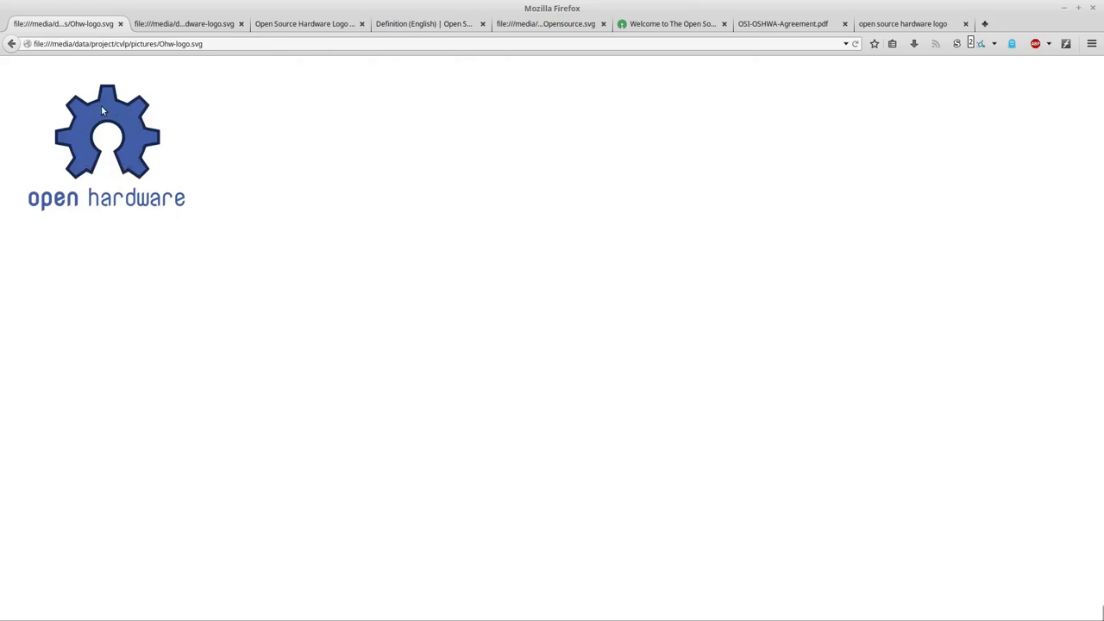
mouse_move(86, 163)
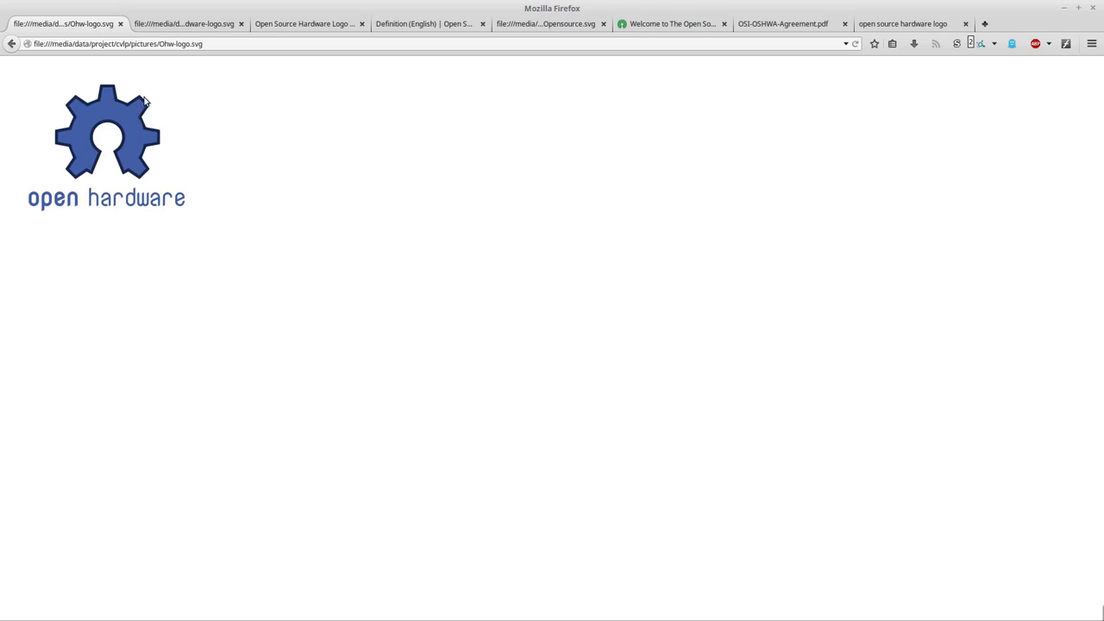
mouse_move(141, 152)
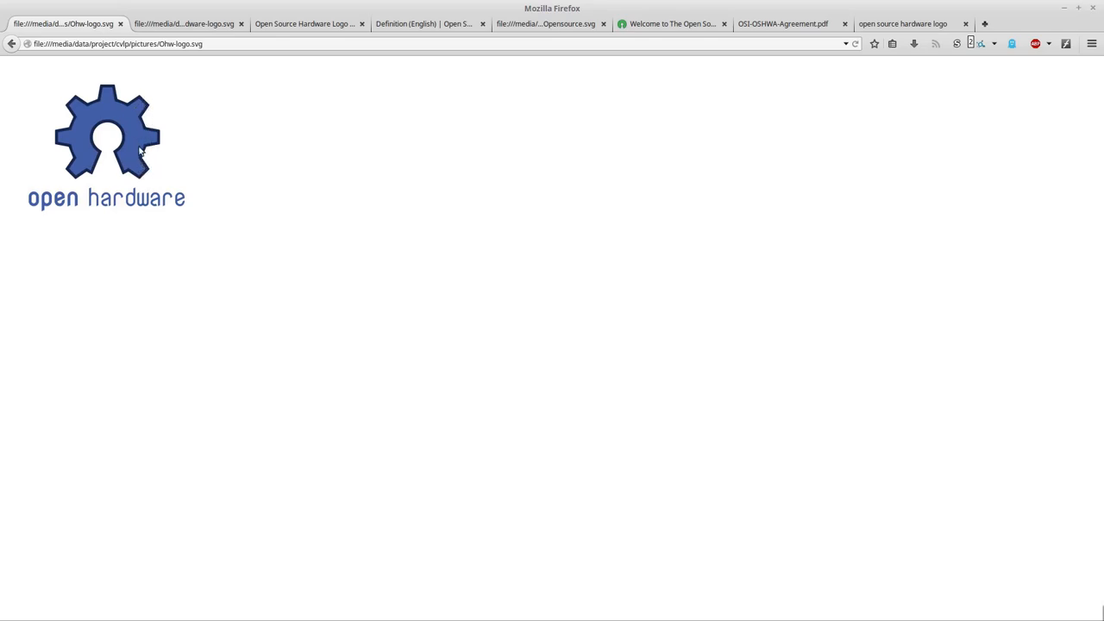
mouse_move(83, 166)
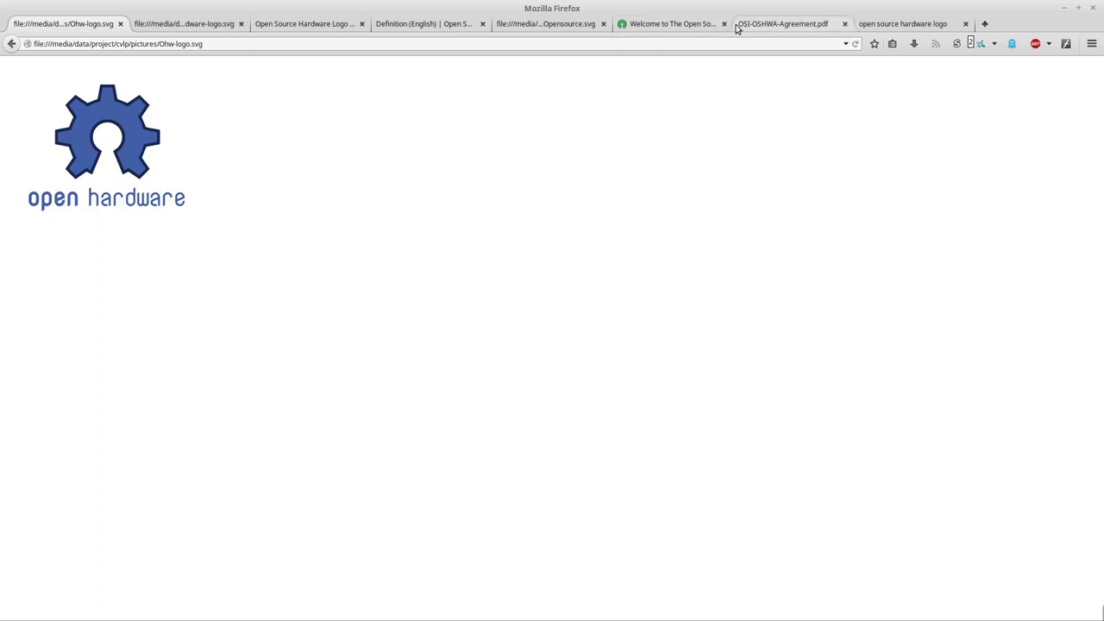
click(548, 25)
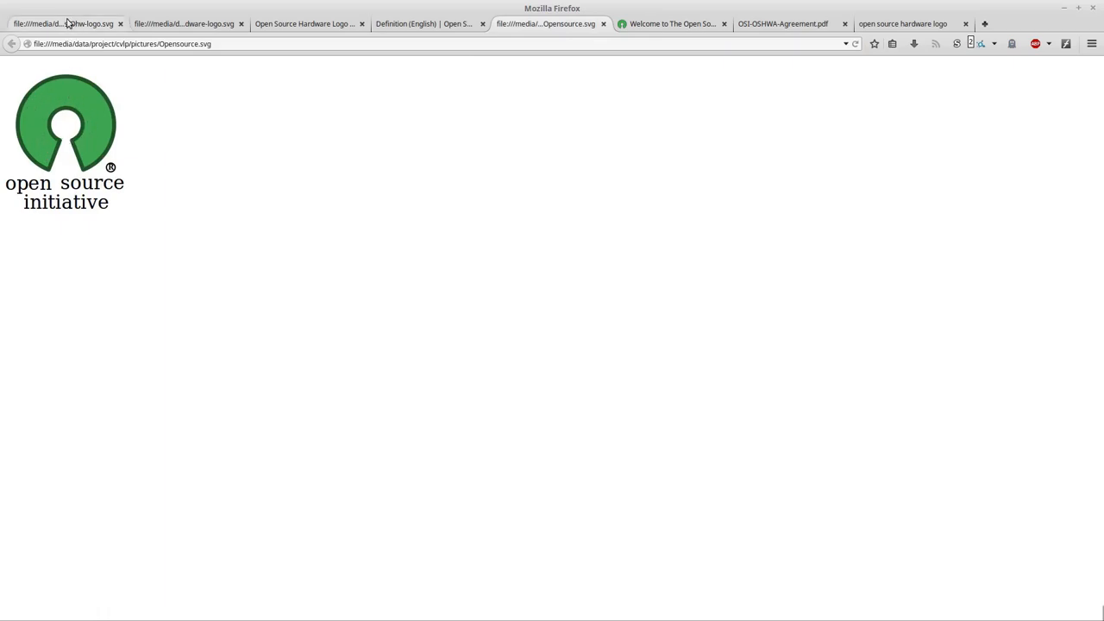
click(61, 24)
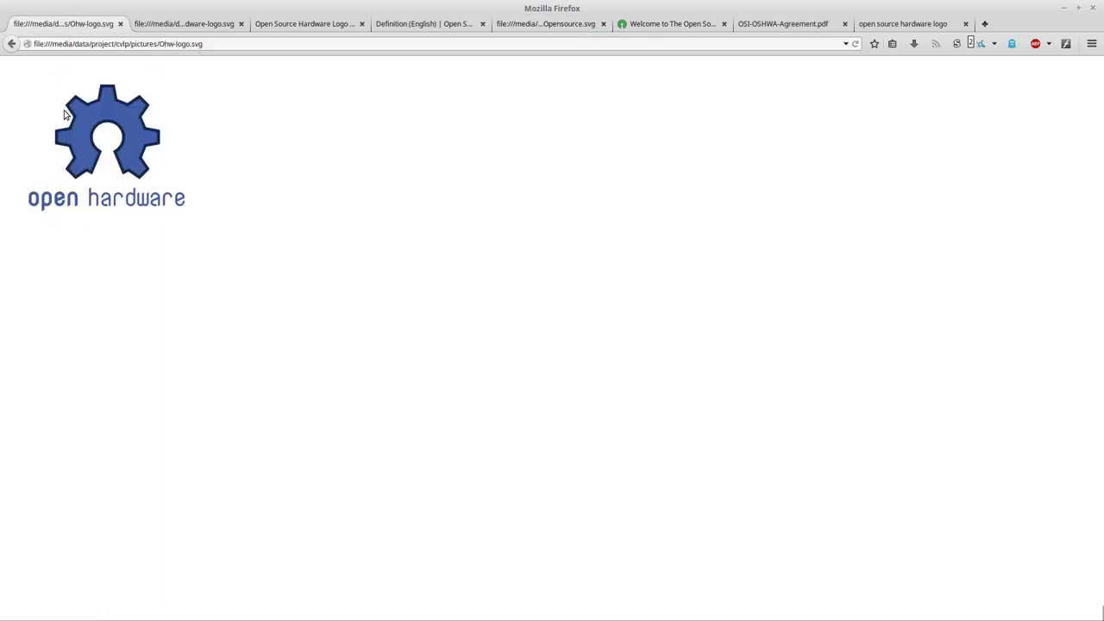
click(548, 24)
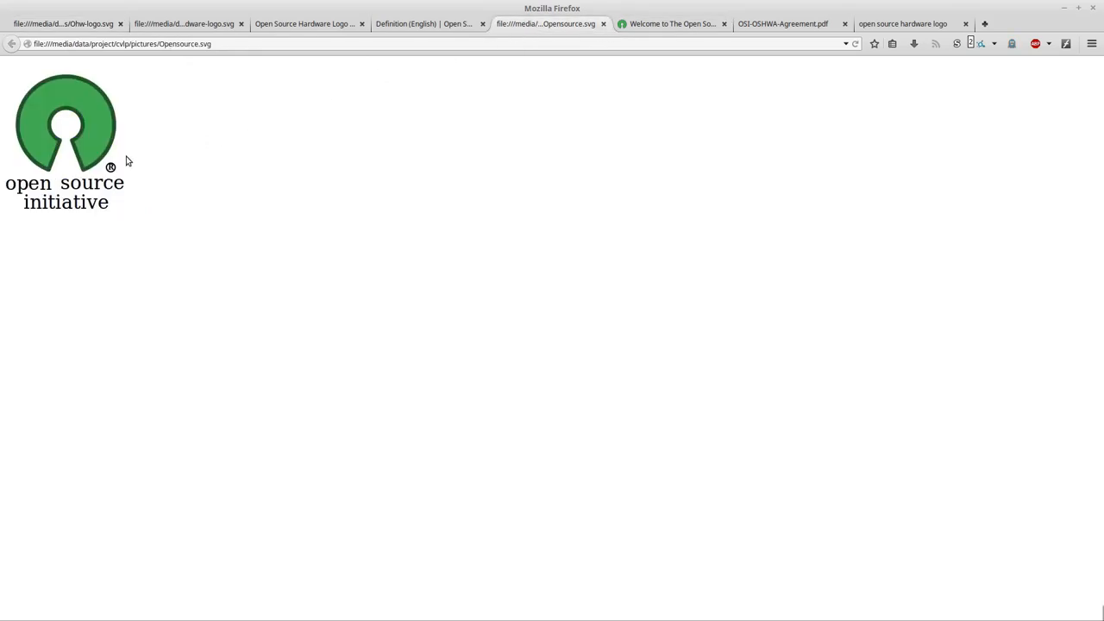
mouse_move(76, 53)
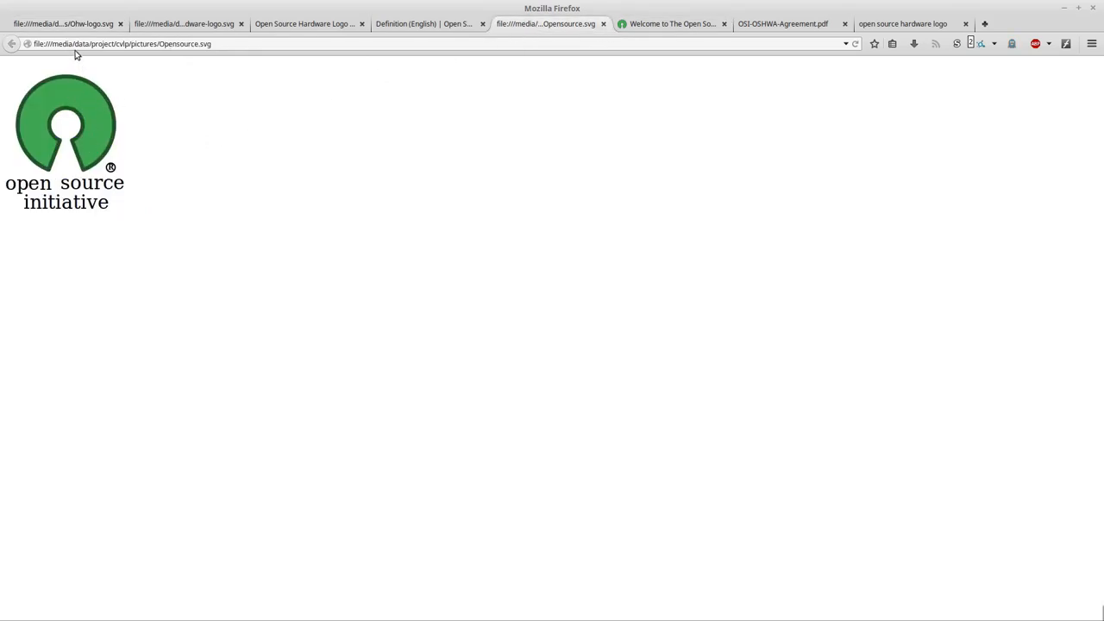
click(62, 24)
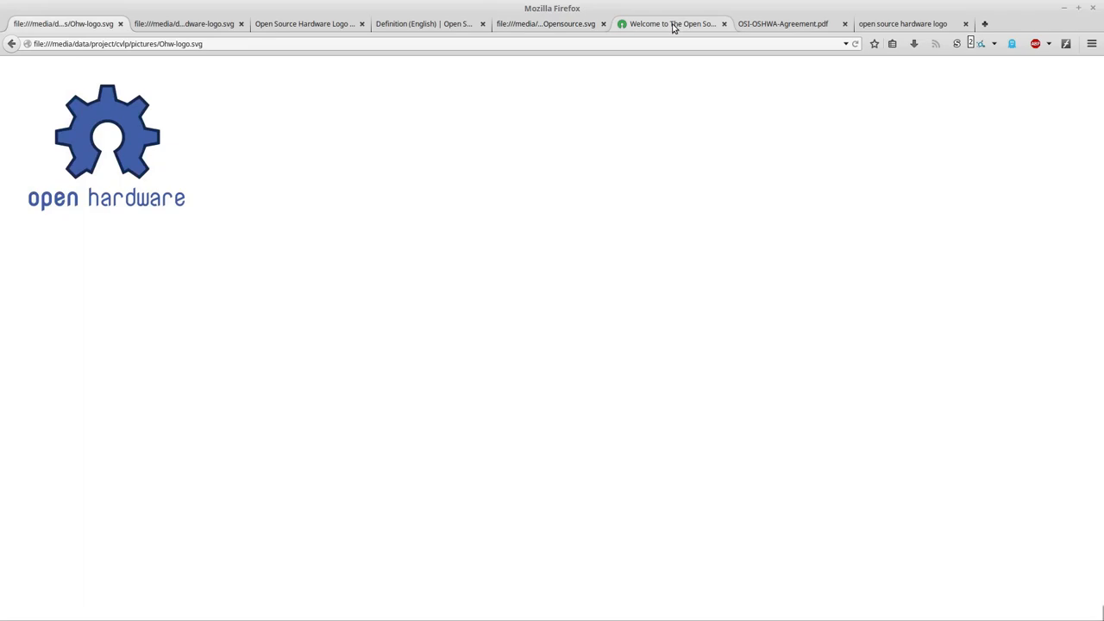
Flip between the Open Source Initiative website, its logo and the gear logo, ending on the gear logo.
click(671, 24)
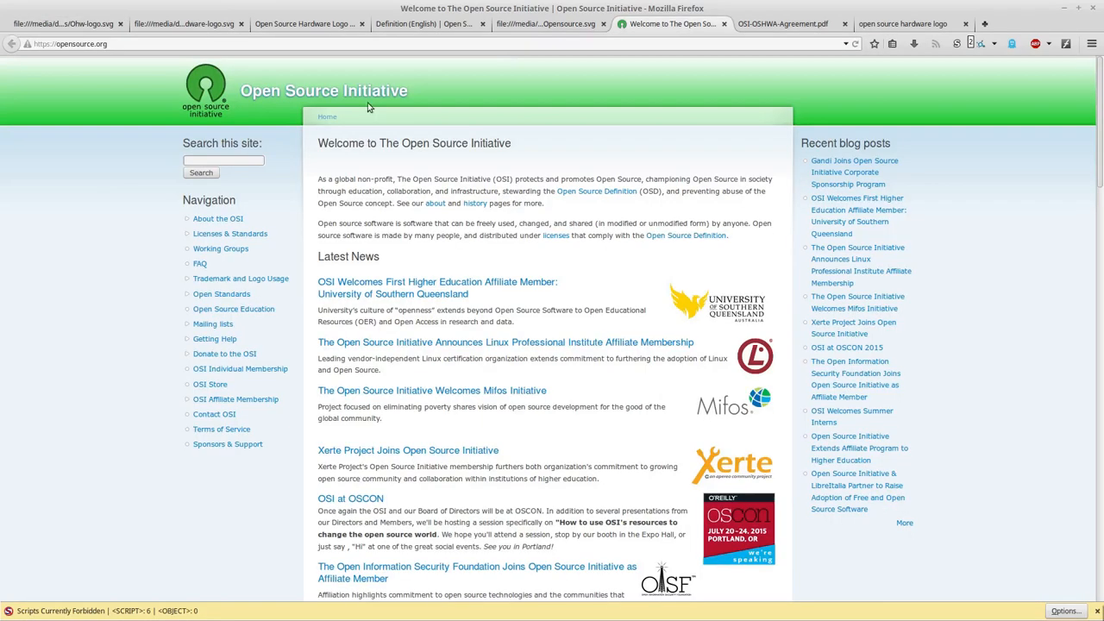
click(548, 24)
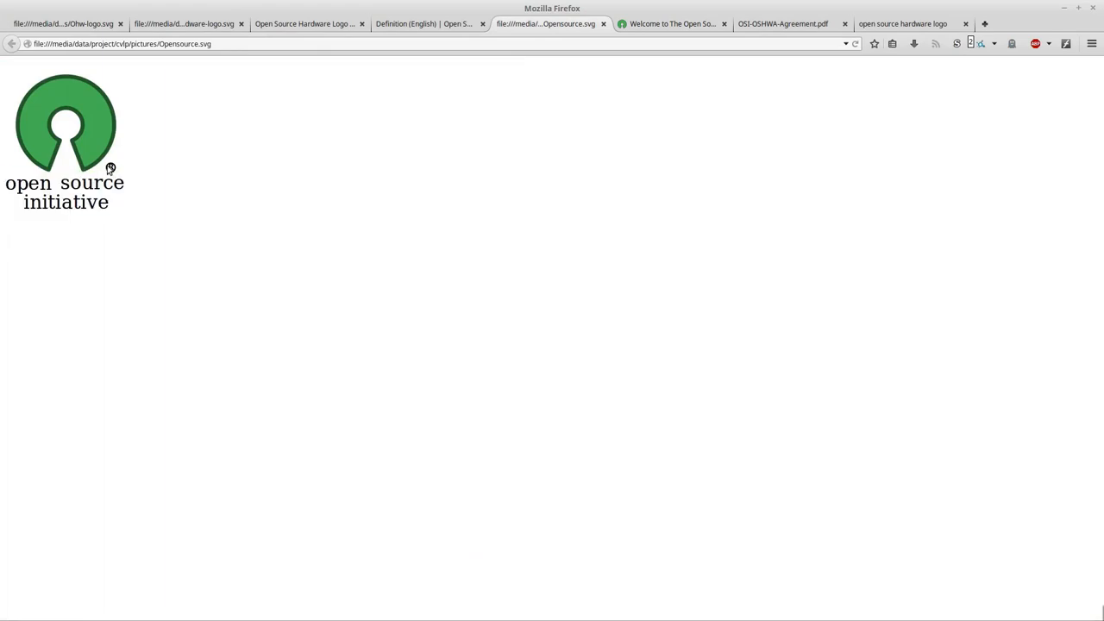
click(670, 24)
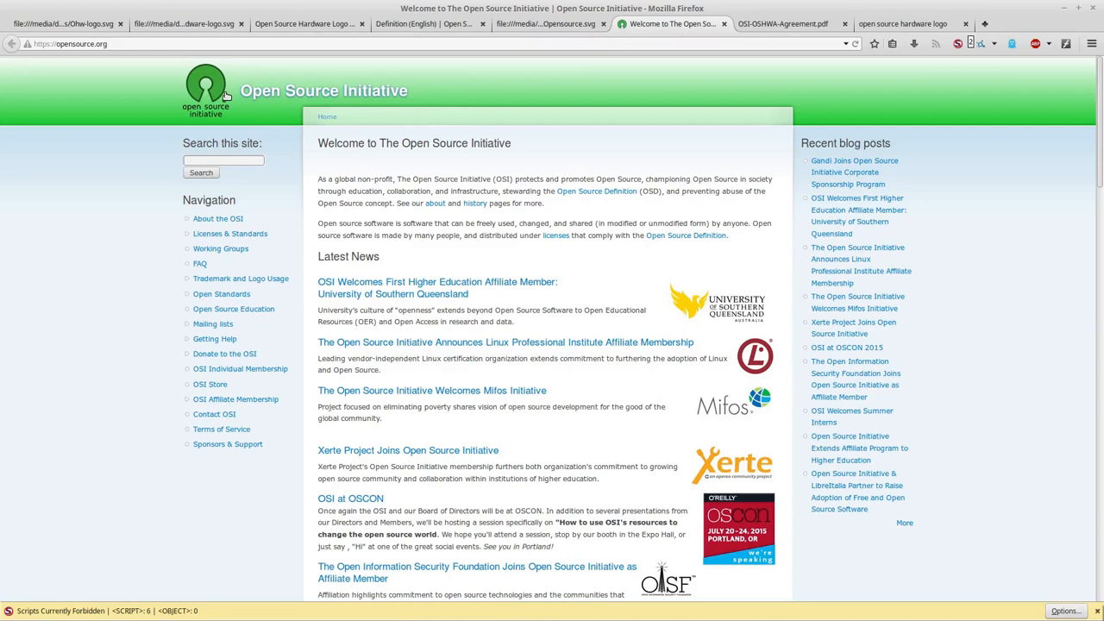
mouse_move(179, 90)
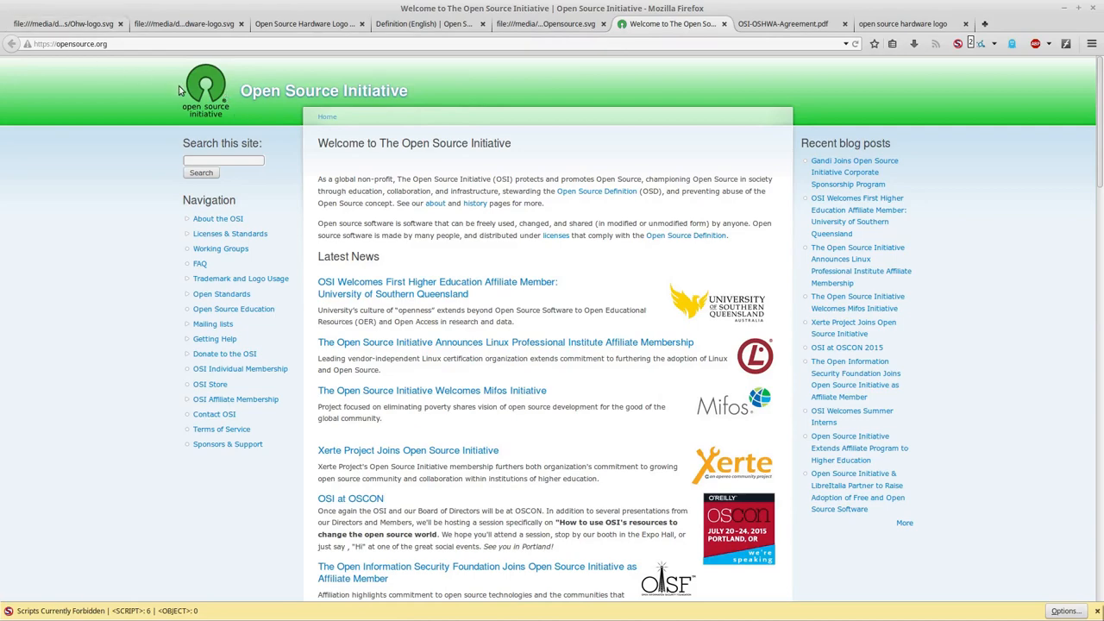
click(62, 24)
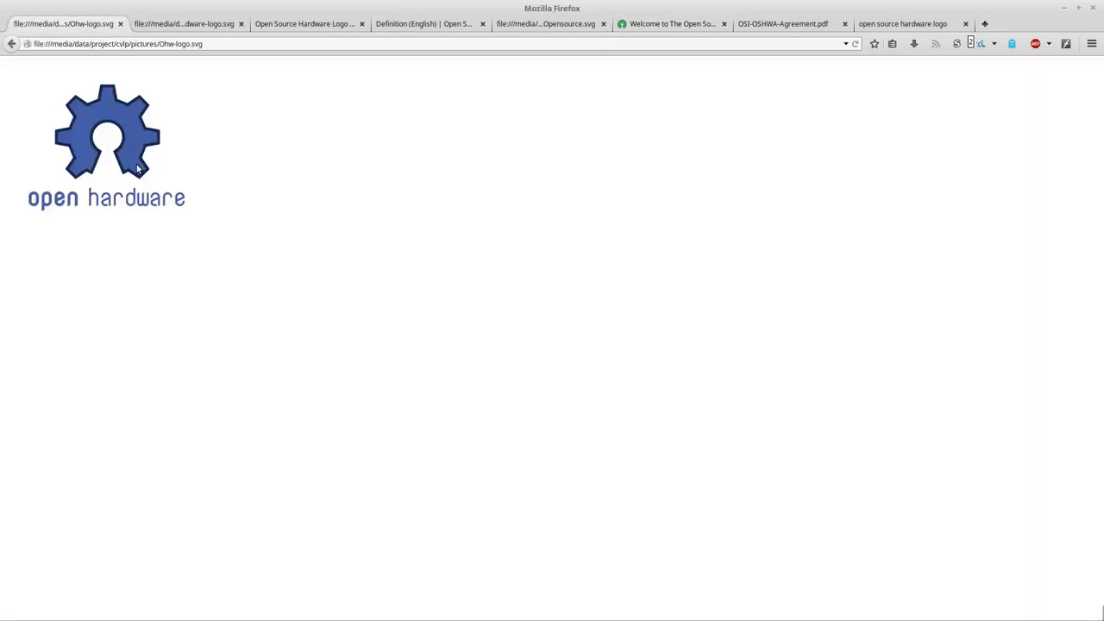
click(671, 24)
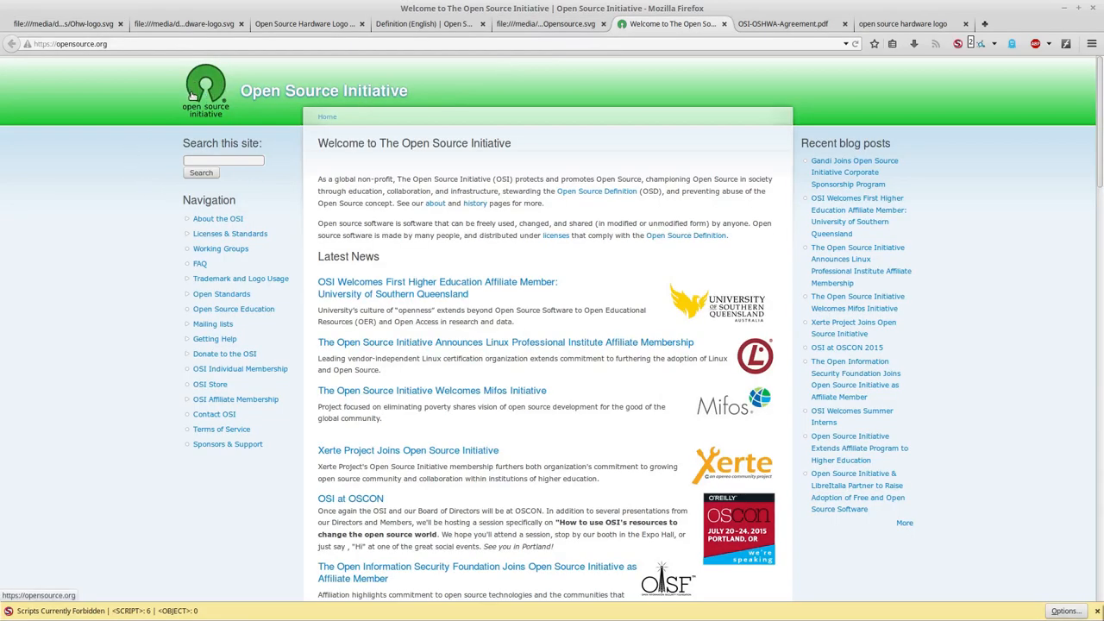
mouse_move(196, 114)
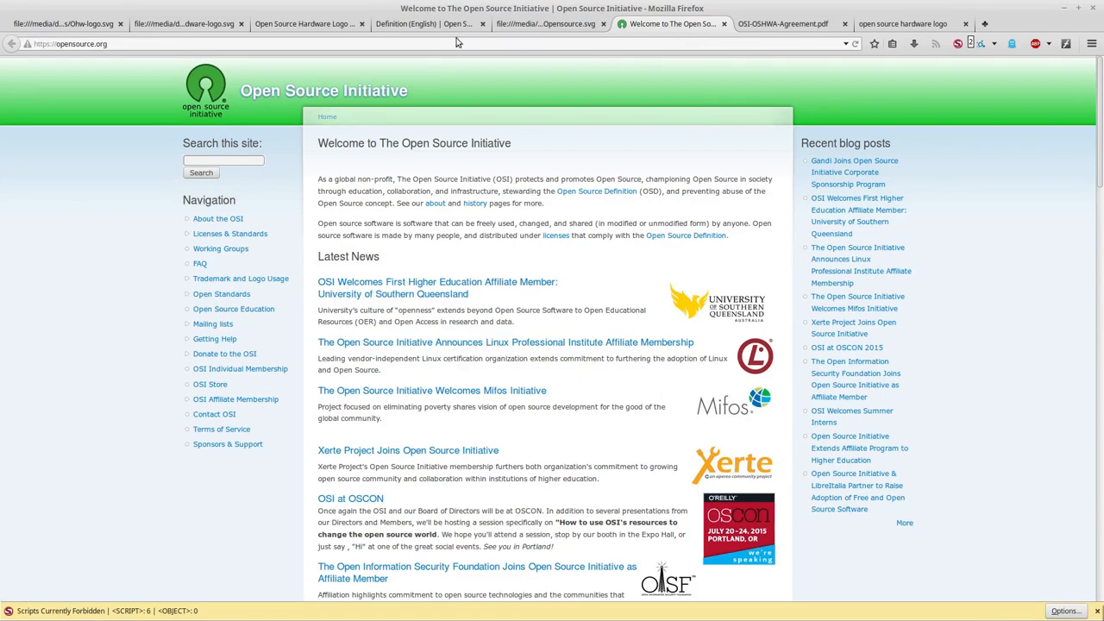
click(63, 24)
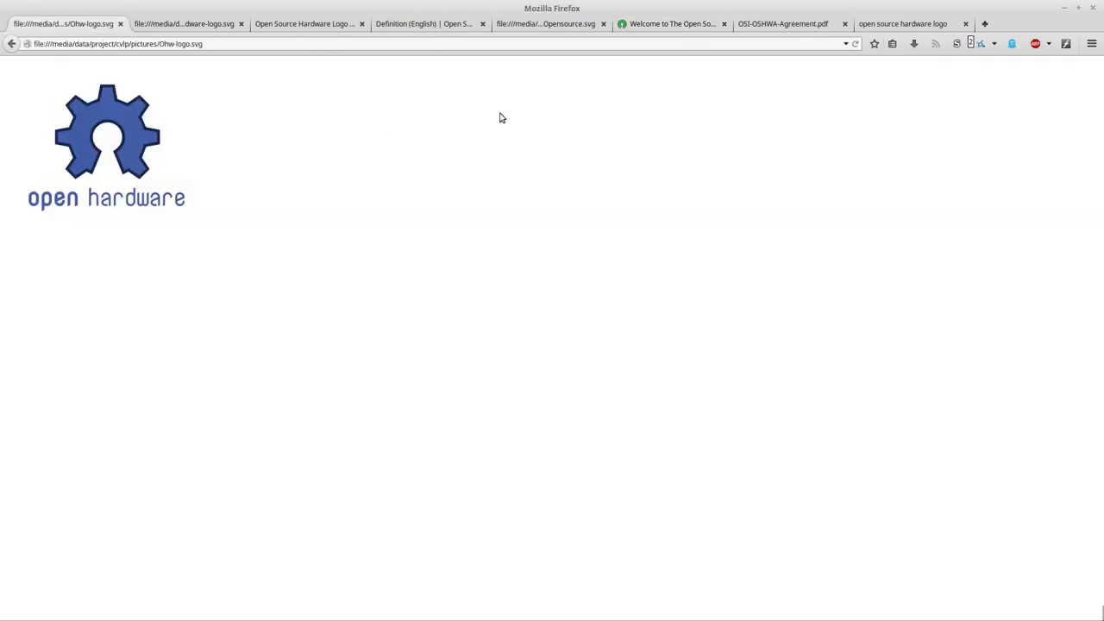
click(779, 24)
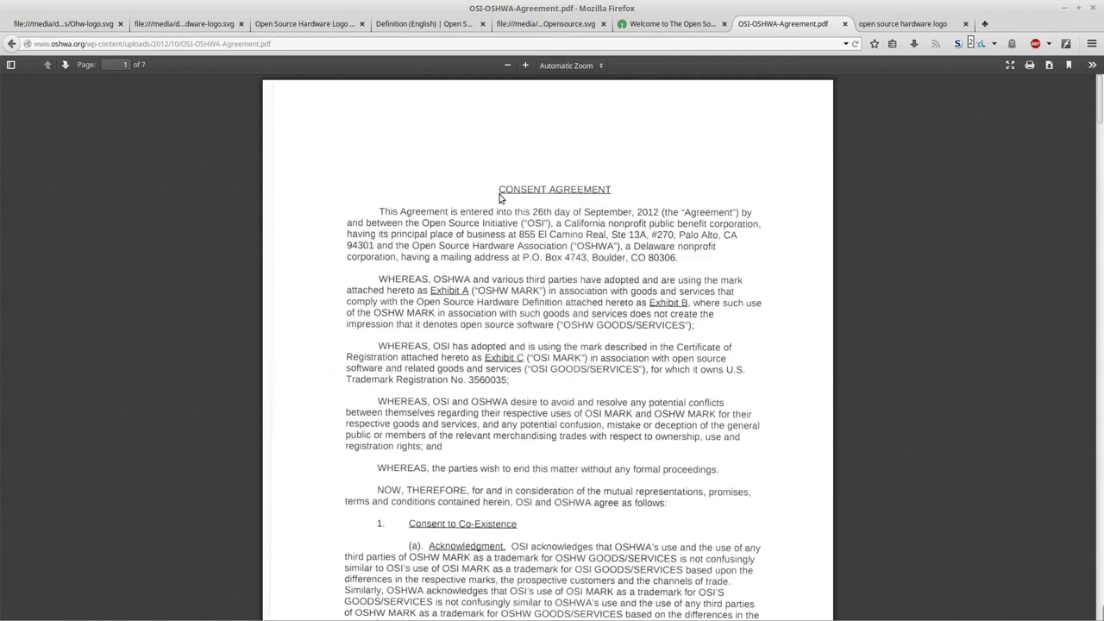
mouse_move(475, 238)
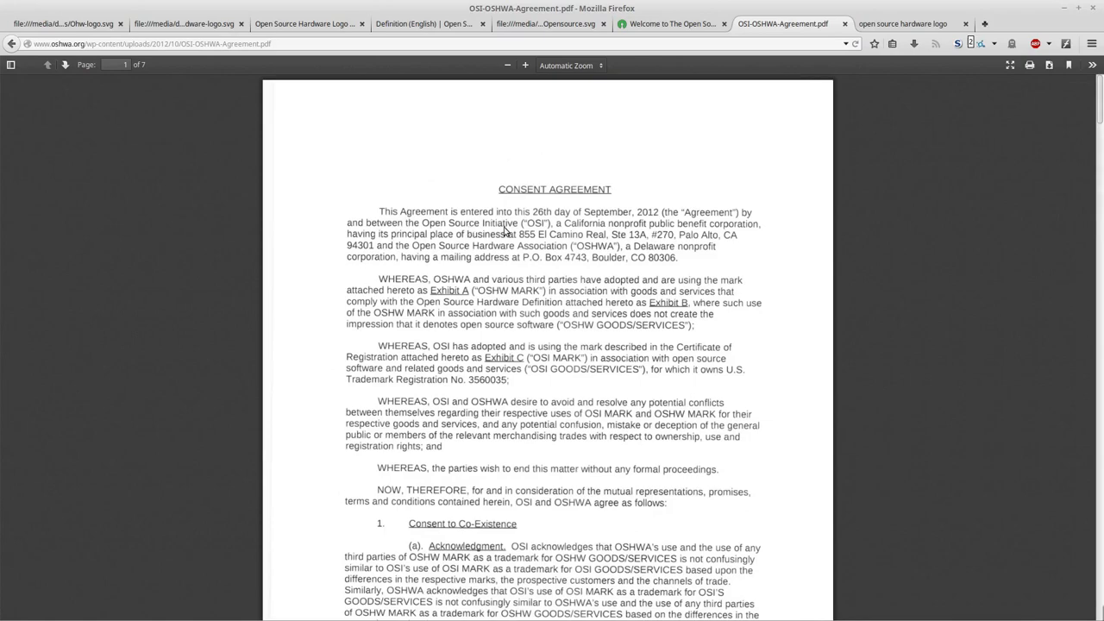
mouse_move(453, 253)
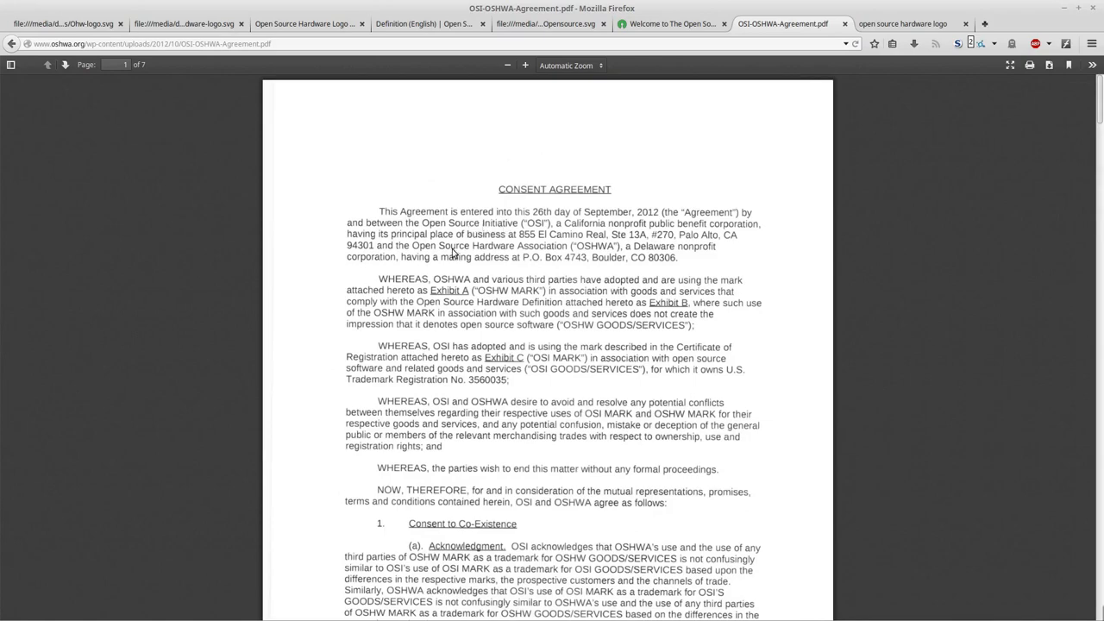
scroll(down, 3)
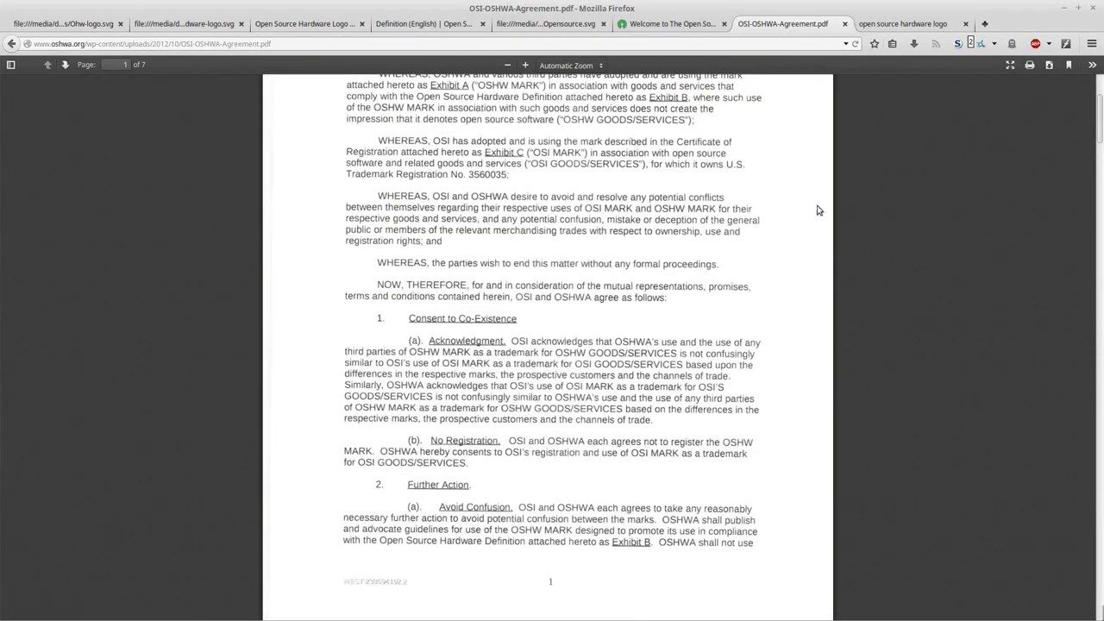
scroll(down, 3)
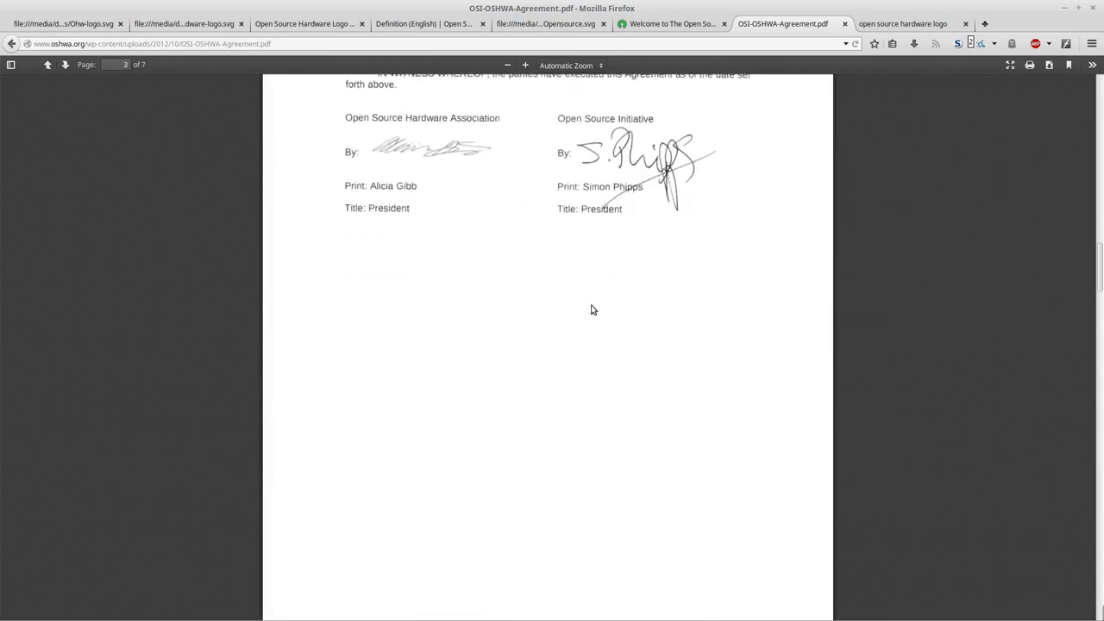
scroll(down, 3)
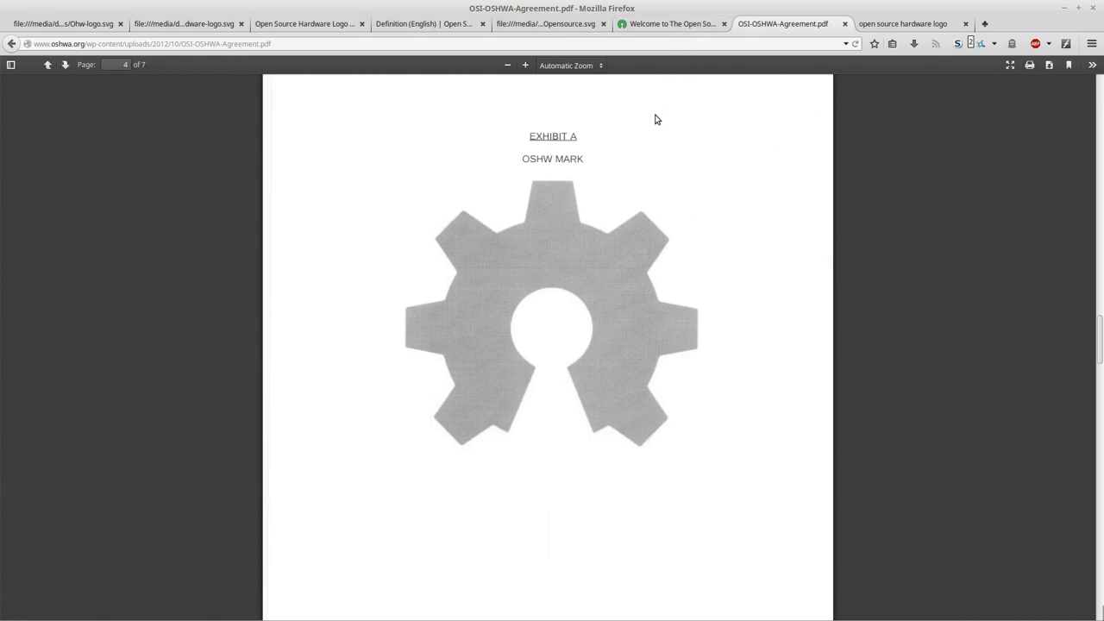
mouse_move(348, 165)
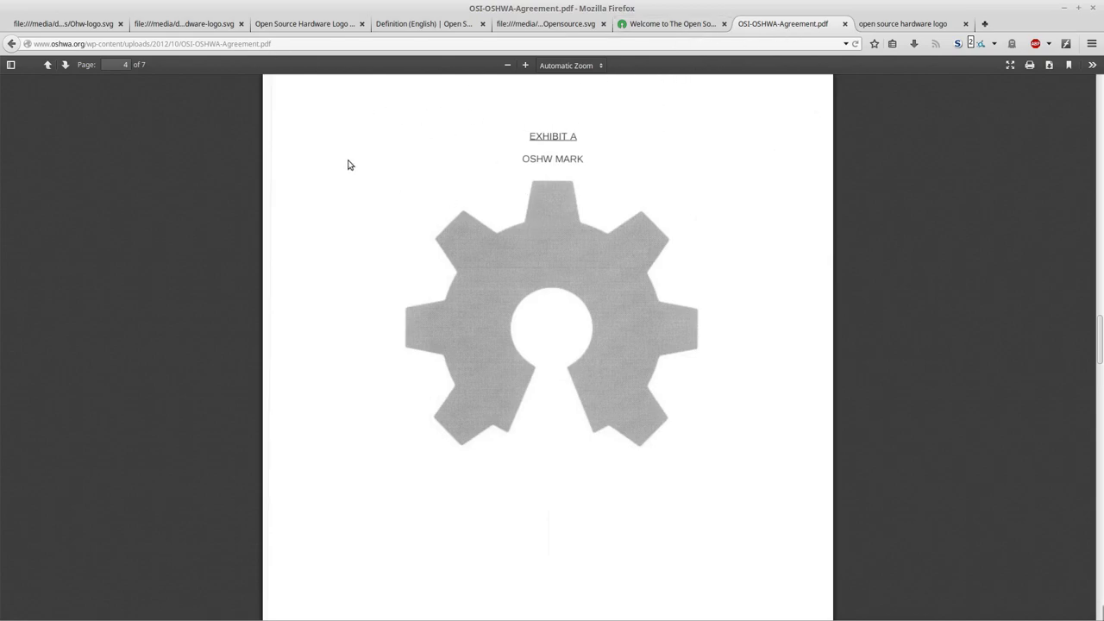
mouse_move(62, 25)
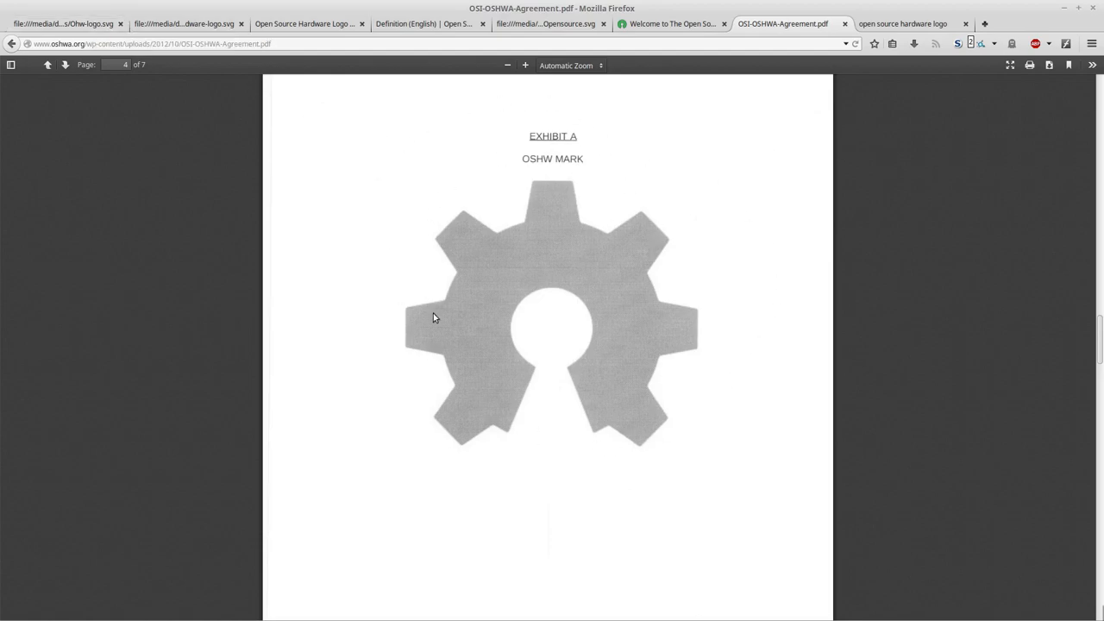
mouse_move(421, 365)
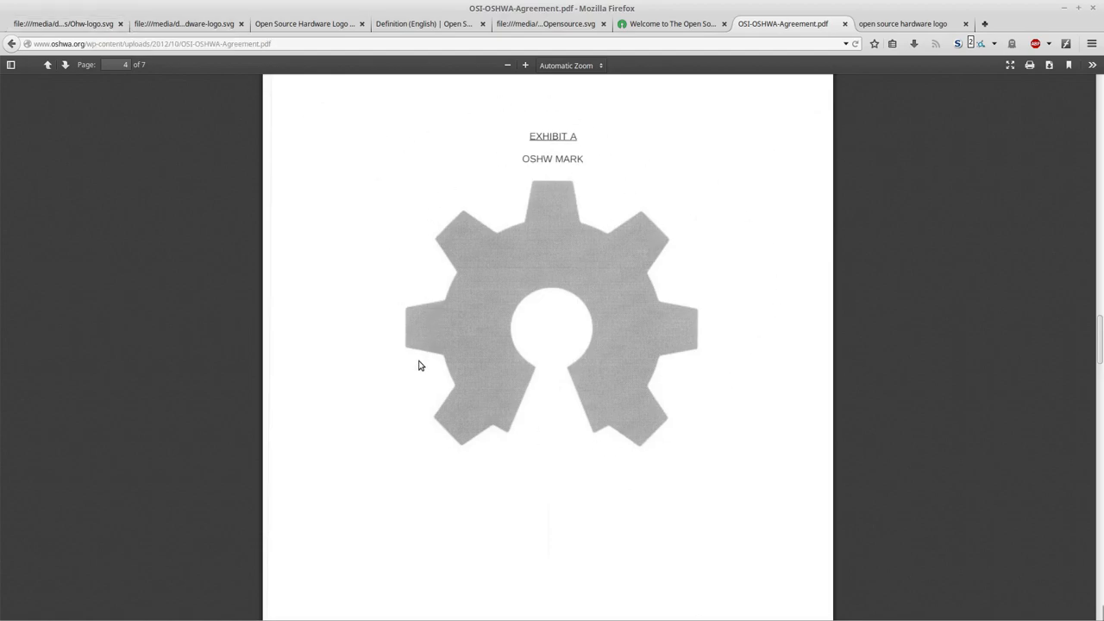
mouse_move(487, 252)
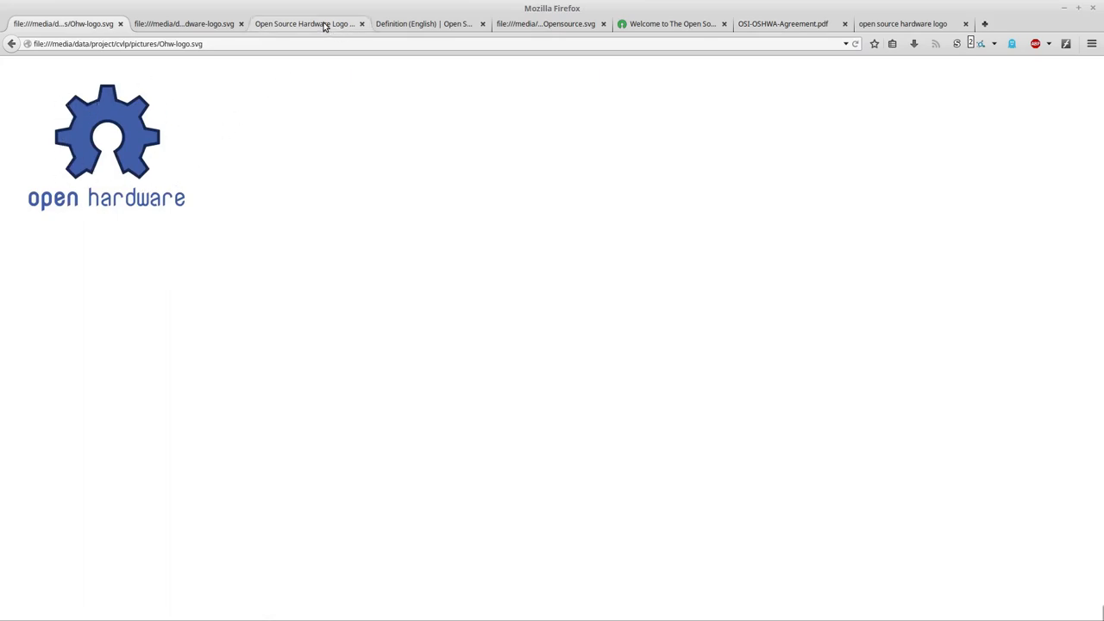
Compare the OSHWA Open Source Hardware Logo page against the local open hardware logo SVG.
click(307, 24)
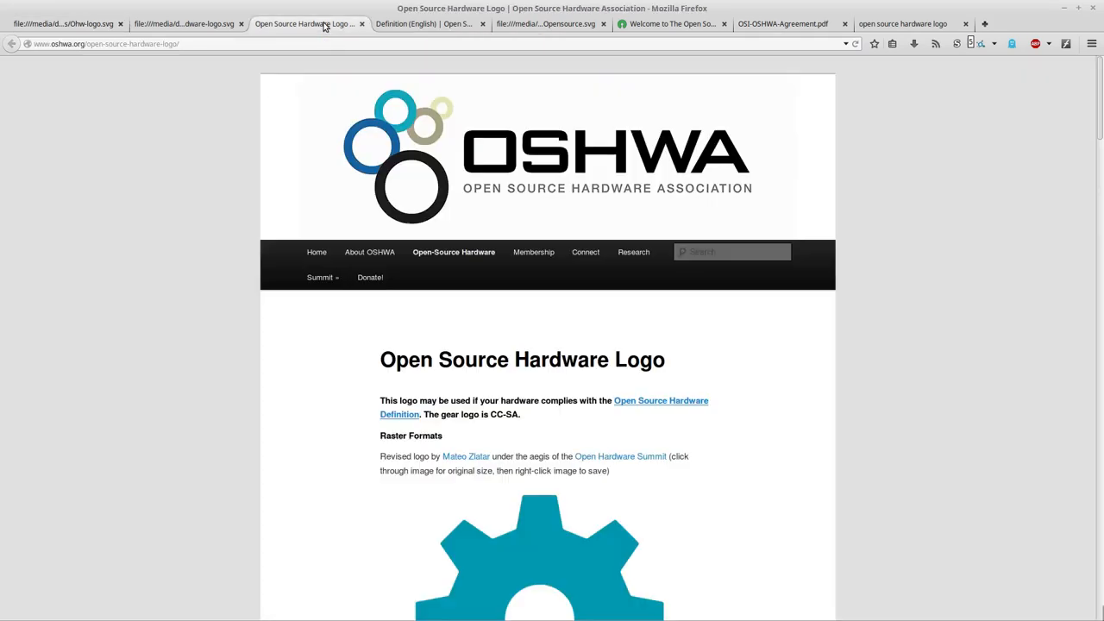
mouse_move(659, 273)
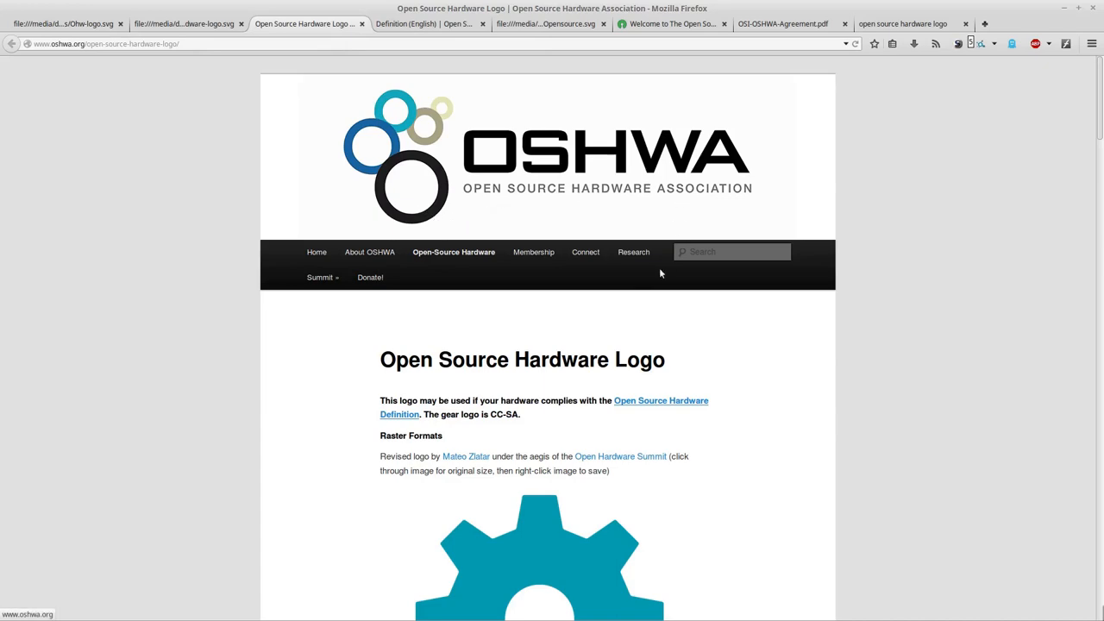
mouse_move(621, 455)
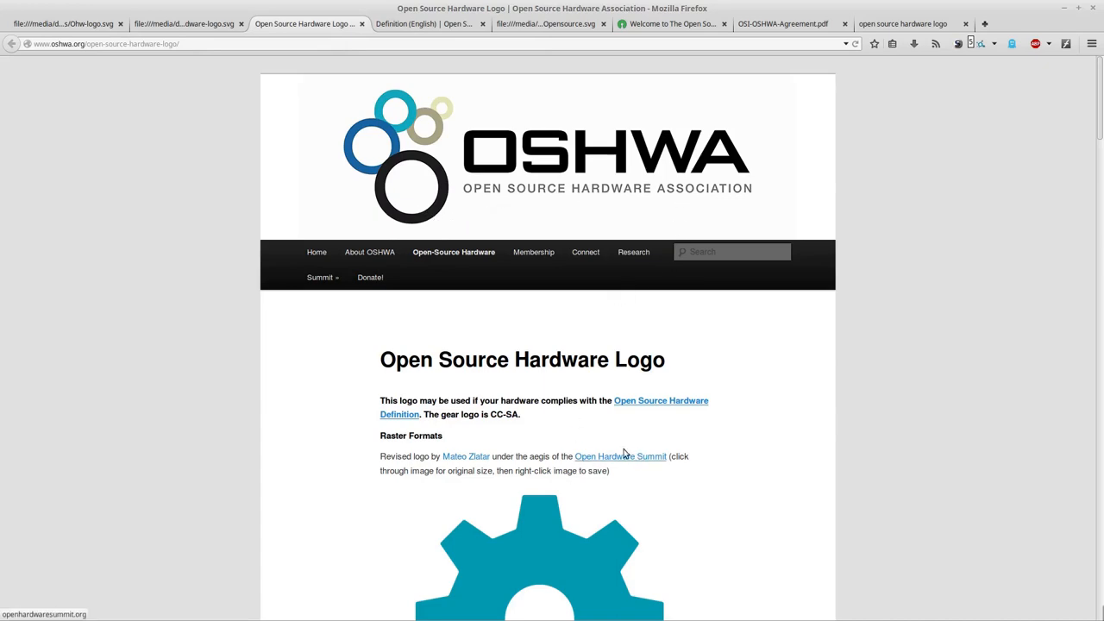
click(62, 25)
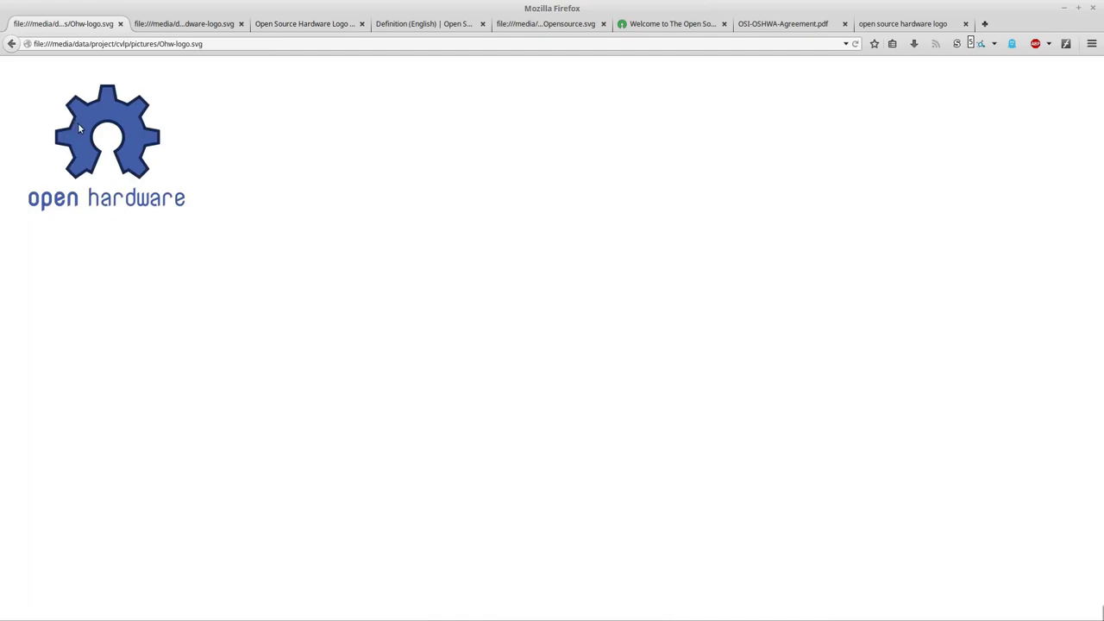
mouse_move(258, 119)
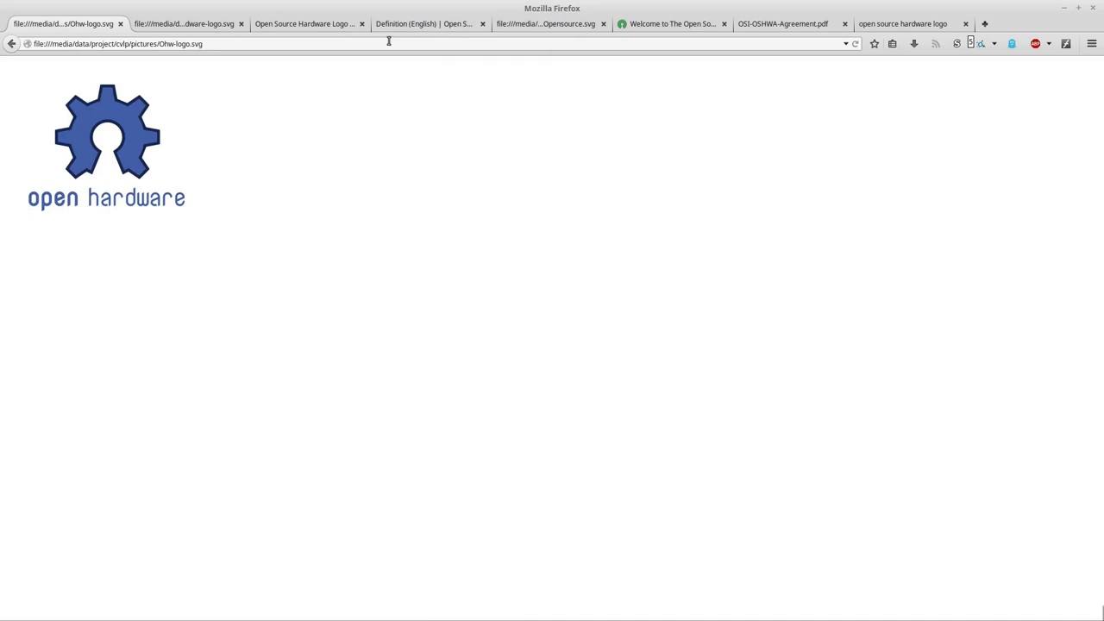
mouse_move(307, 24)
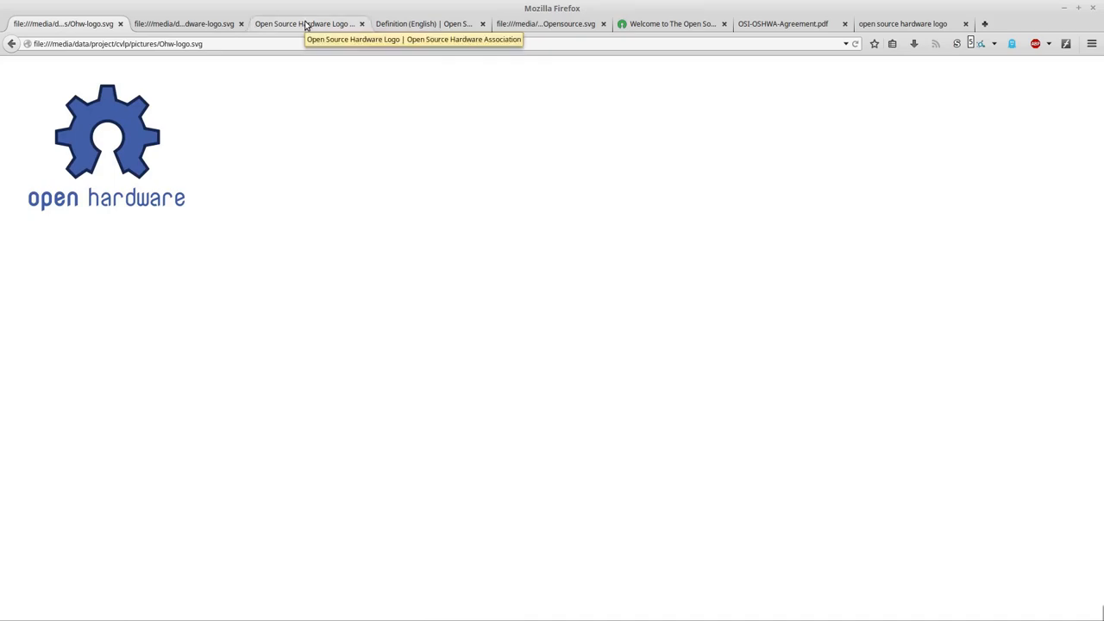
click(307, 24)
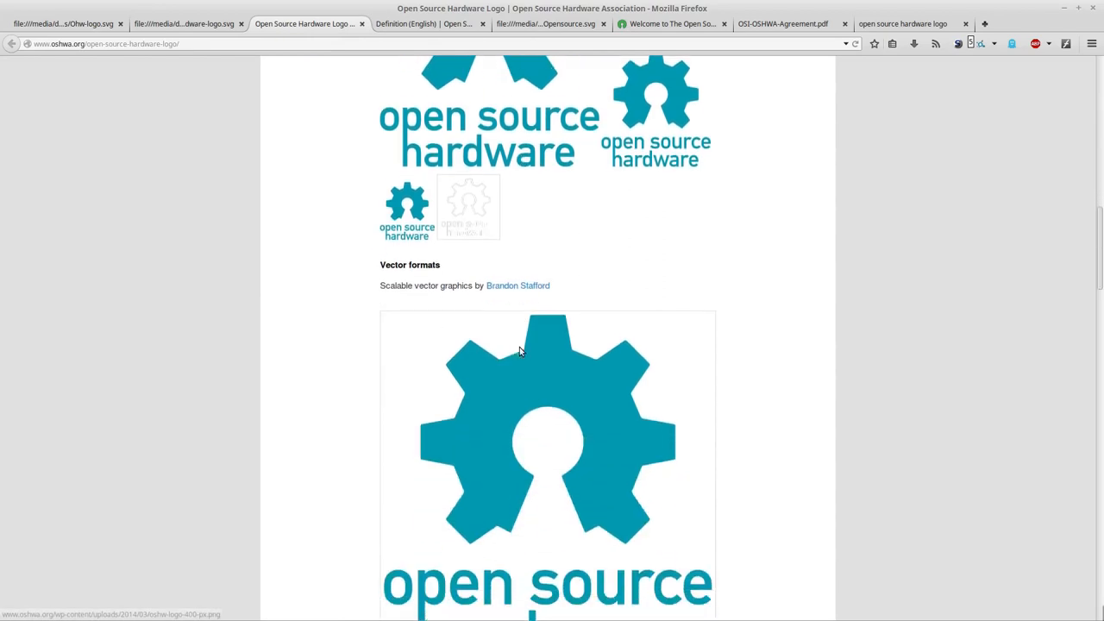
scroll(up, 3)
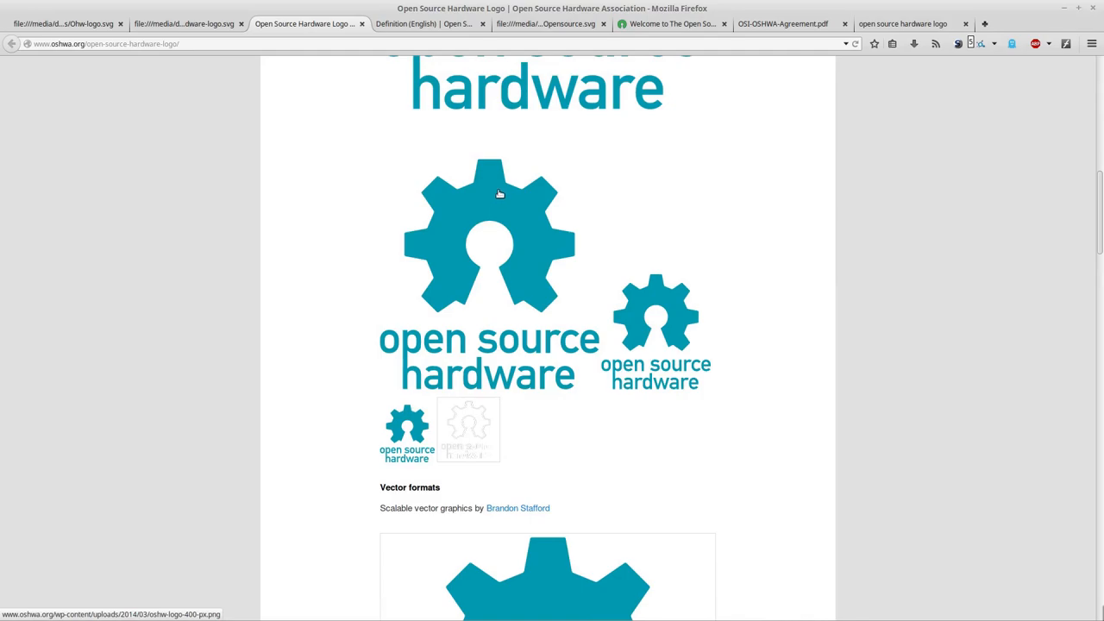
scroll(down, 3)
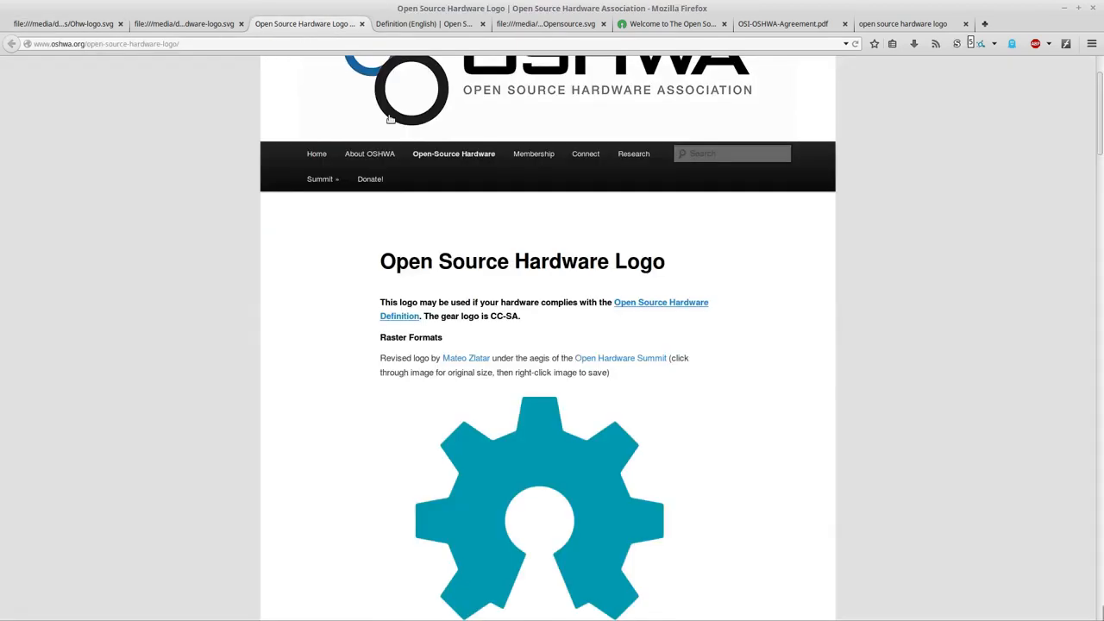
click(62, 24)
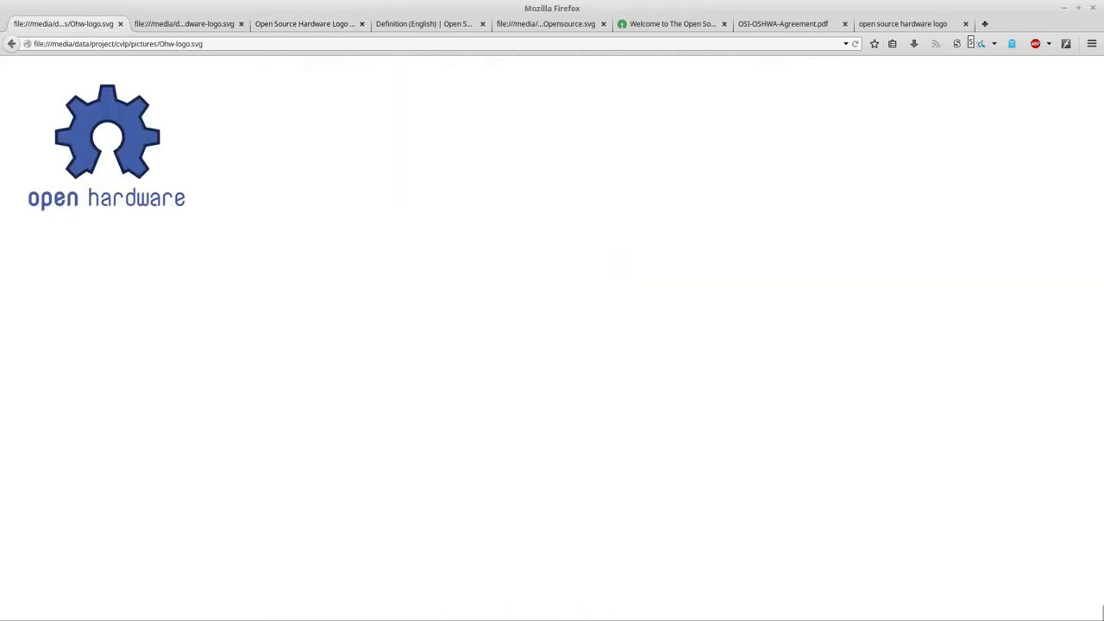
click(183, 24)
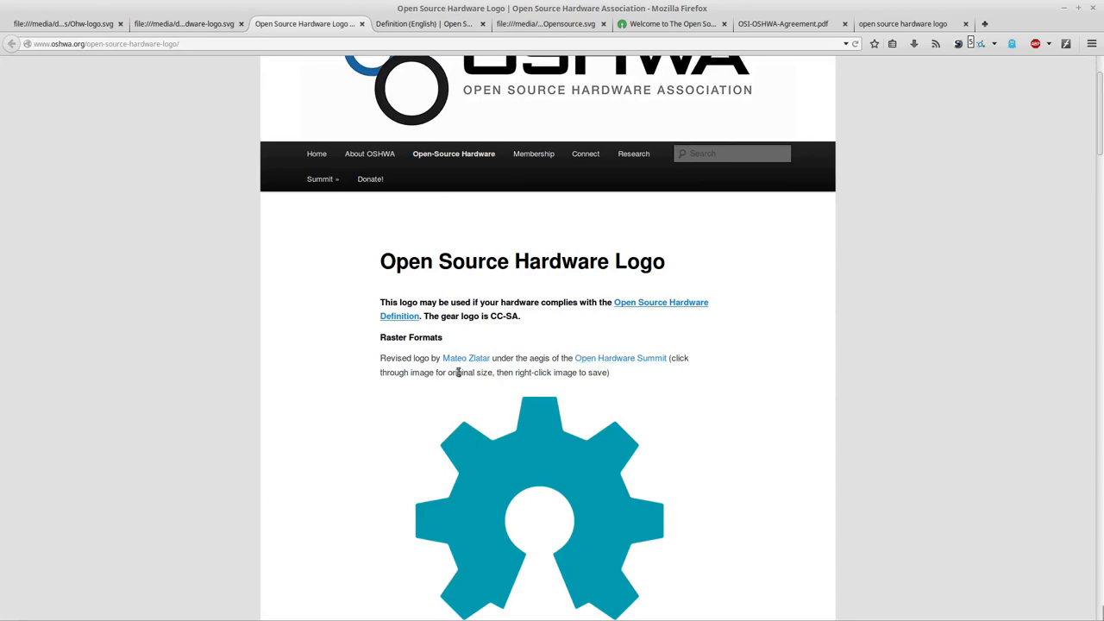
mouse_move(503, 351)
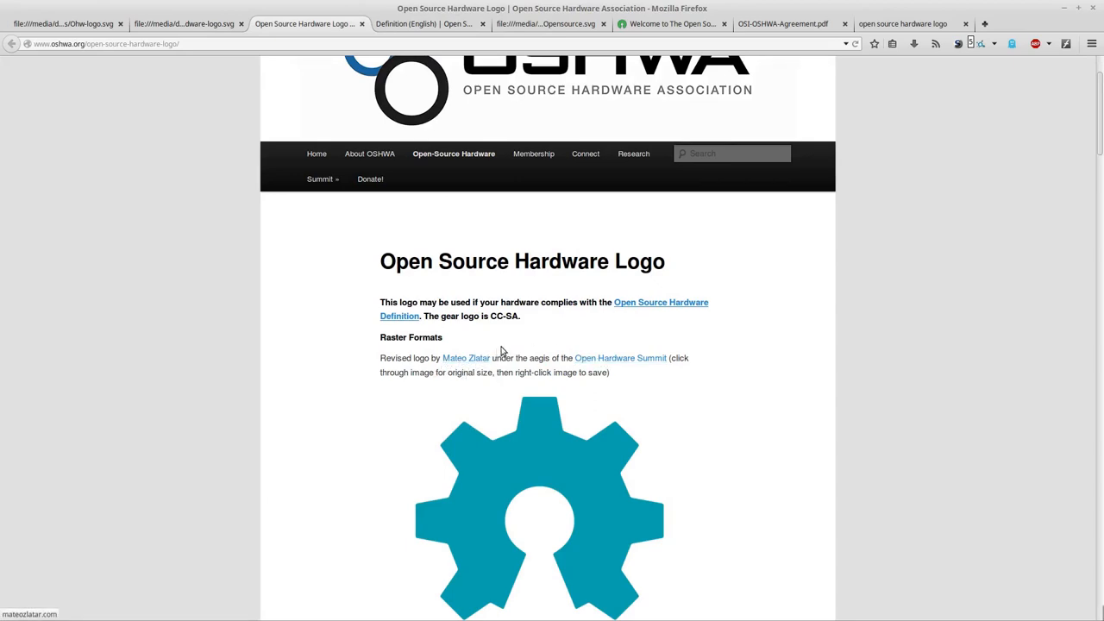
Scroll the OSHWA logo page down to its downloads and check the local logo once more.
scroll(down, 3)
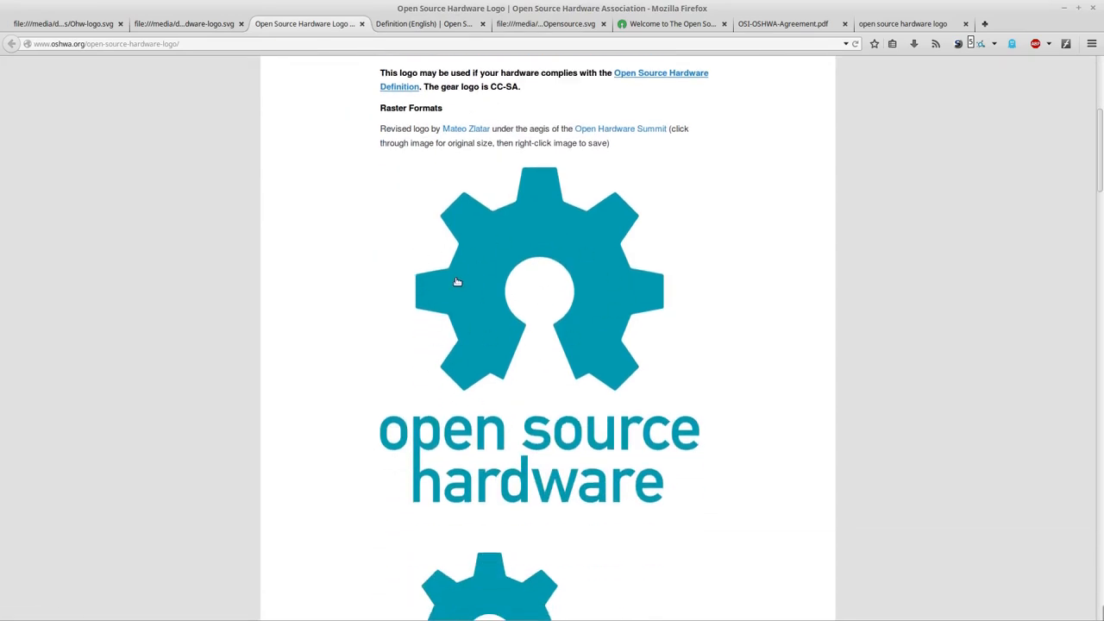
scroll(down, 3)
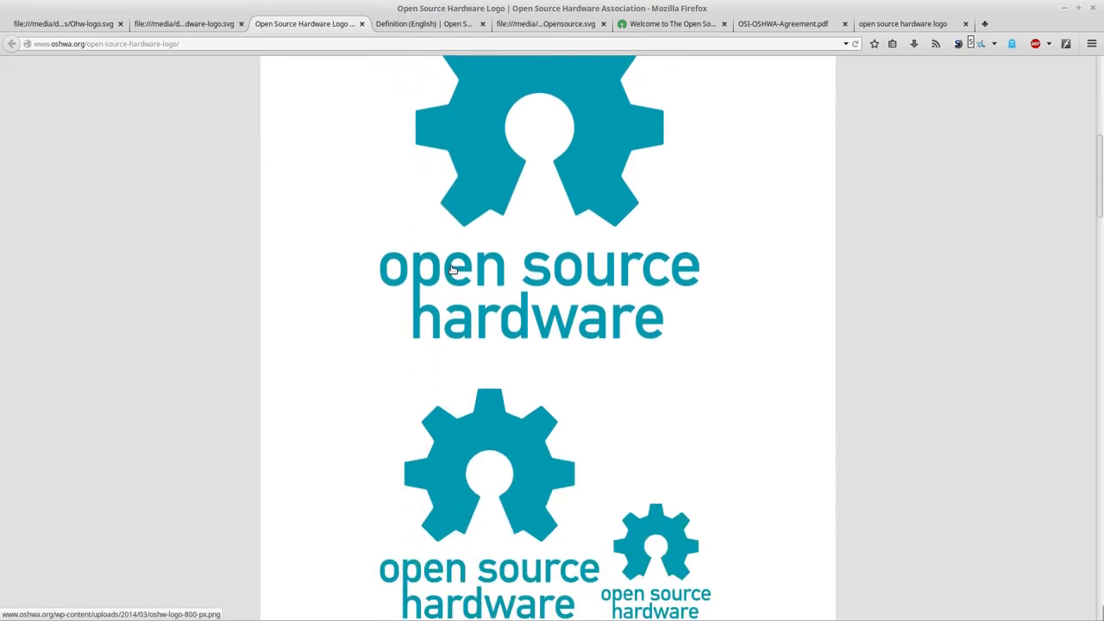
scroll(down, 3)
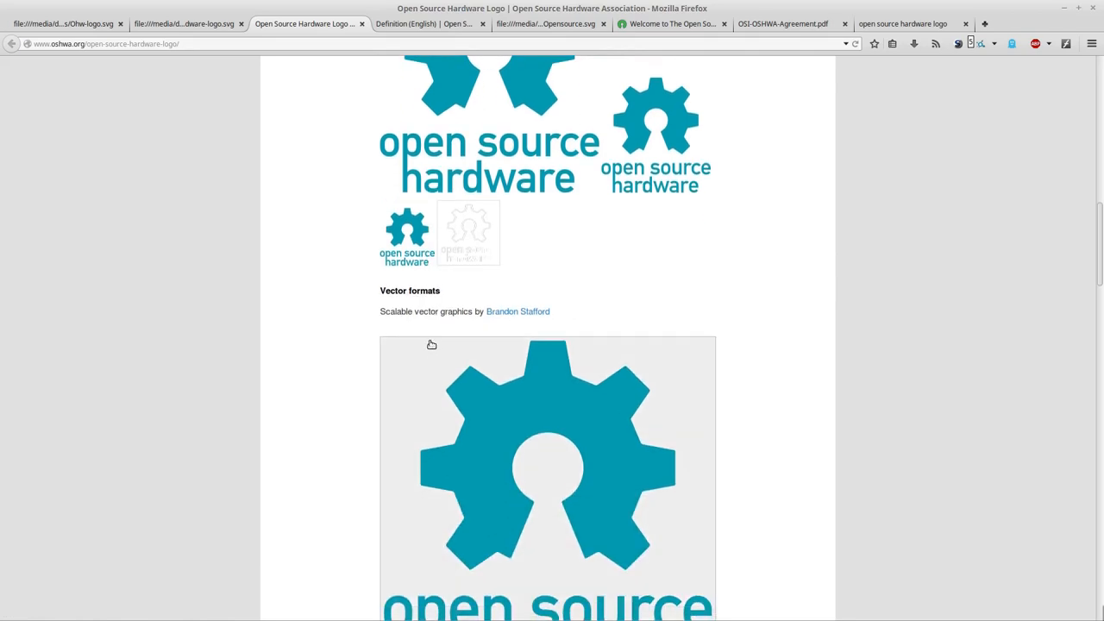
mouse_move(518, 311)
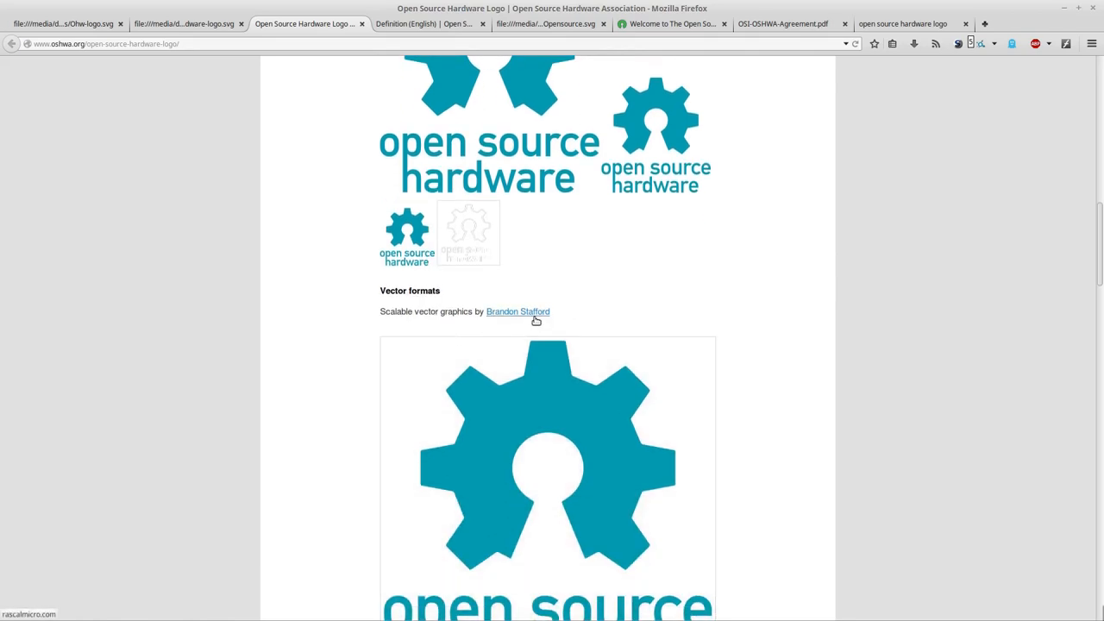
scroll(down, 3)
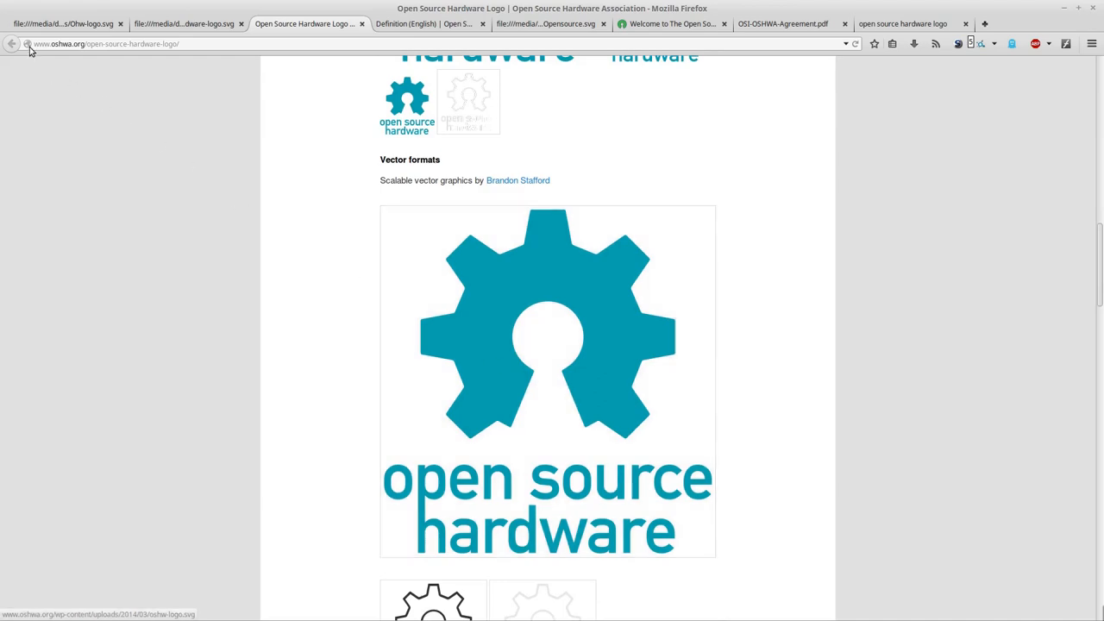
click(62, 24)
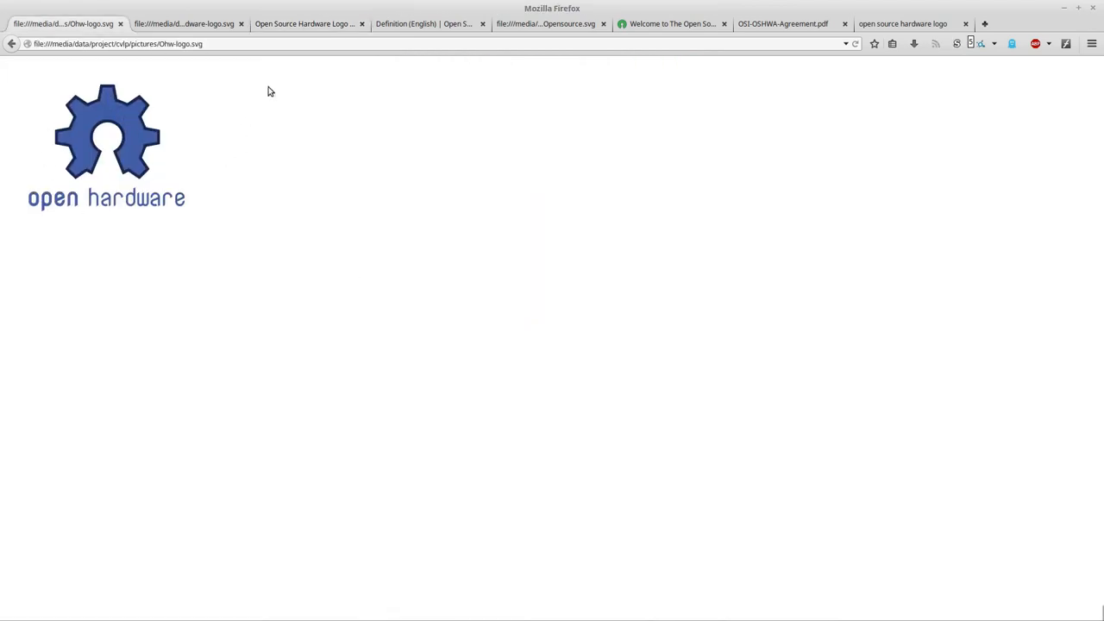
click(307, 25)
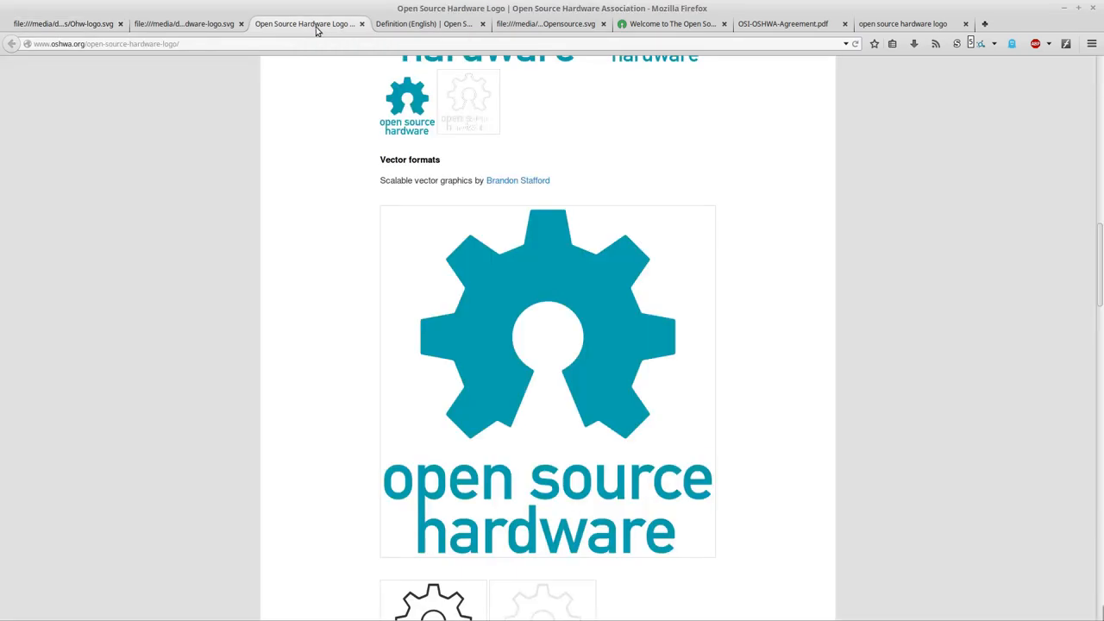
mouse_move(483, 371)
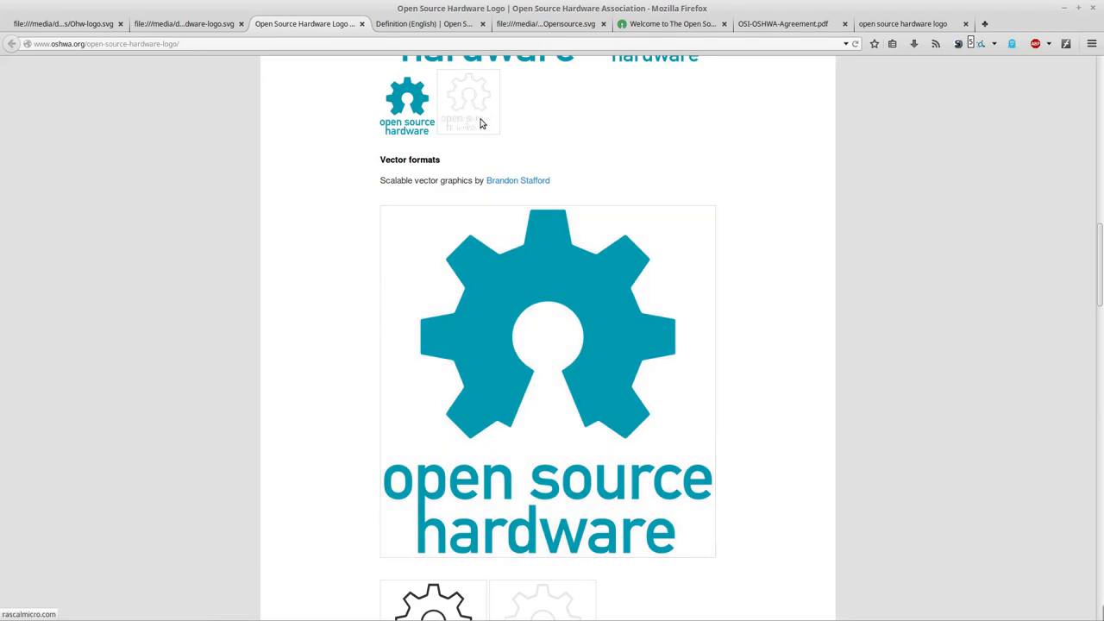
mouse_move(445, 193)
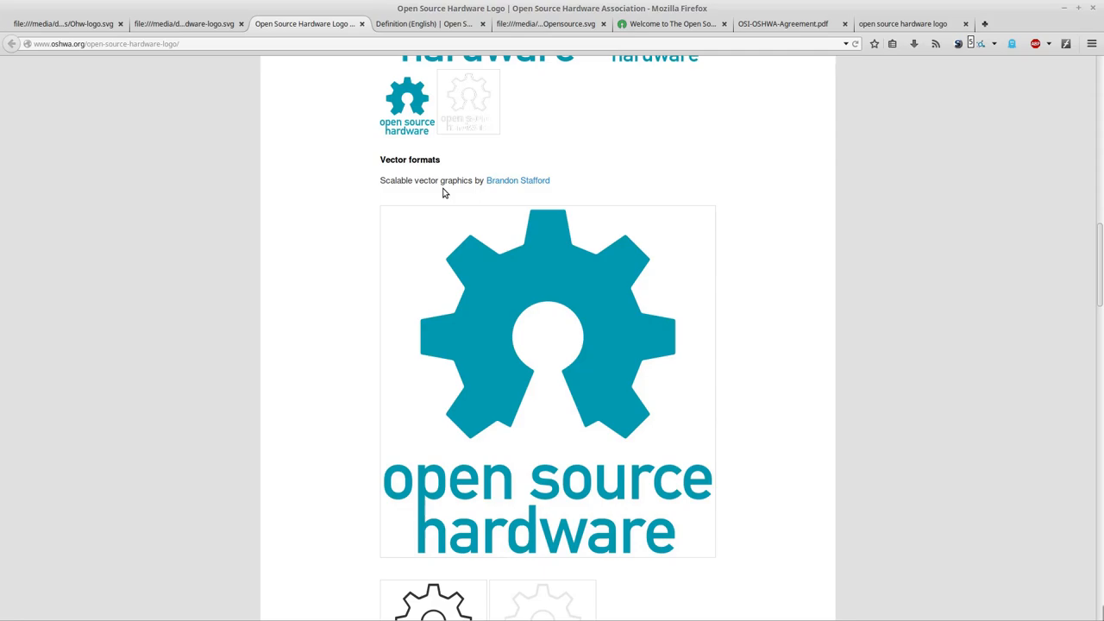
Scroll through the vector, PCB, CAD and embroidery logo files down to the large teal gear logo.
scroll(down, 3)
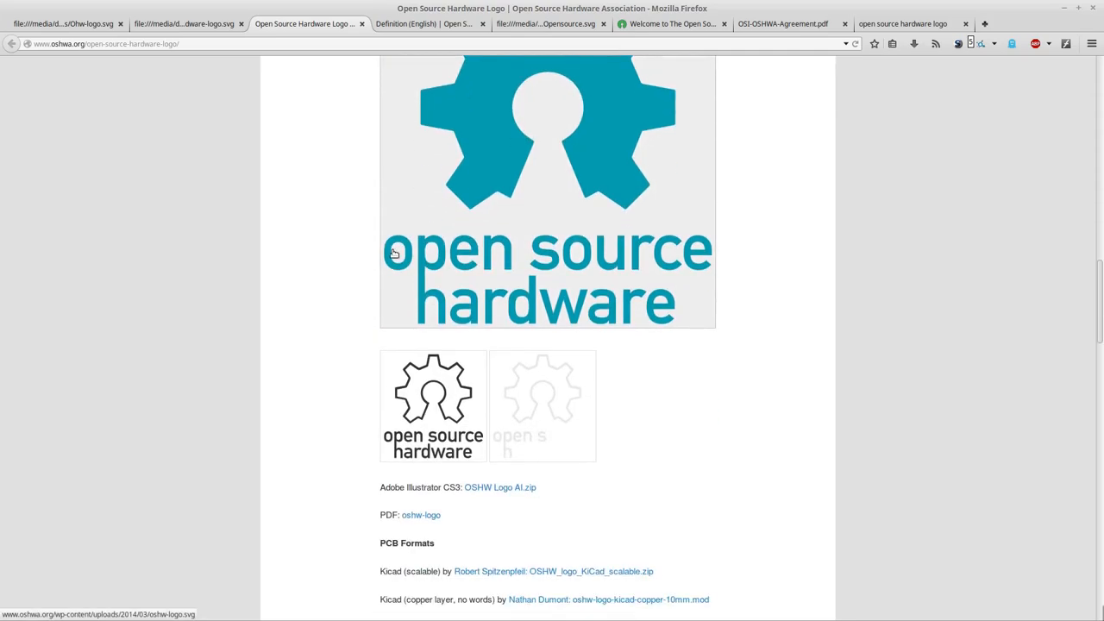
scroll(down, 3)
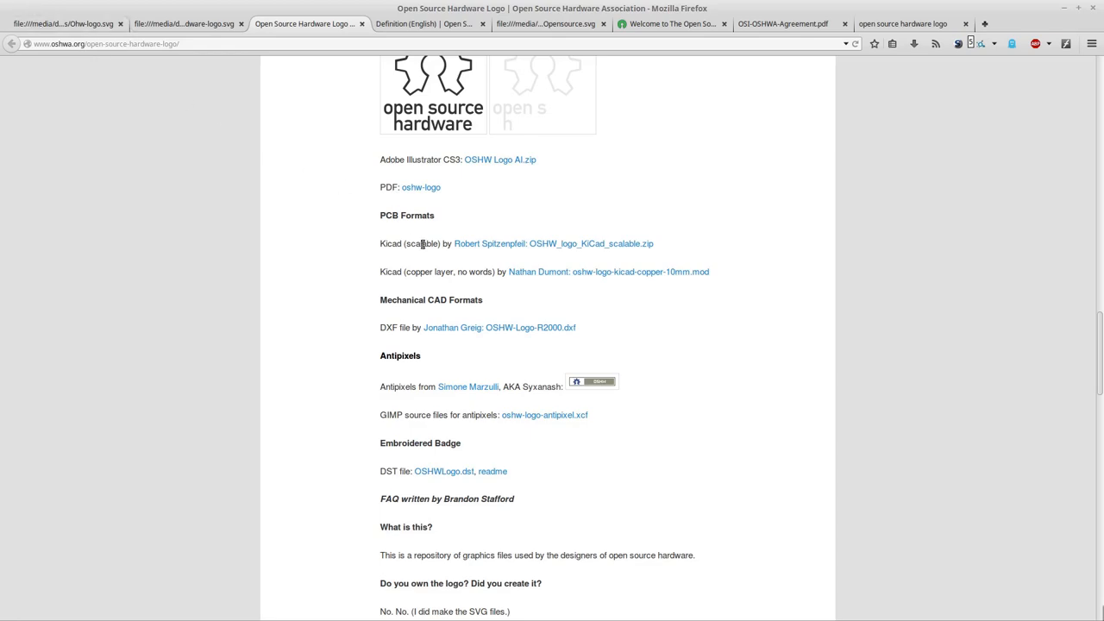
mouse_move(424, 244)
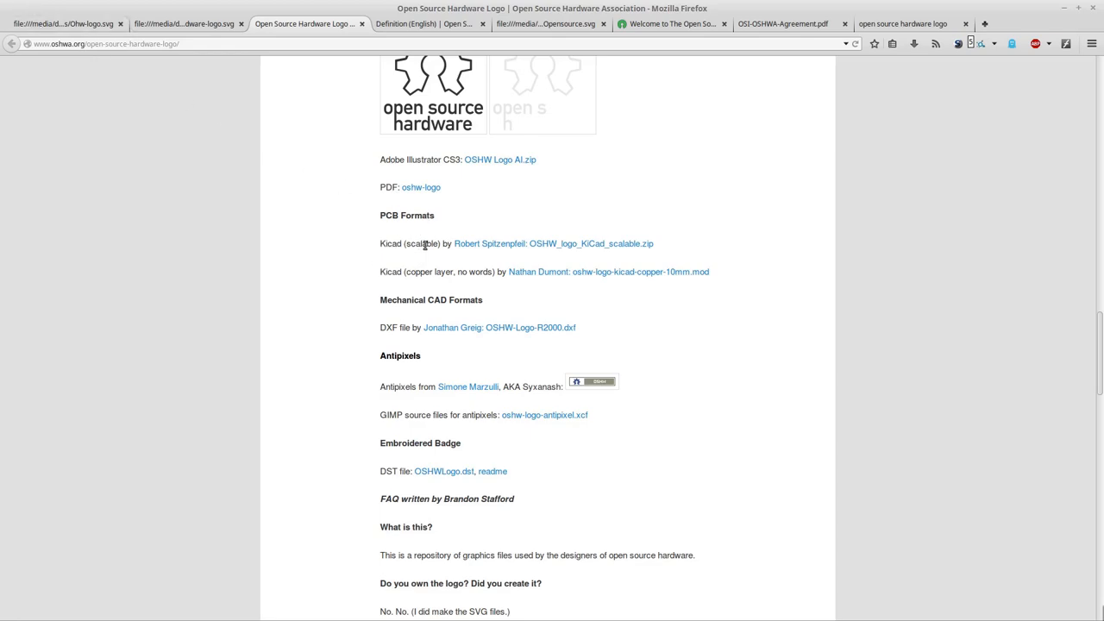
mouse_move(424, 262)
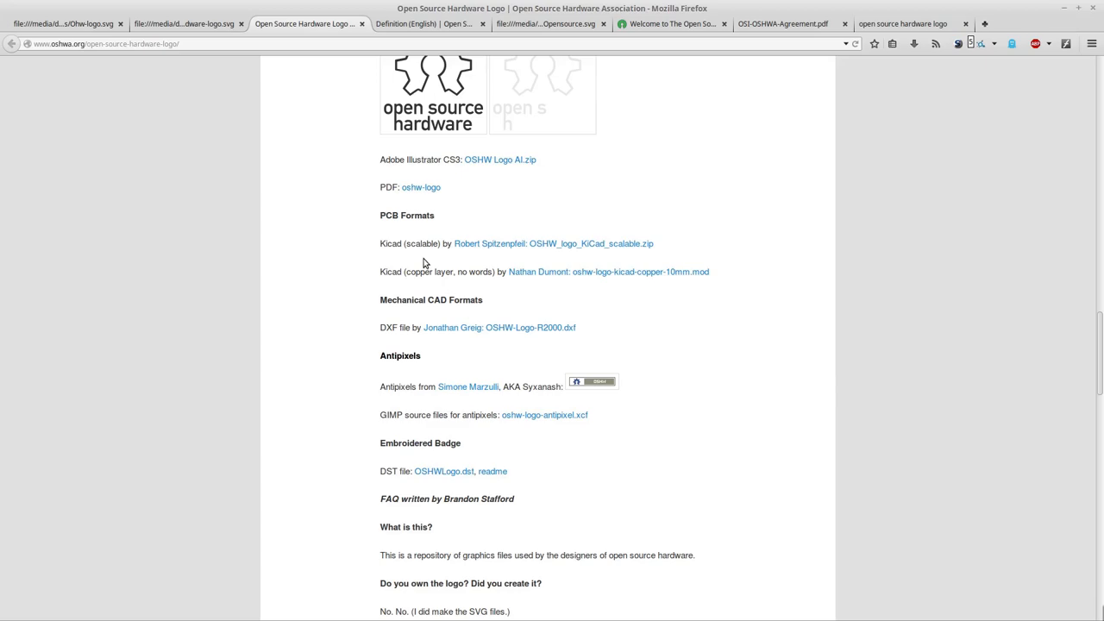
mouse_move(391, 262)
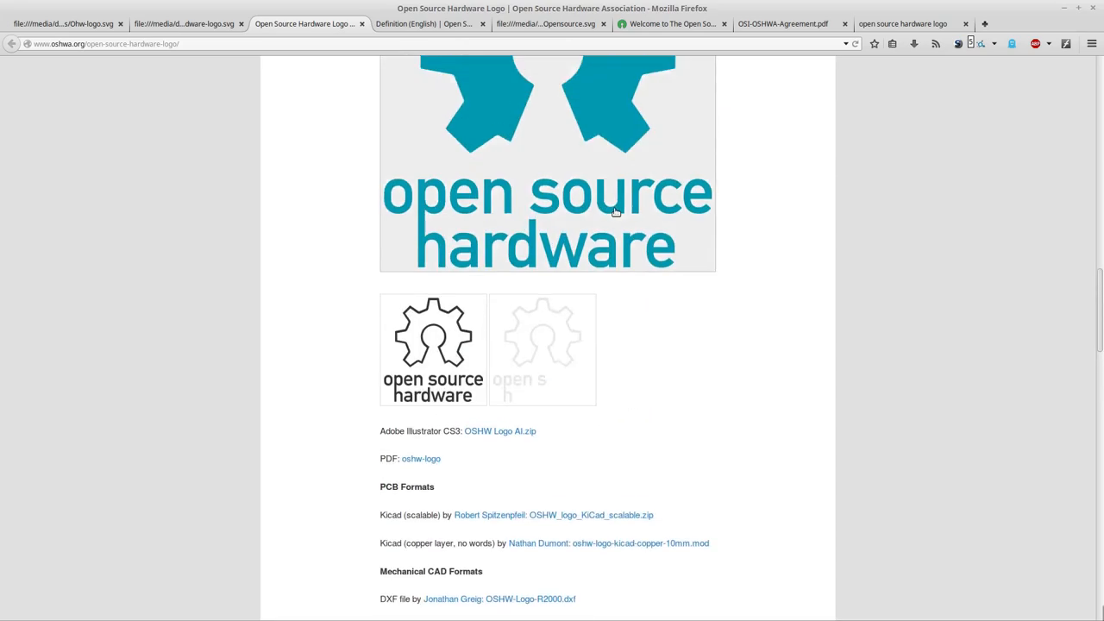
scroll(down, 3)
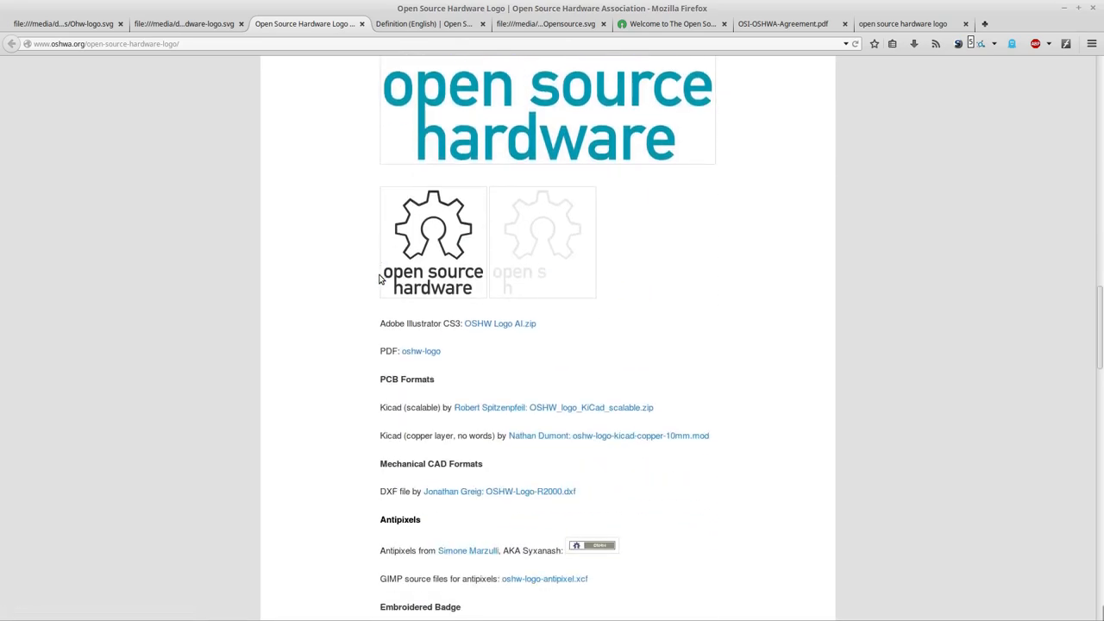
scroll(down, 3)
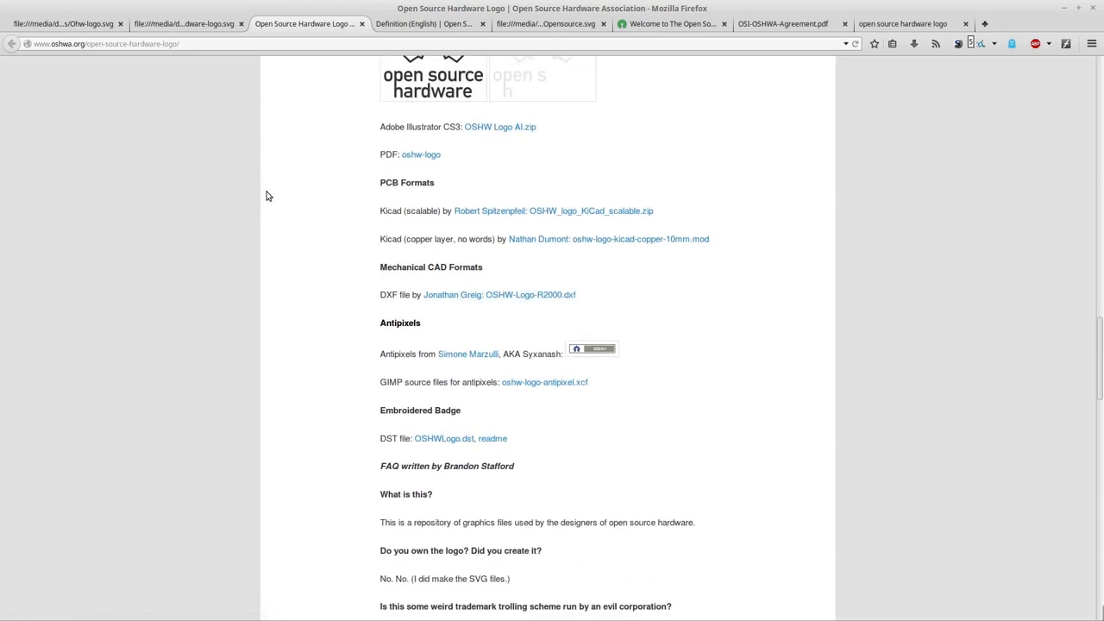
scroll(up, 3)
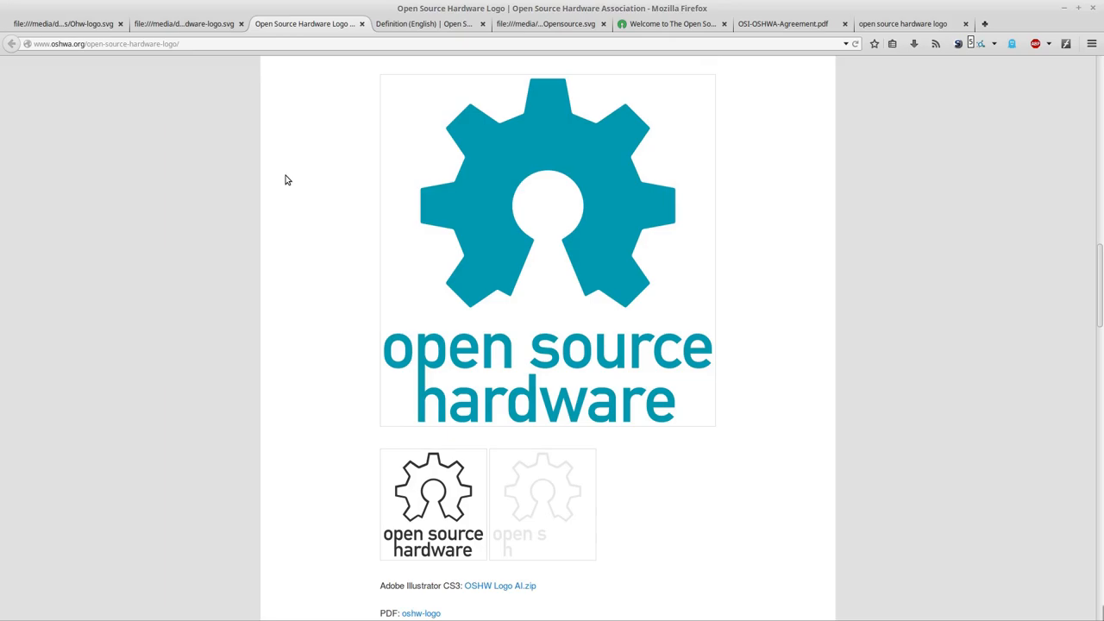
mouse_move(412, 293)
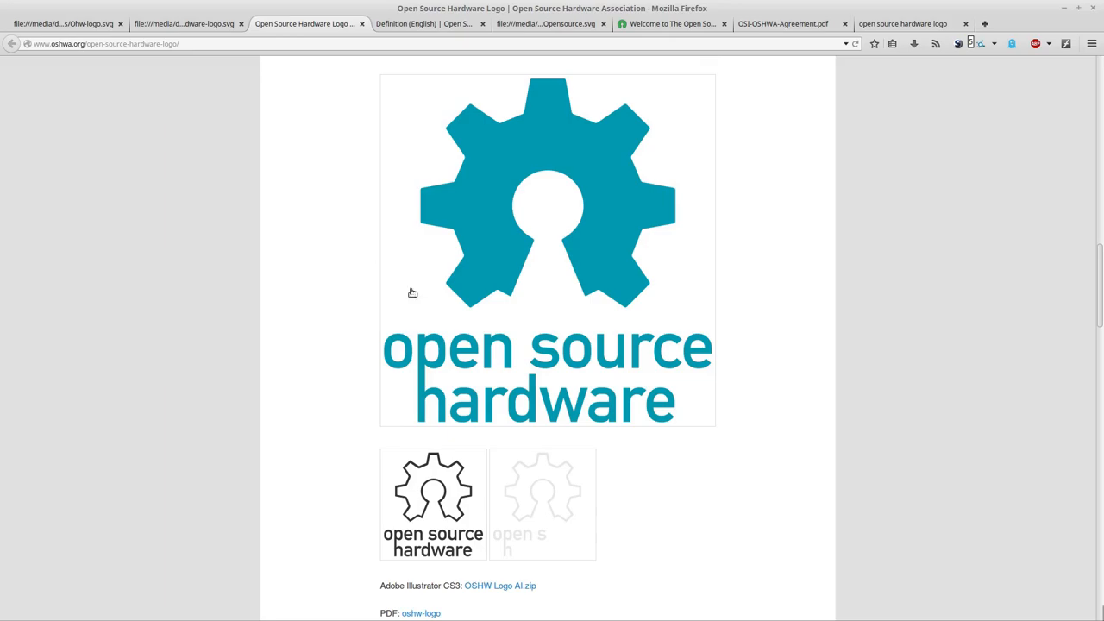
scroll(down, 3)
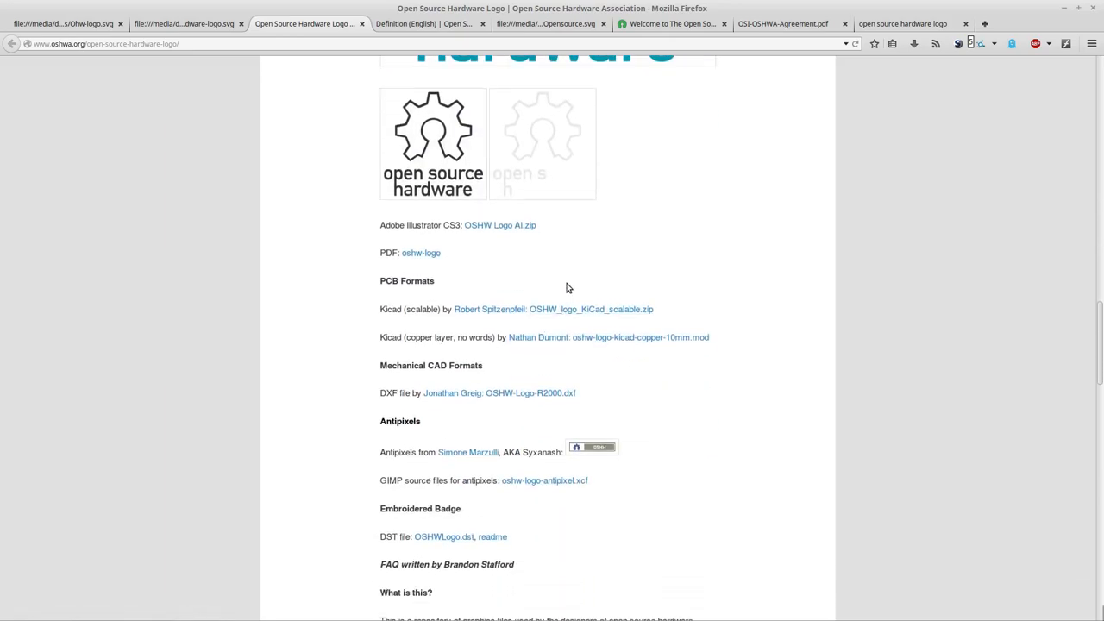
mouse_move(535, 275)
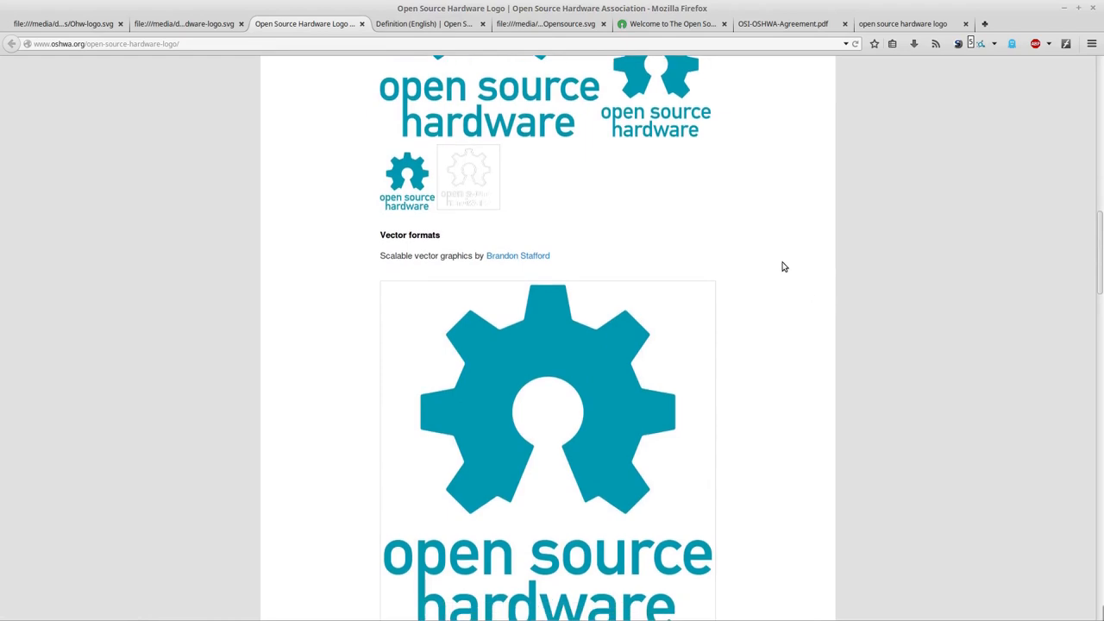
scroll(down, 3)
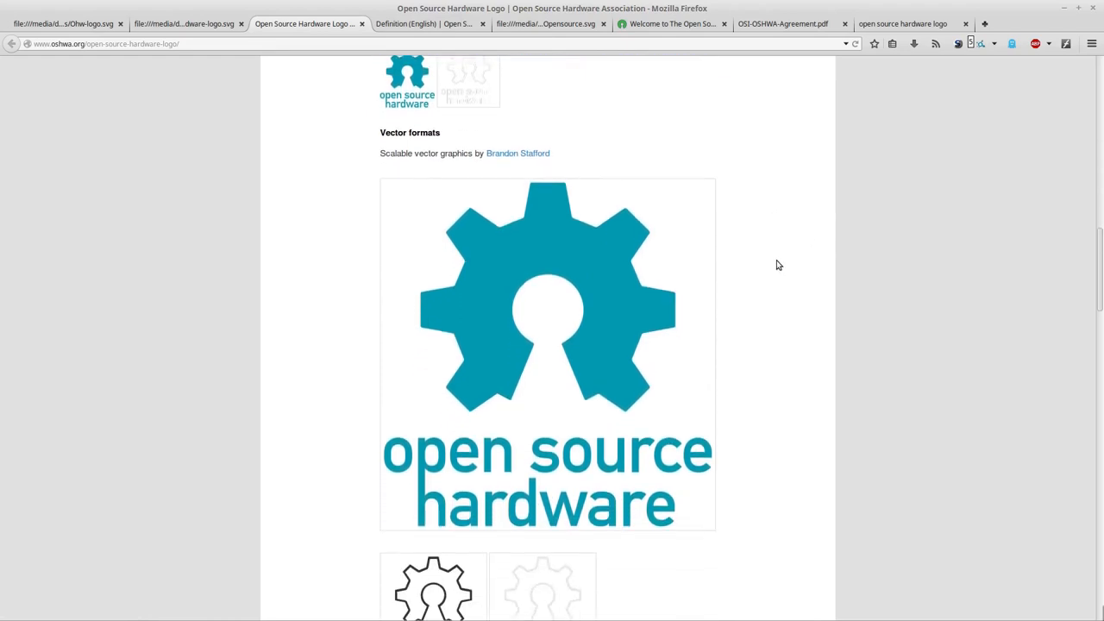
scroll(down, 3)
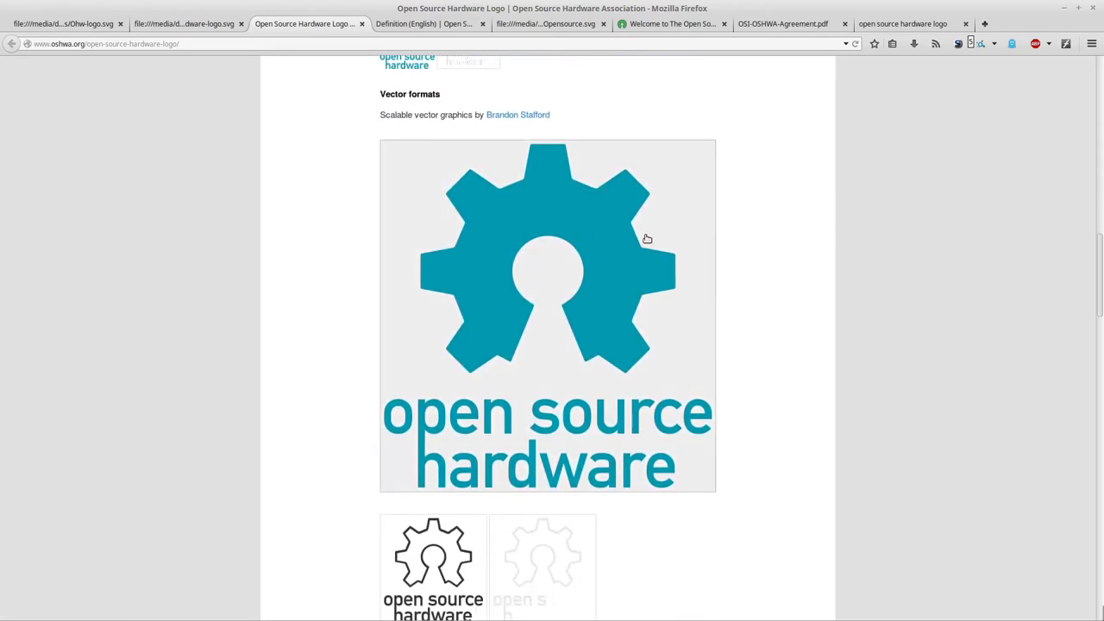
mouse_move(469, 245)
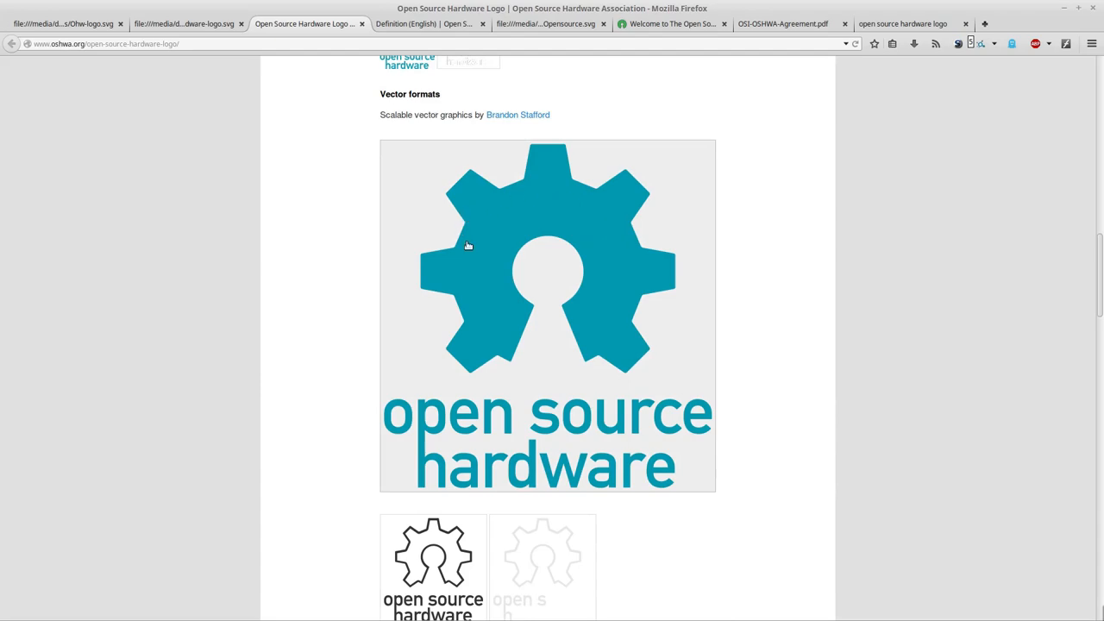
mouse_move(514, 196)
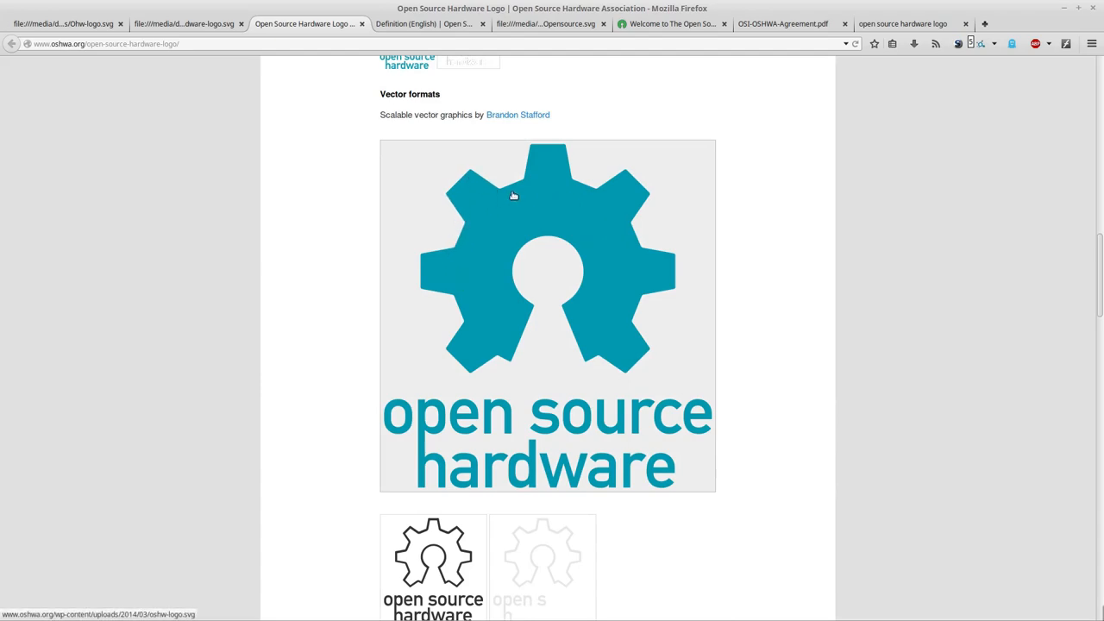
mouse_move(674, 310)
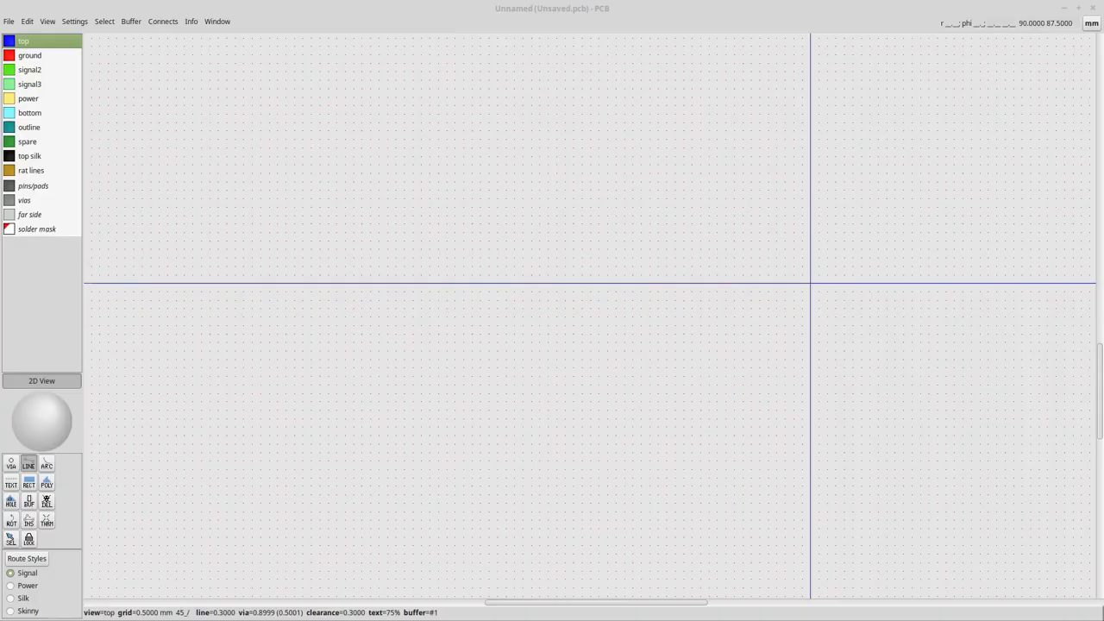
Draw a bent copper track on the top layer from the left edge toward the board centre.
drag(250, 357, 469, 357)
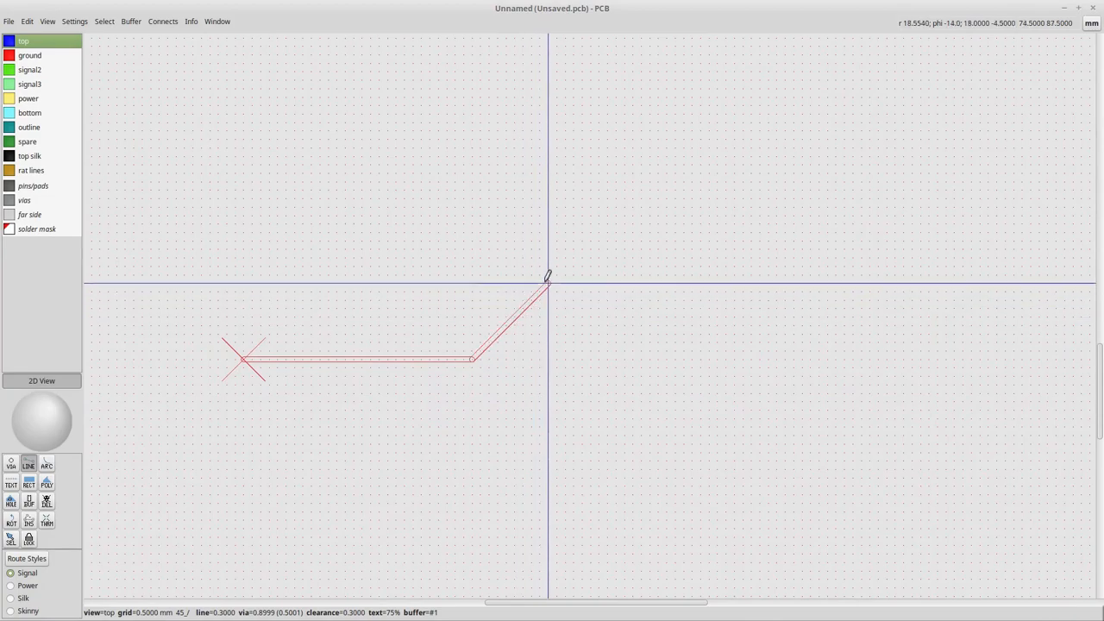
click(676, 287)
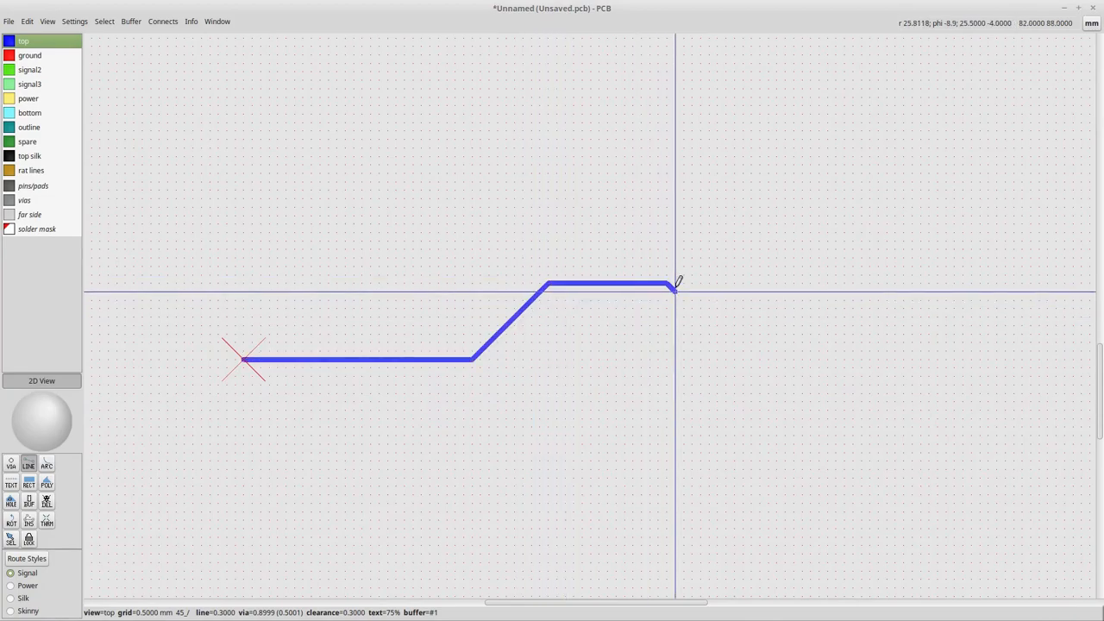
click(704, 376)
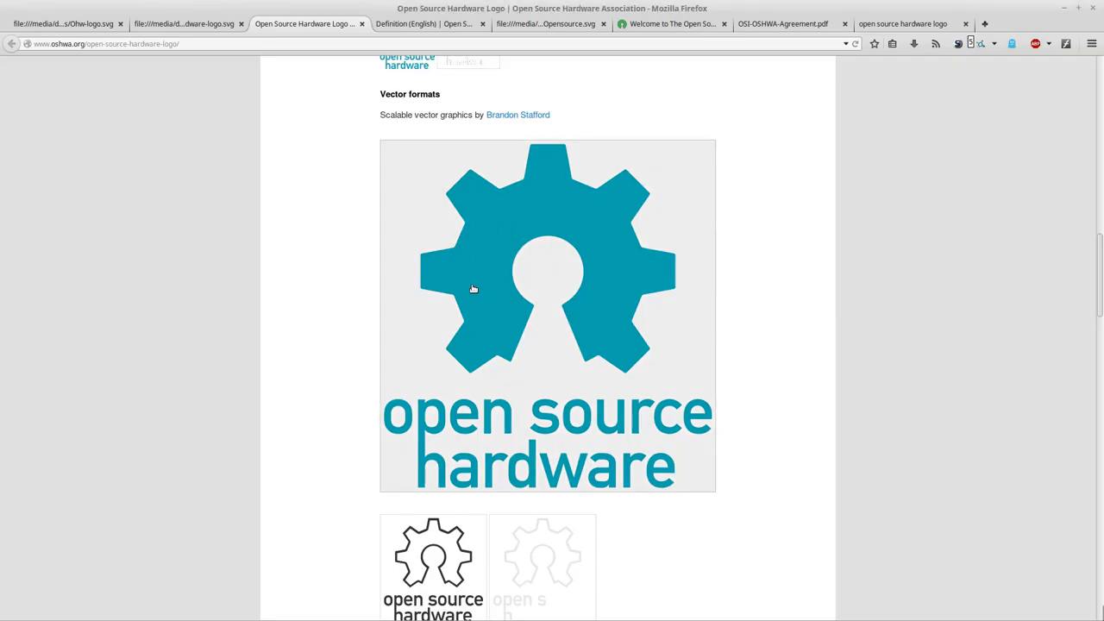
mouse_move(538, 364)
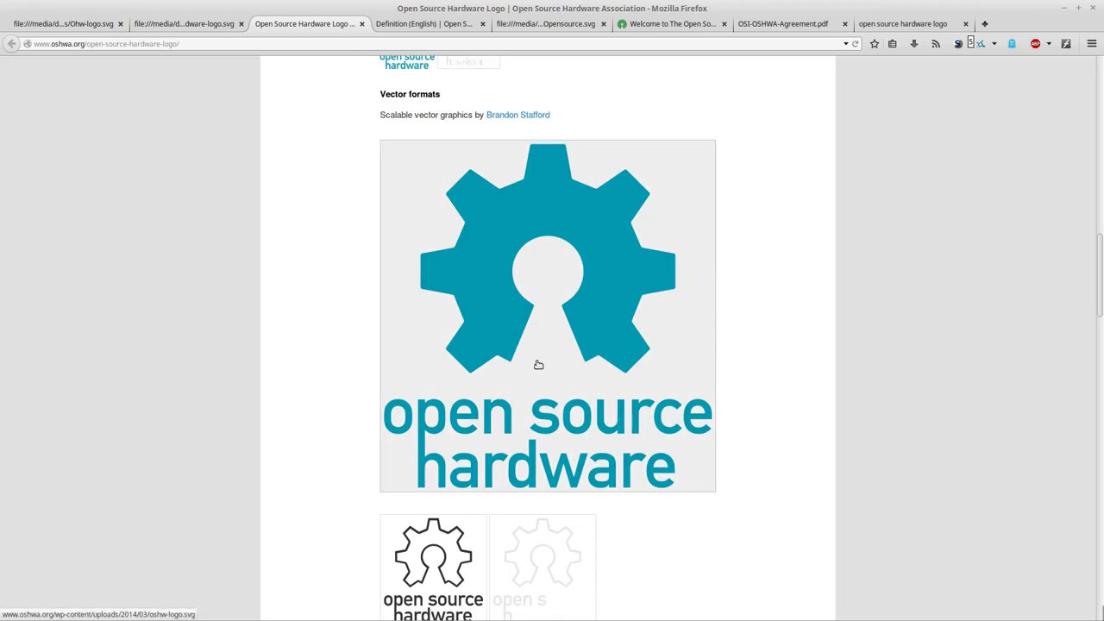
mouse_move(536, 363)
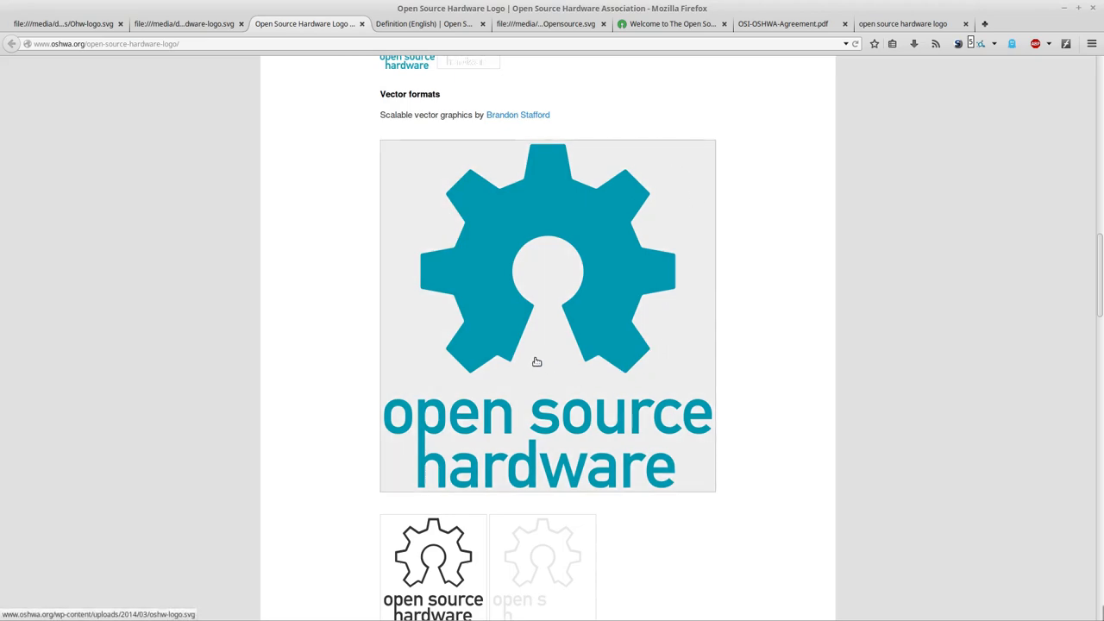
mouse_move(796, 106)
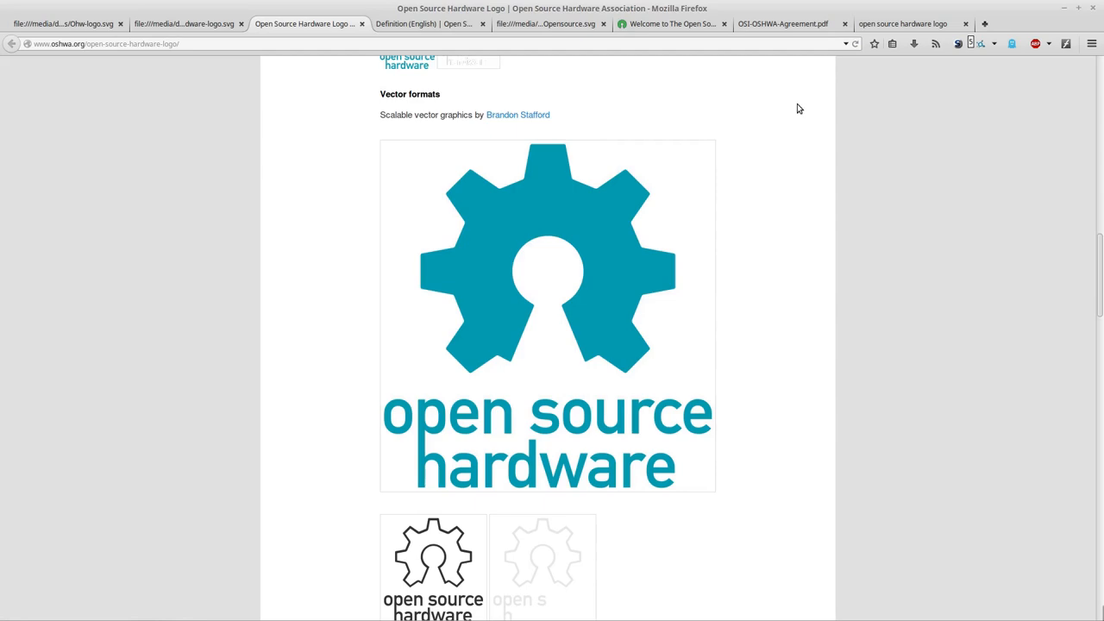
mouse_move(900, 24)
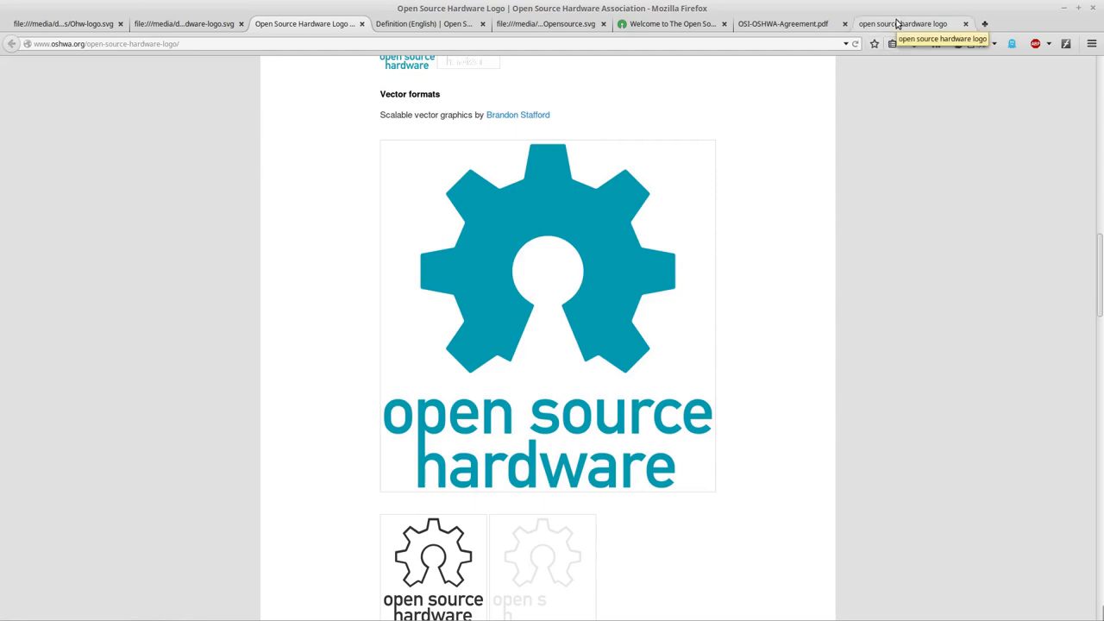
Show the tab with the local chip-shaped OSHW logo SVG.
click(901, 24)
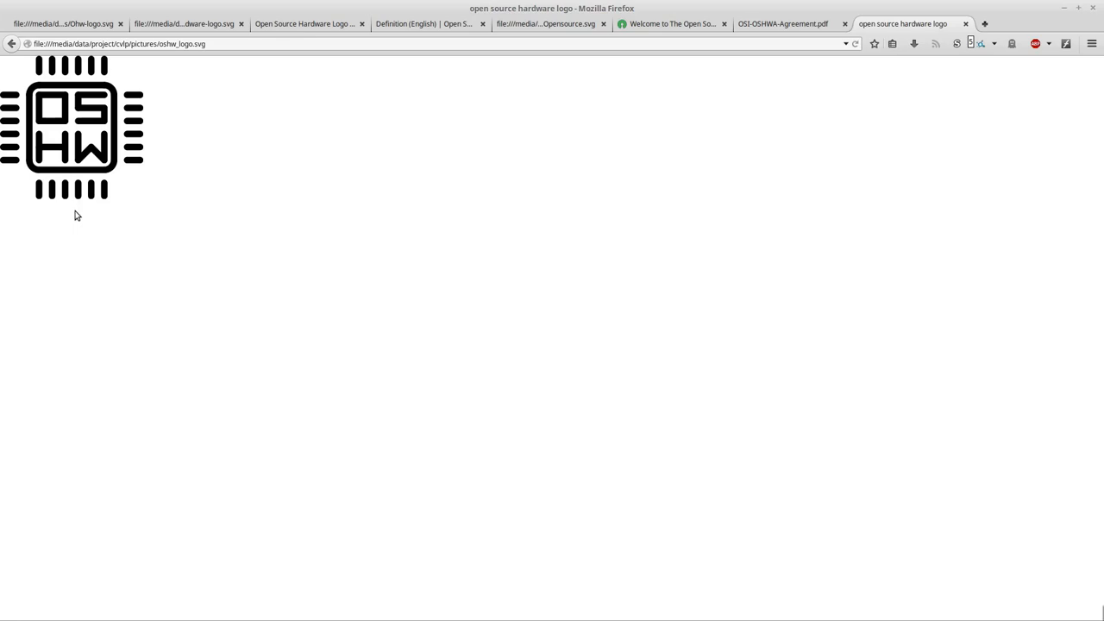
mouse_move(100, 179)
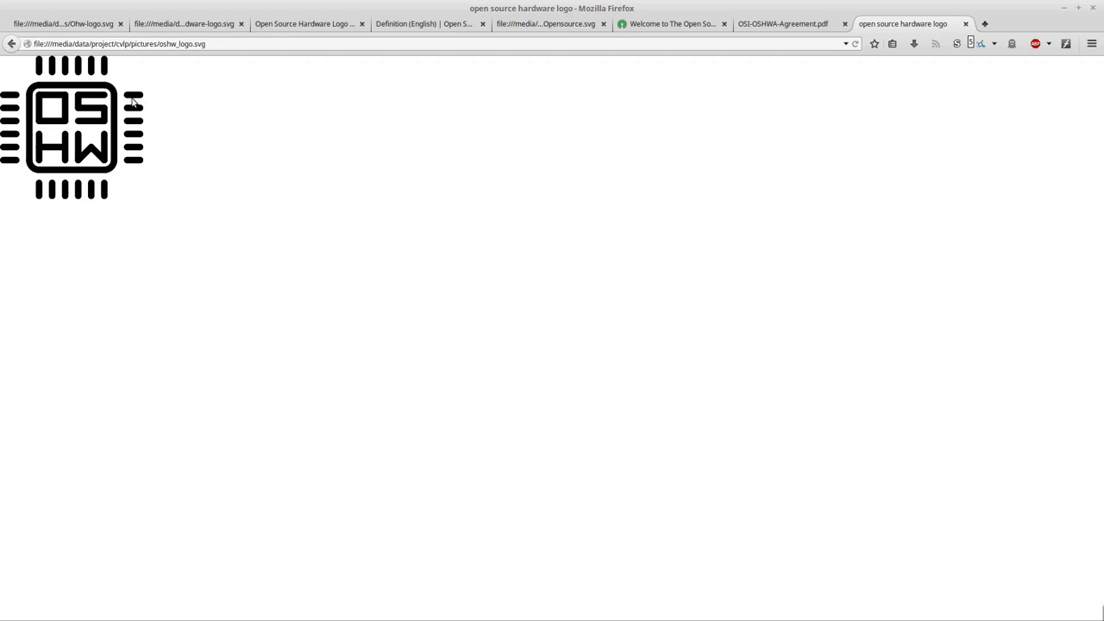
mouse_move(136, 100)
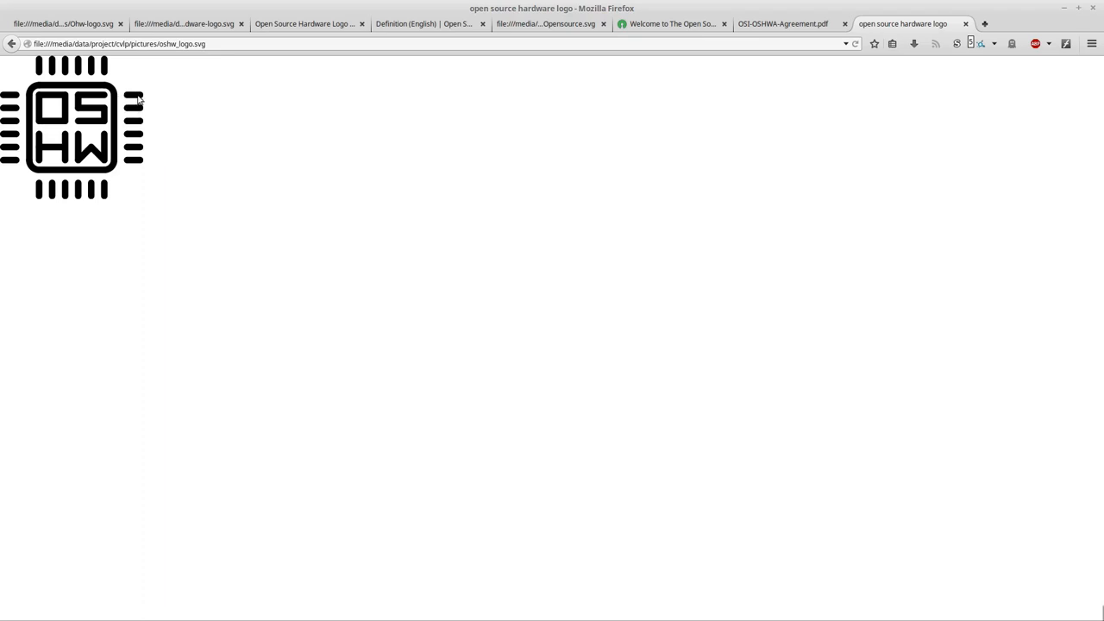
mouse_move(117, 125)
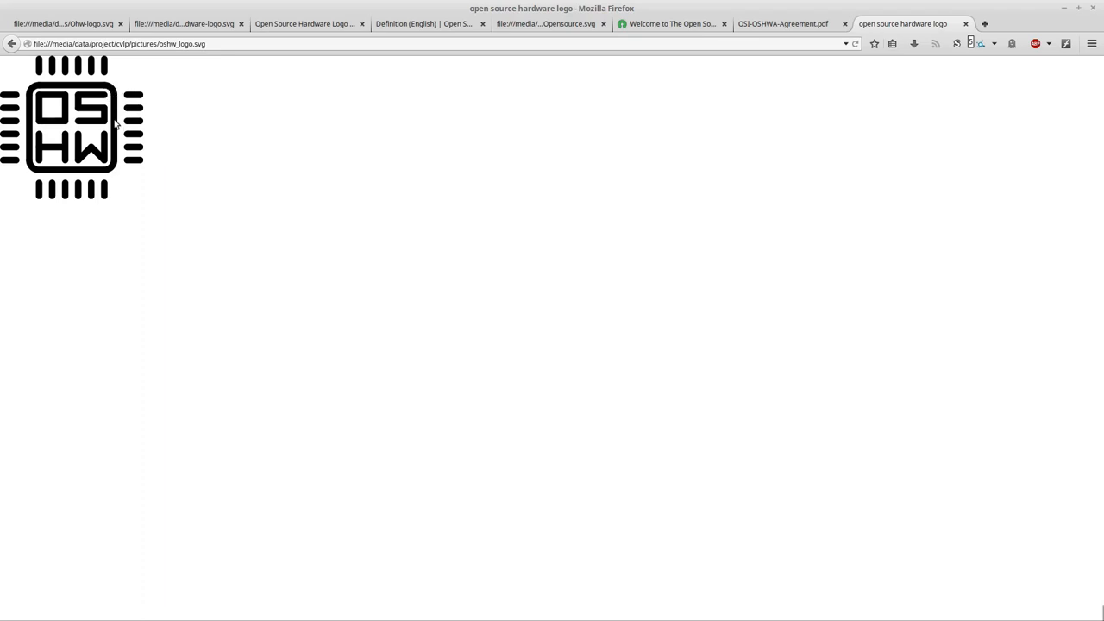
mouse_move(42, 94)
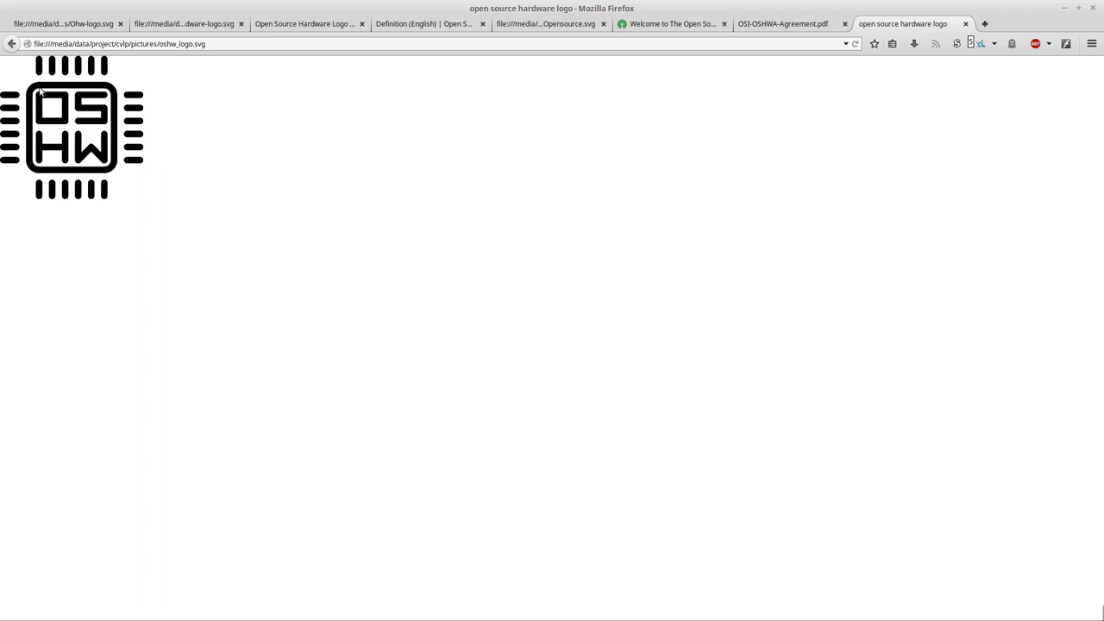
mouse_move(203, 173)
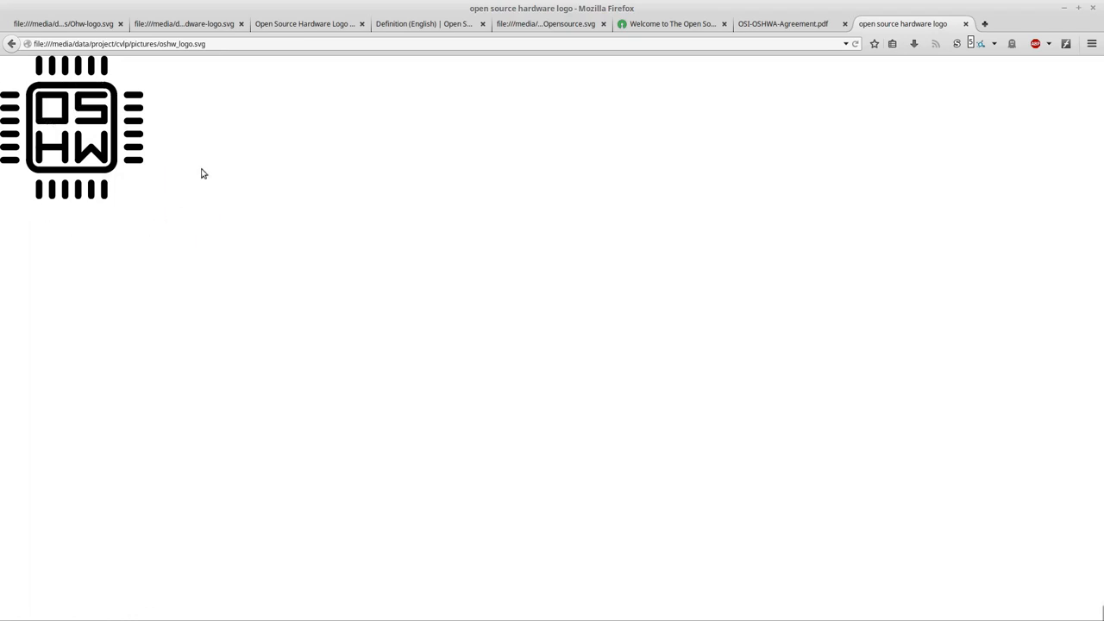
mouse_move(41, 244)
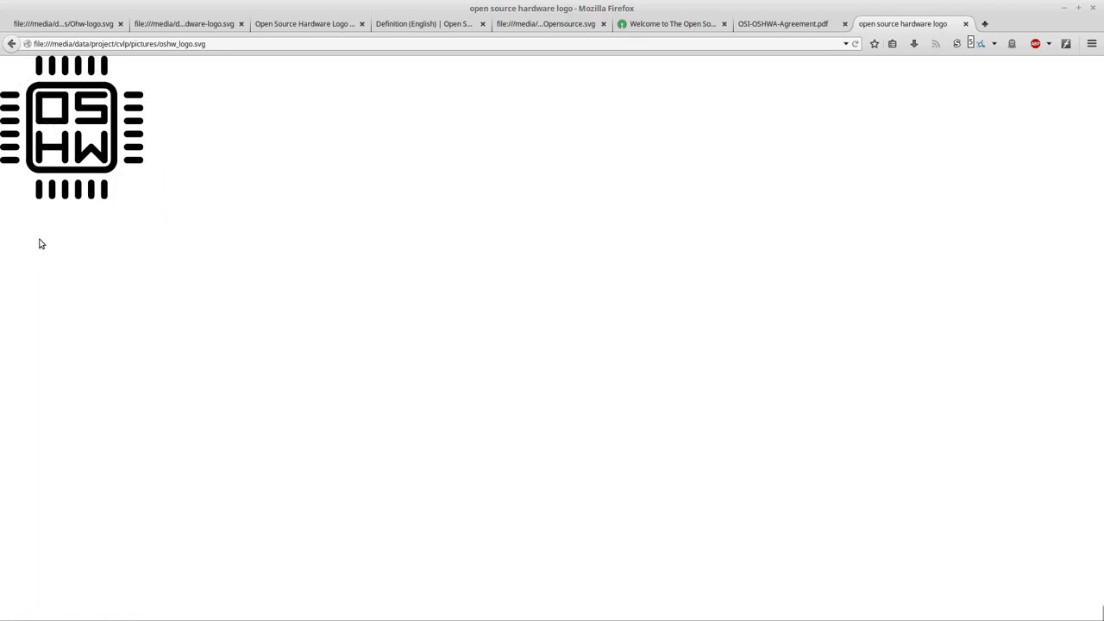
mouse_move(137, 98)
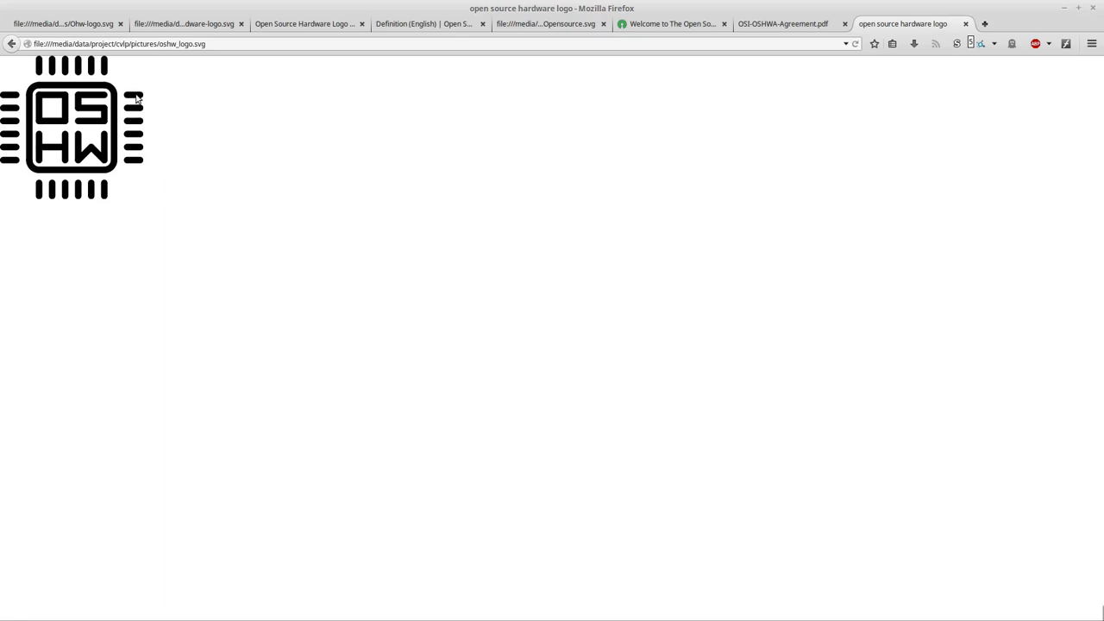
mouse_move(41, 180)
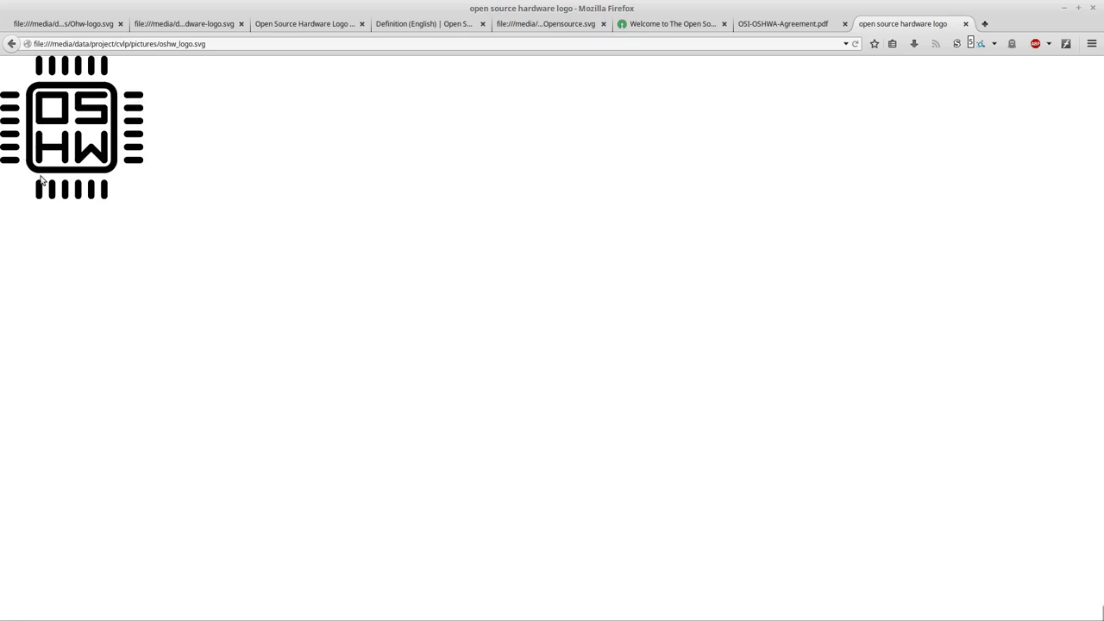
mouse_move(89, 83)
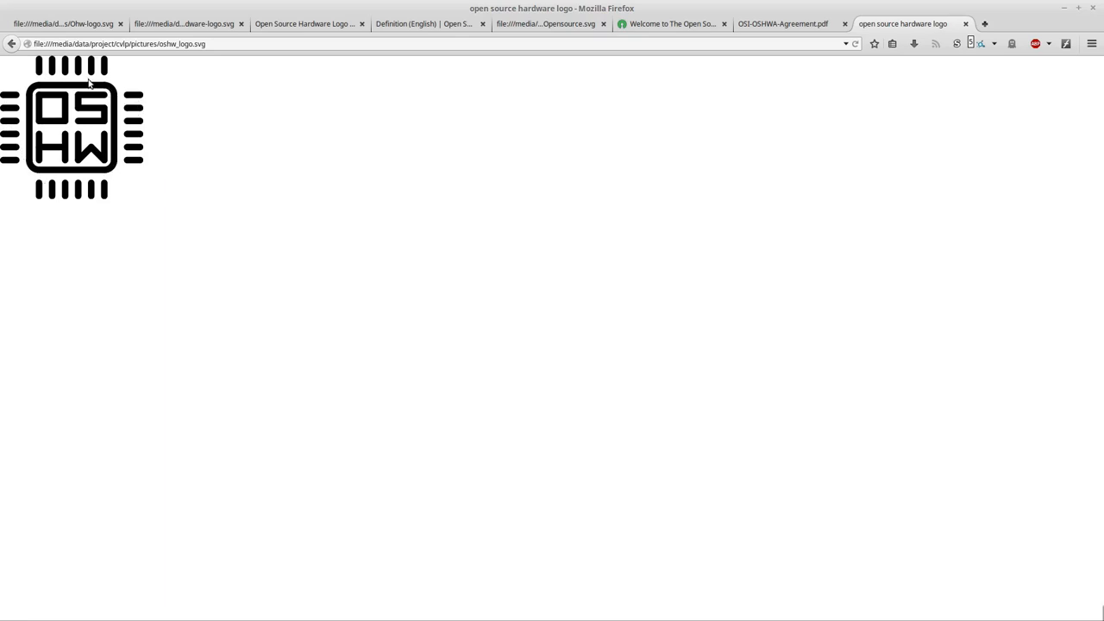
mouse_move(119, 93)
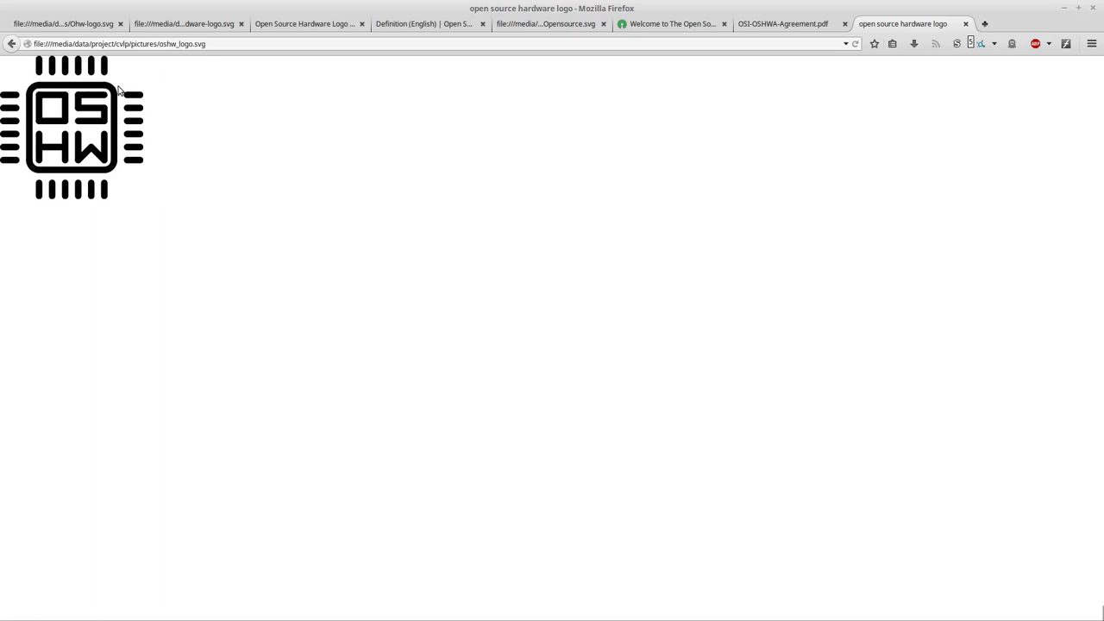
mouse_move(57, 100)
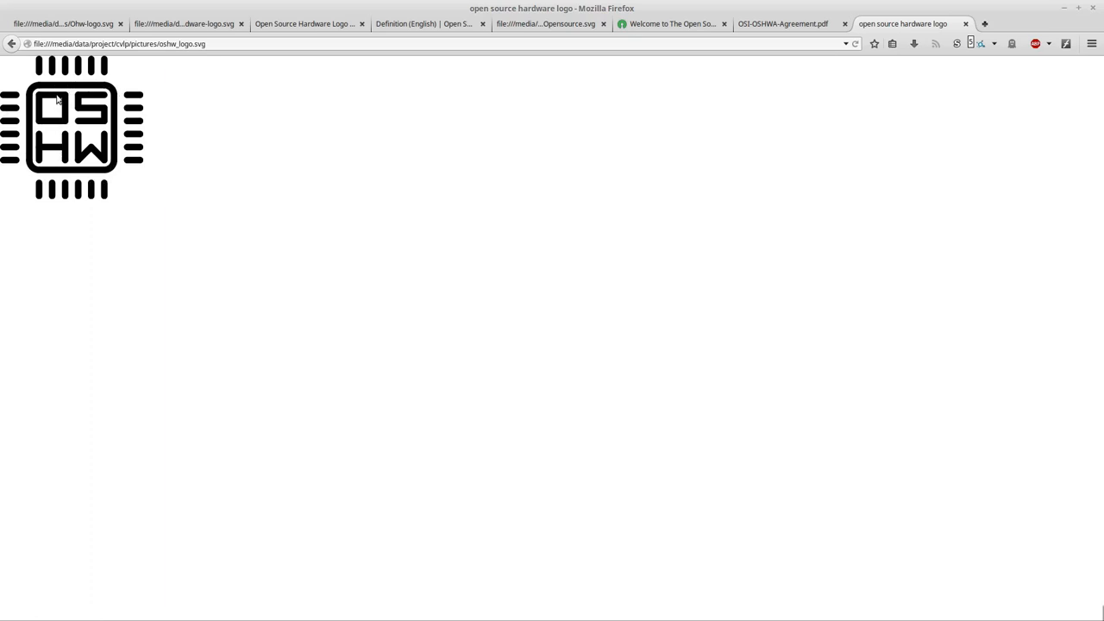
mouse_move(52, 107)
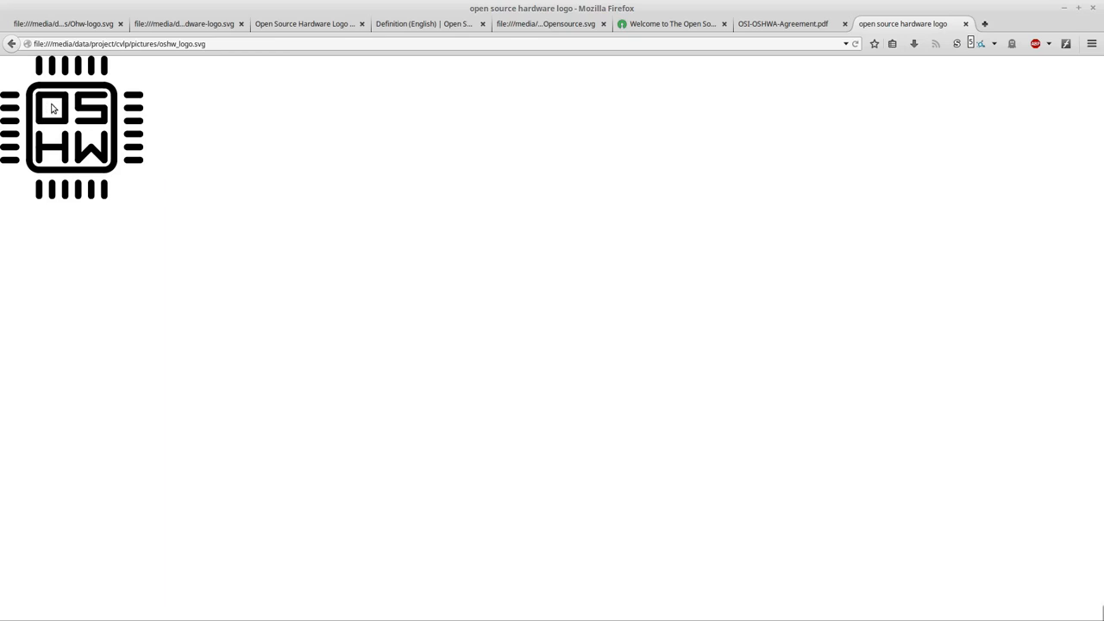
mouse_move(38, 151)
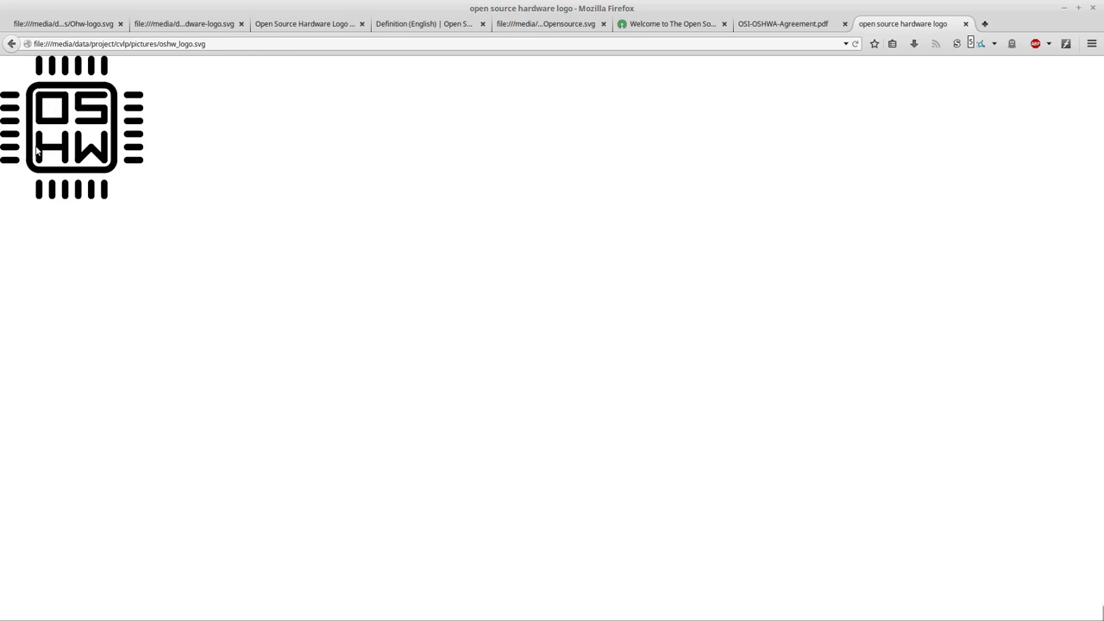
mouse_move(103, 162)
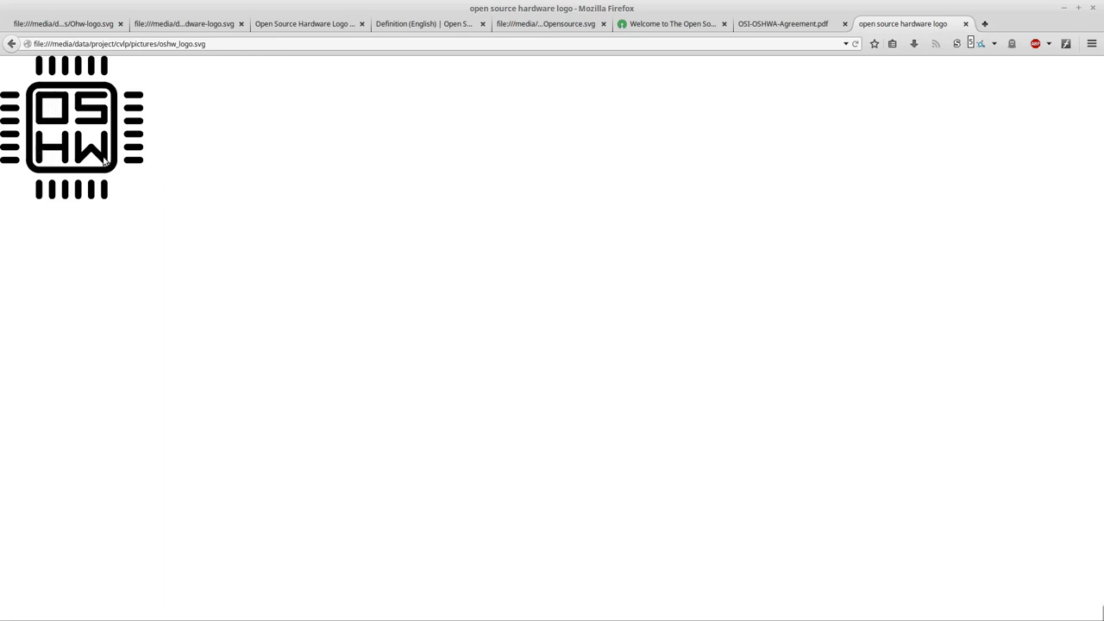
mouse_move(55, 147)
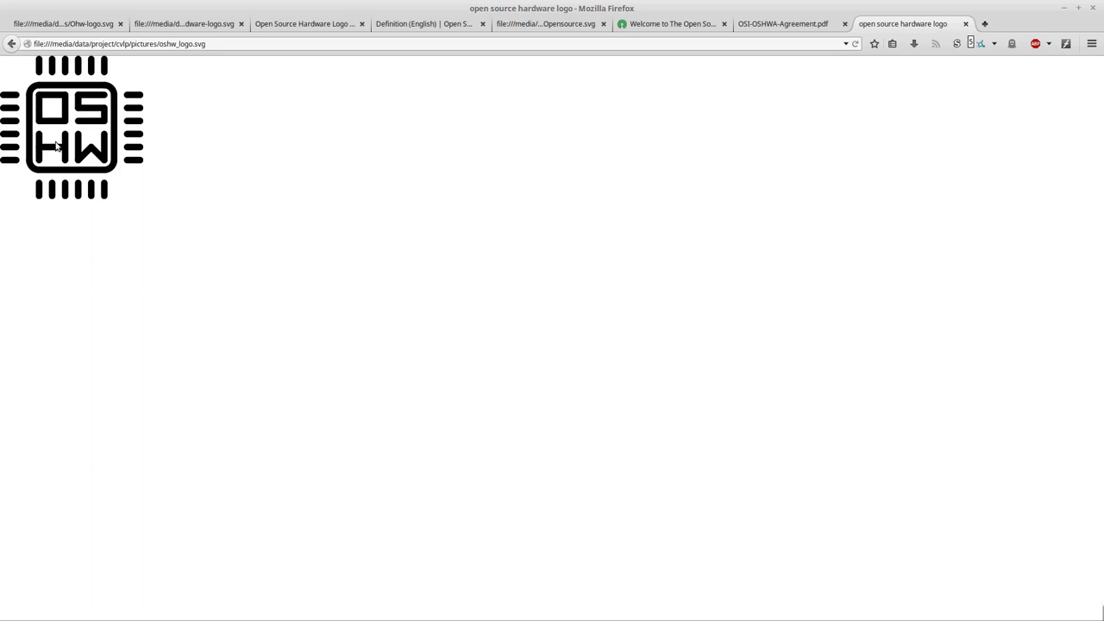
mouse_move(159, 233)
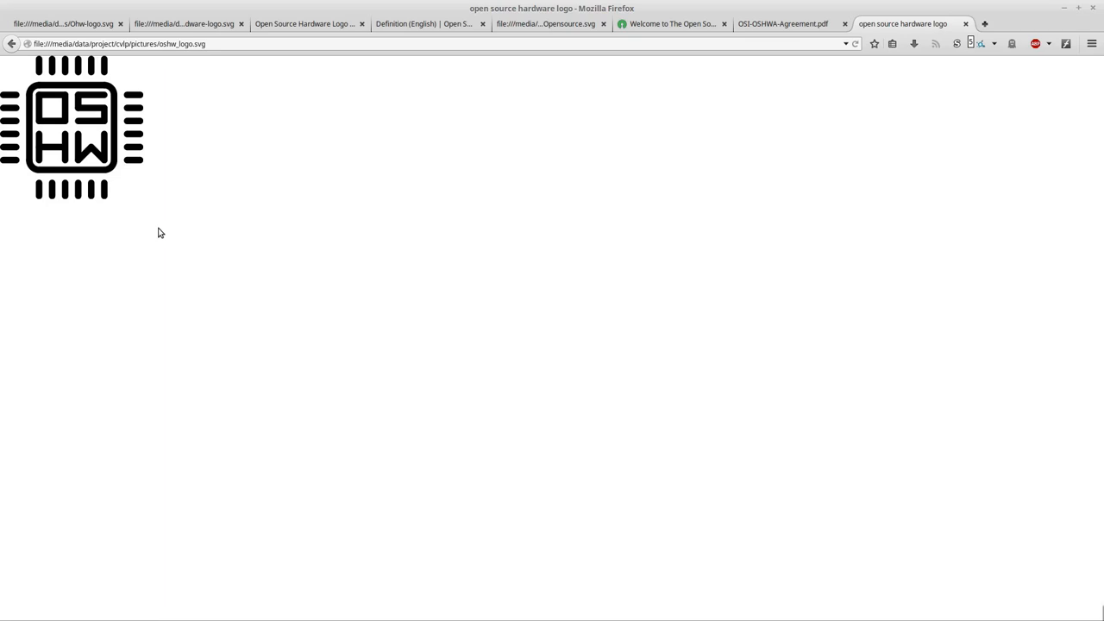
mouse_move(215, 162)
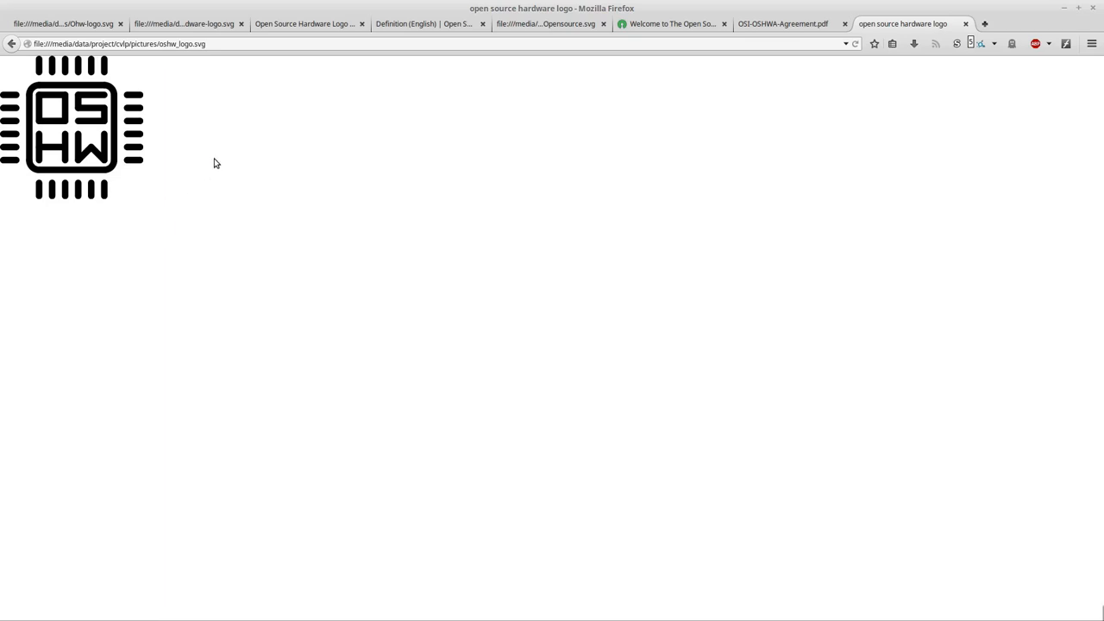
mouse_move(149, 243)
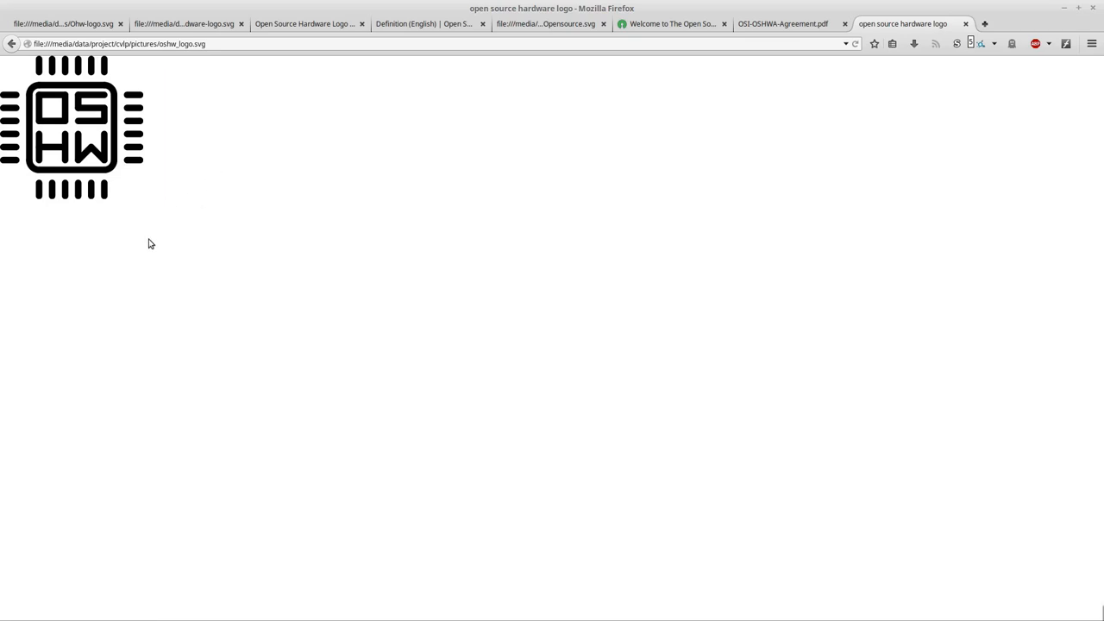
mouse_move(65, 138)
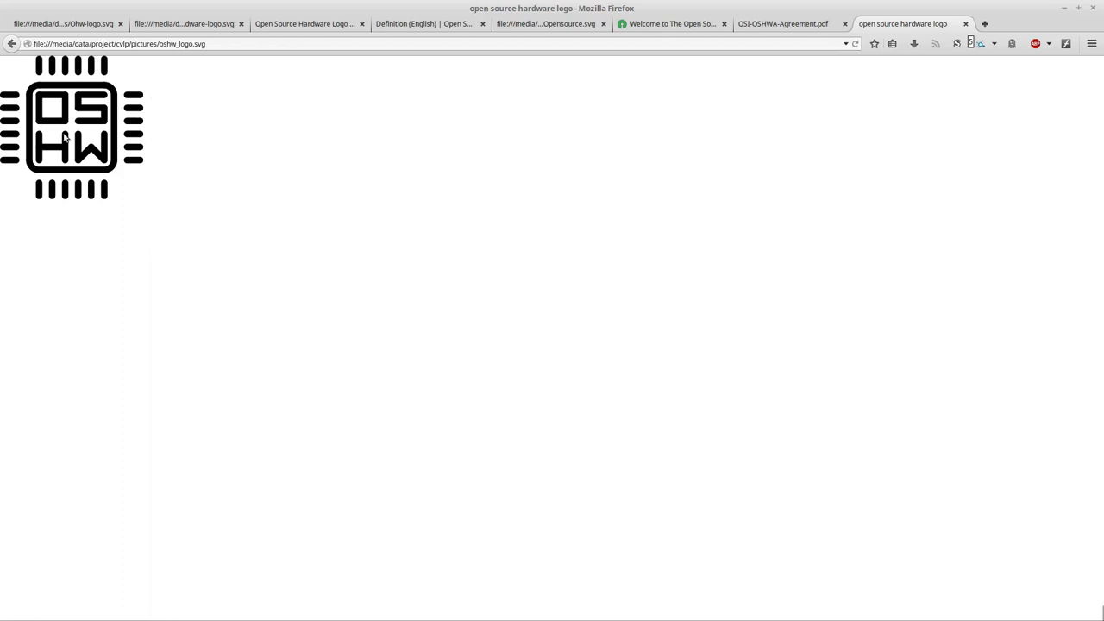
mouse_move(107, 201)
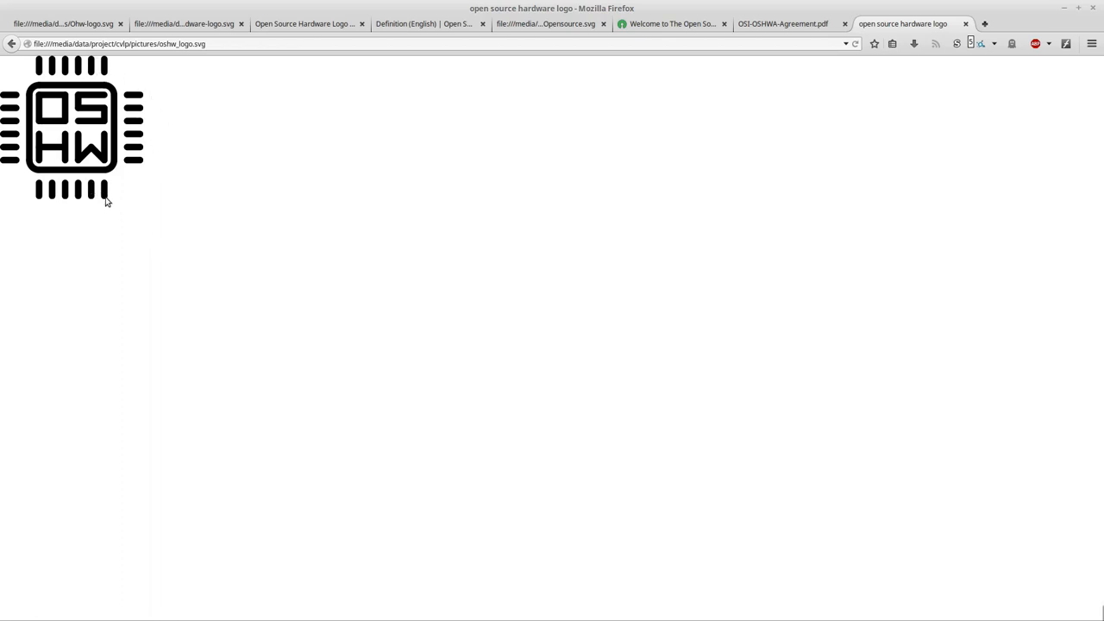
mouse_move(127, 197)
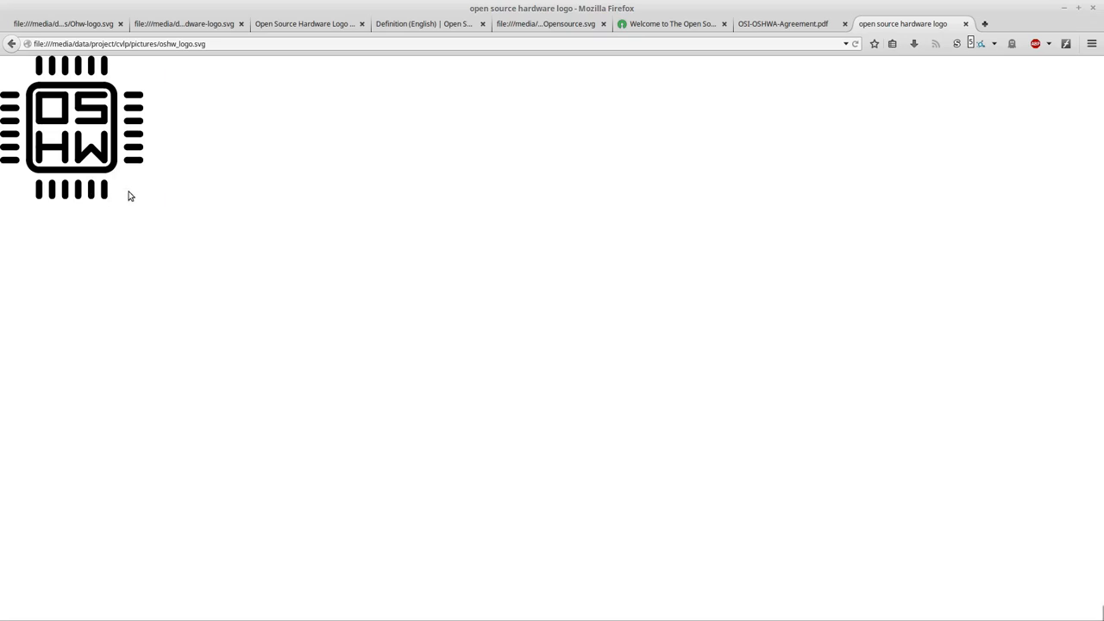
mouse_move(144, 214)
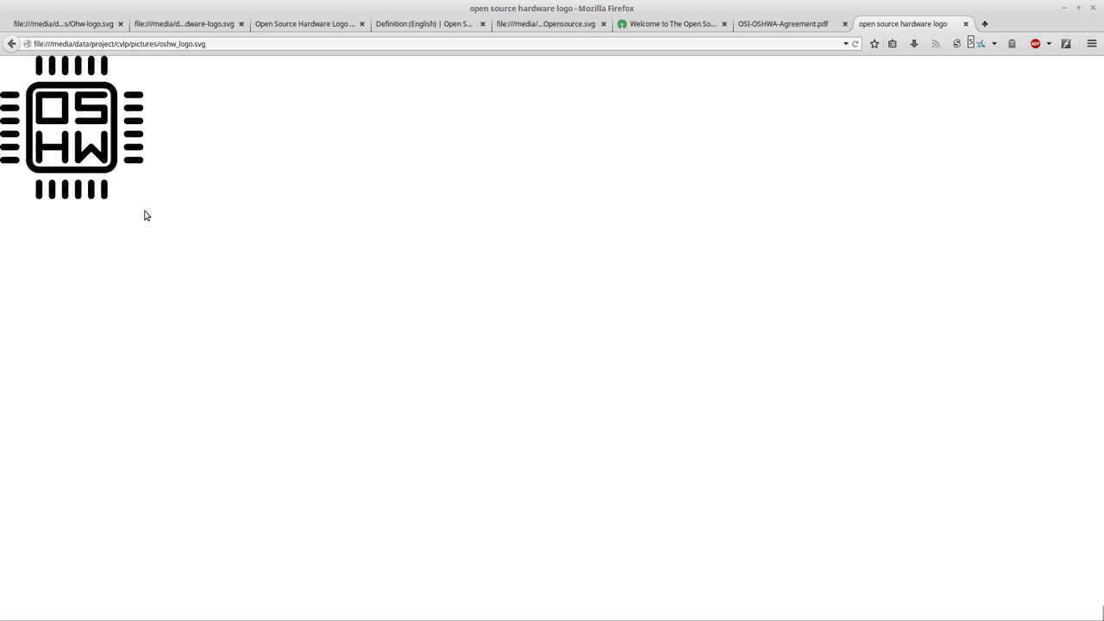
mouse_move(159, 207)
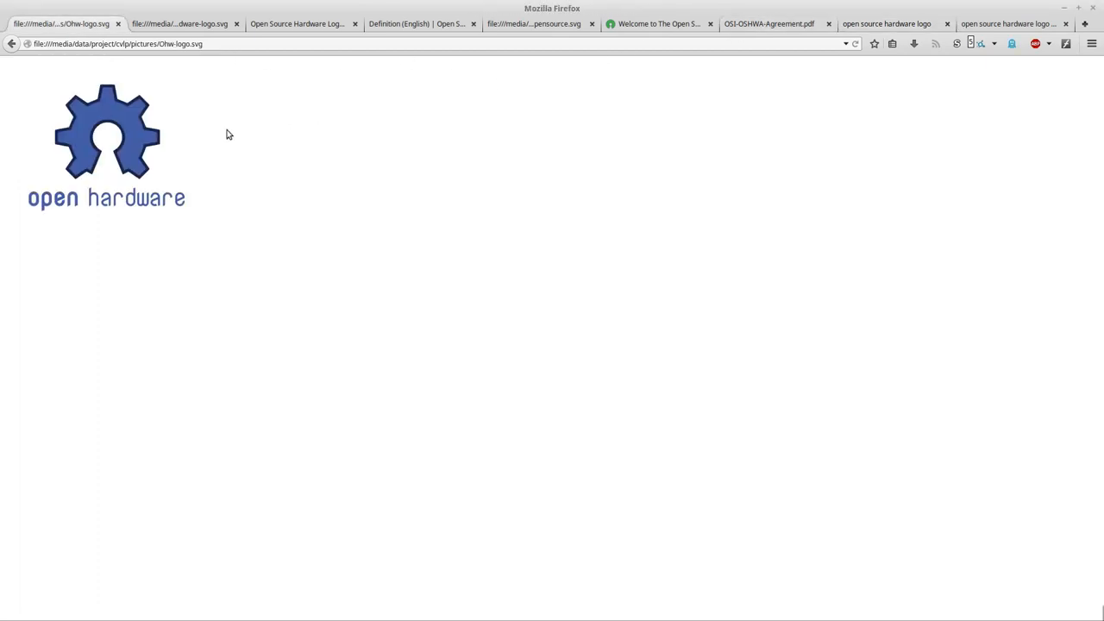
mouse_move(72, 129)
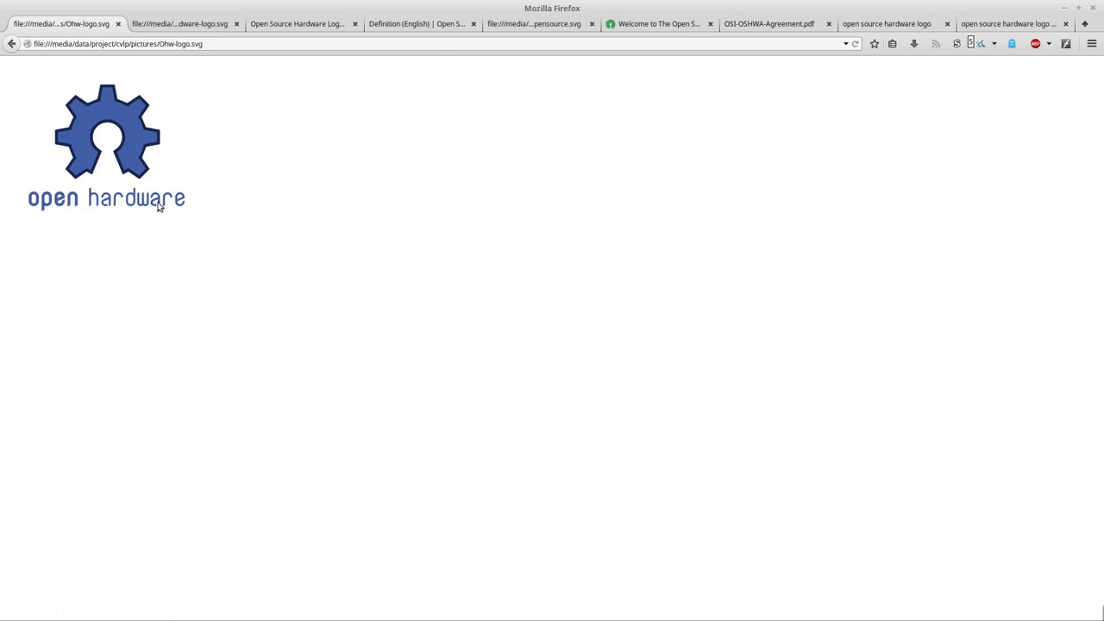
mouse_move(45, 211)
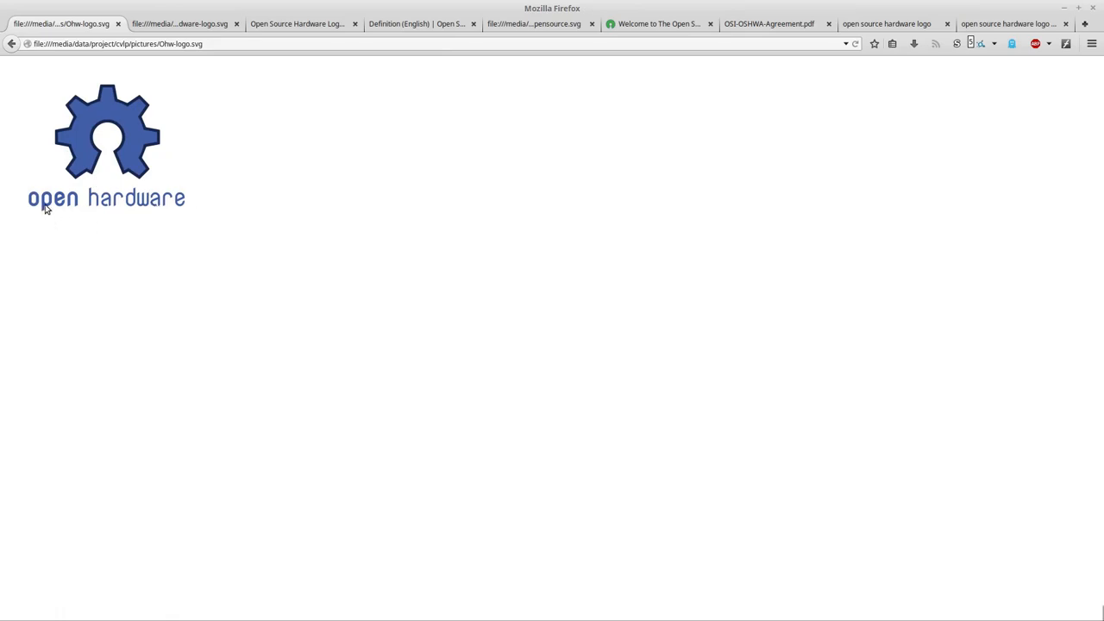
mouse_move(169, 198)
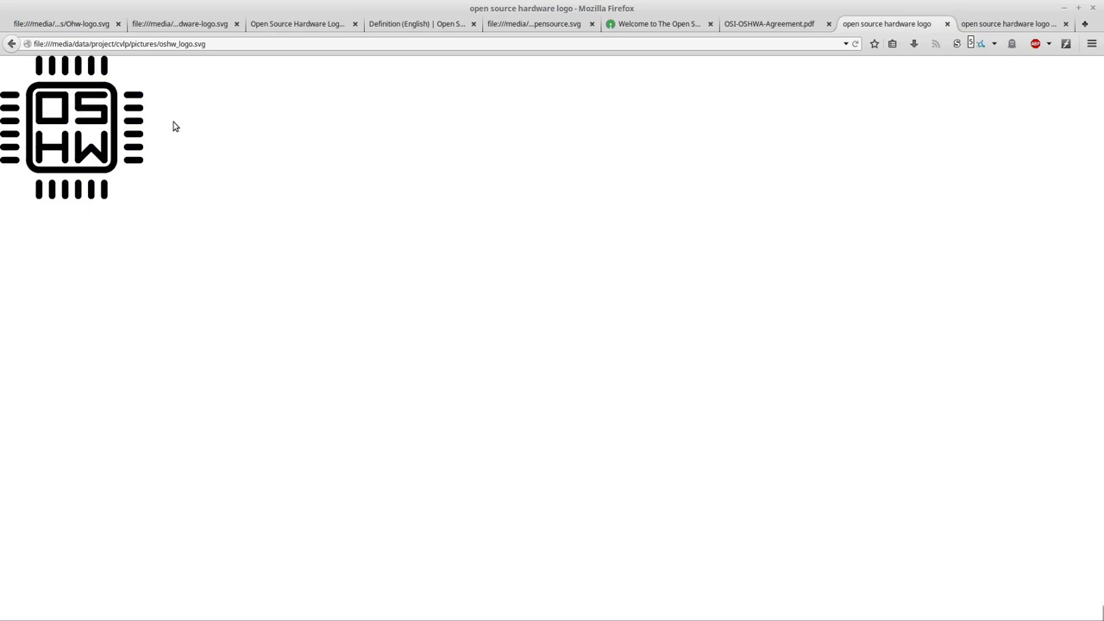
mouse_move(865, 3)
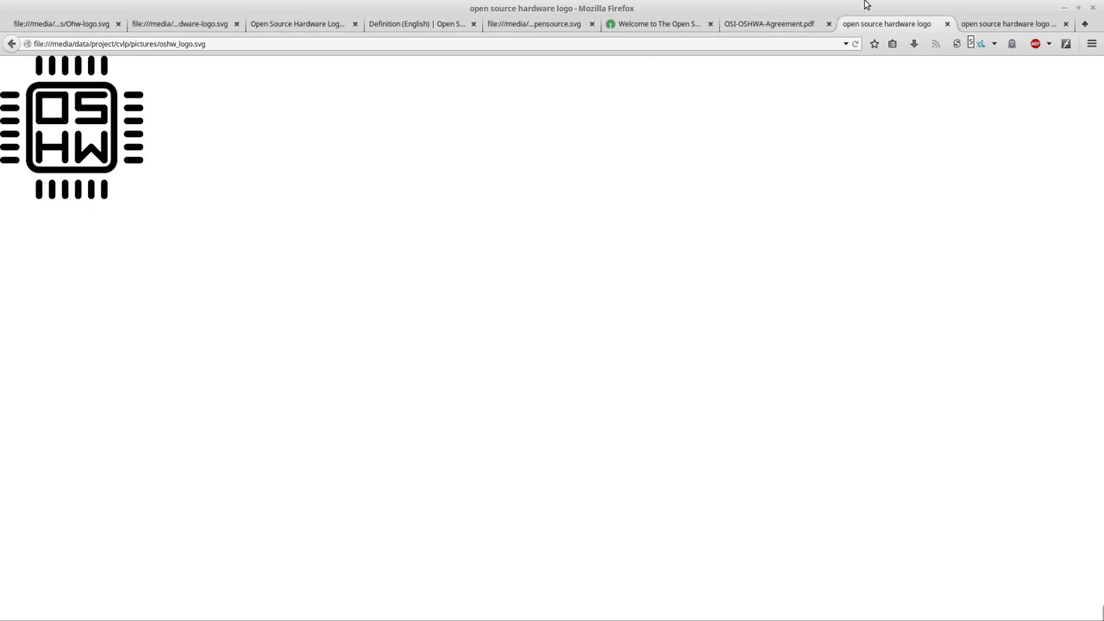
Show the Open Source Hardware logo generator page with its default chip logo.
click(1014, 24)
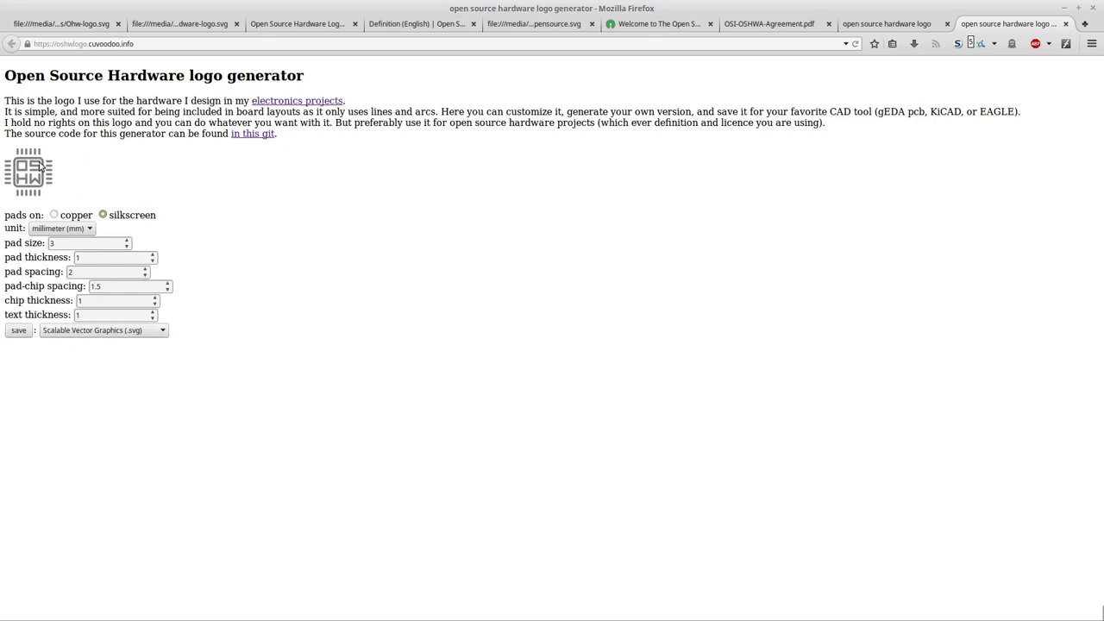
mouse_move(38, 153)
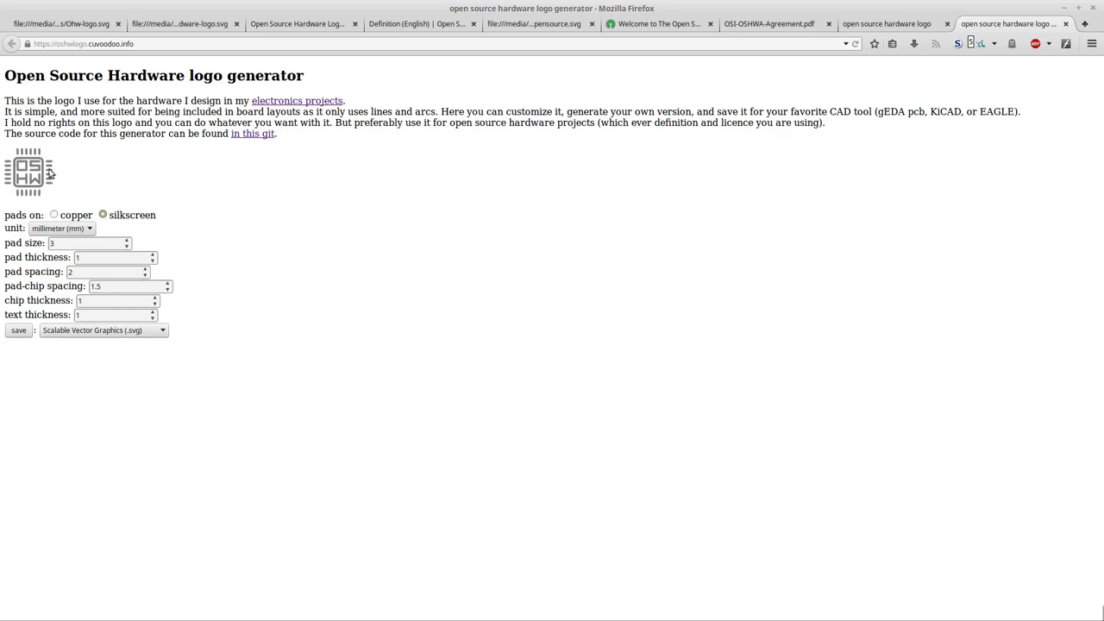
mouse_move(64, 178)
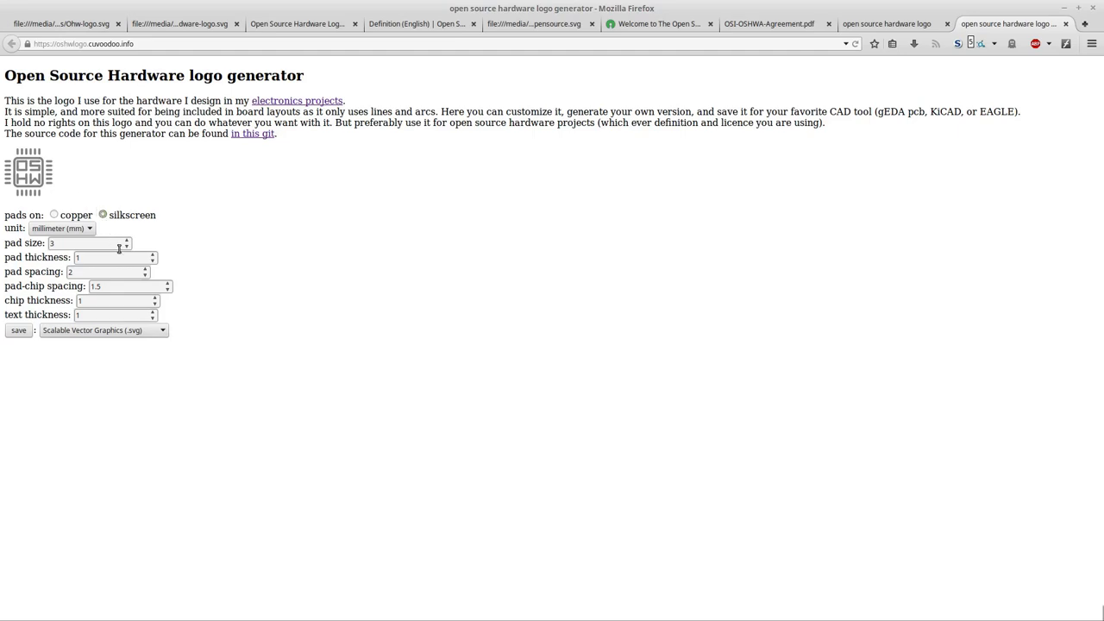
Set the export format to gEDA pcb footprint, then to all formats as a .zip.
click(104, 331)
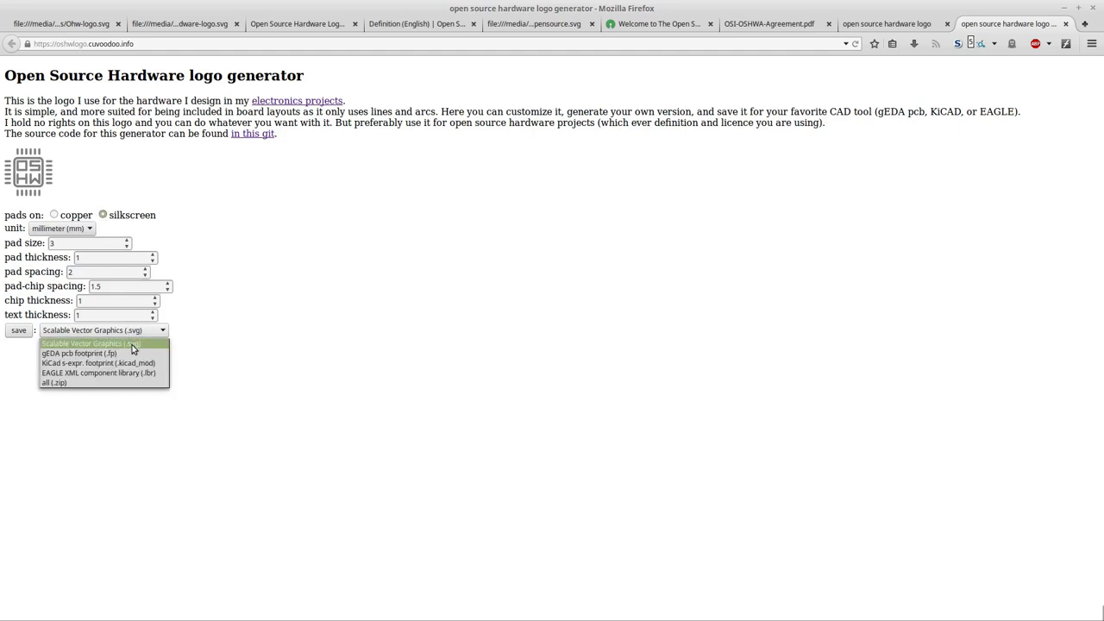
mouse_move(125, 383)
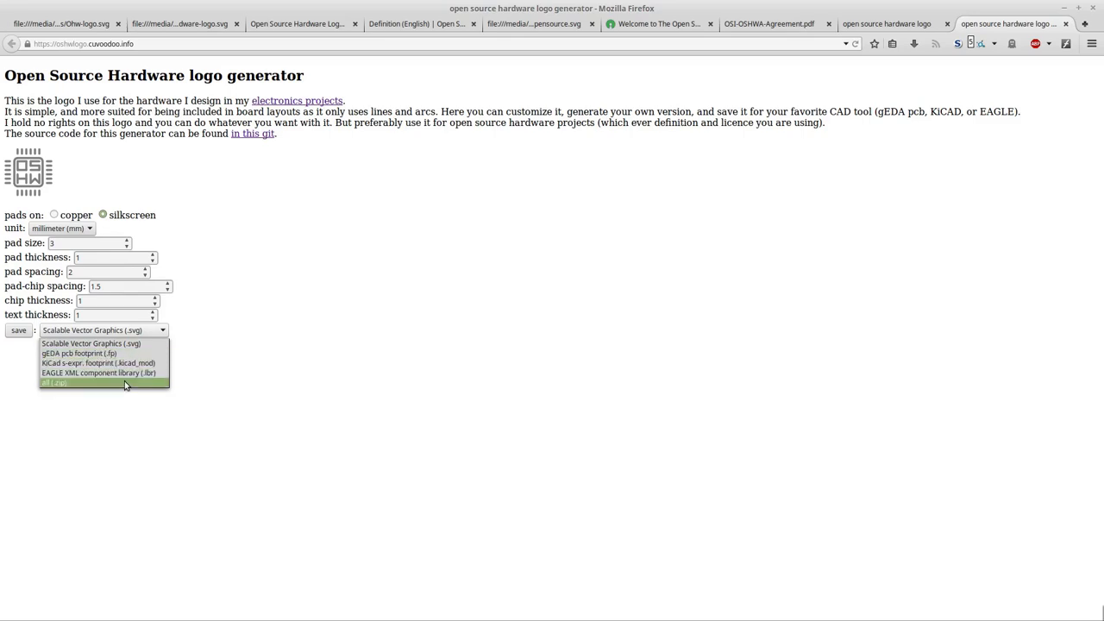
click(79, 352)
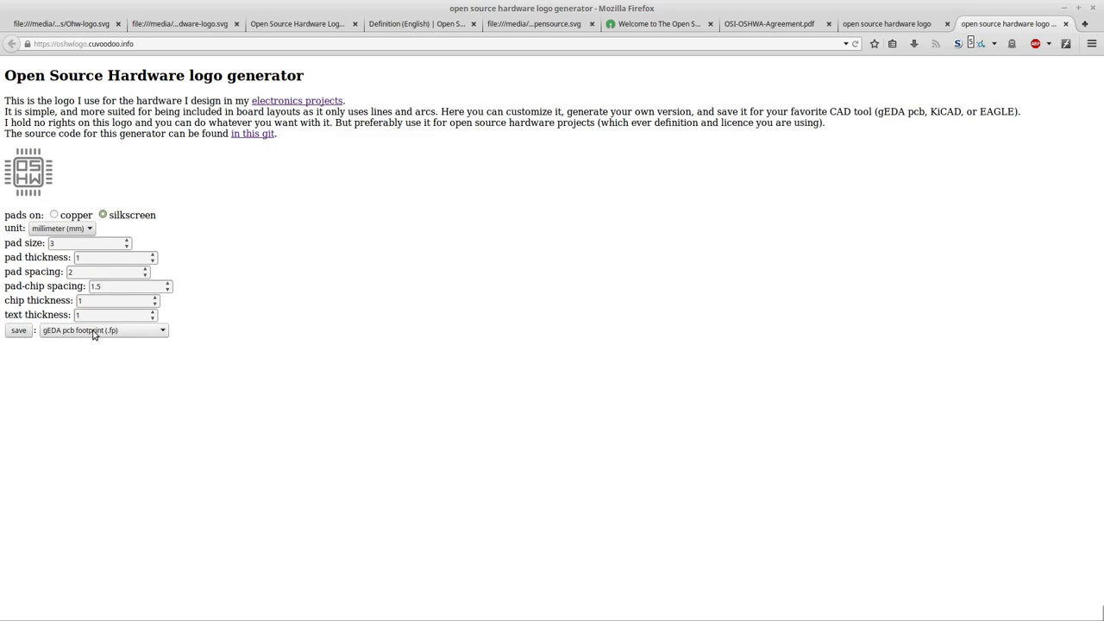
mouse_move(106, 342)
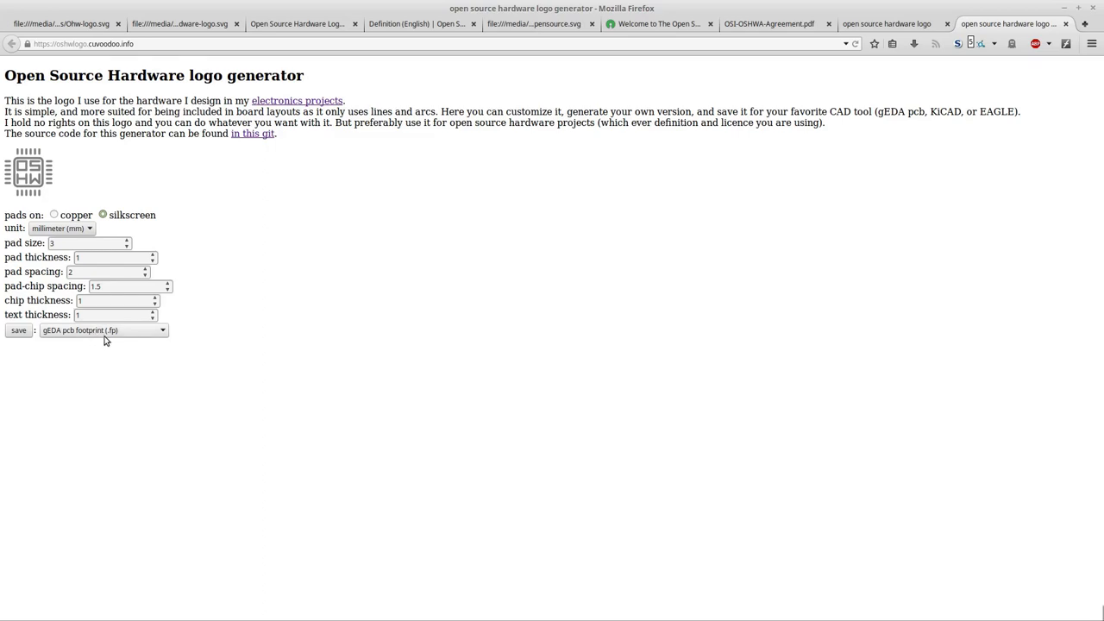
mouse_move(112, 335)
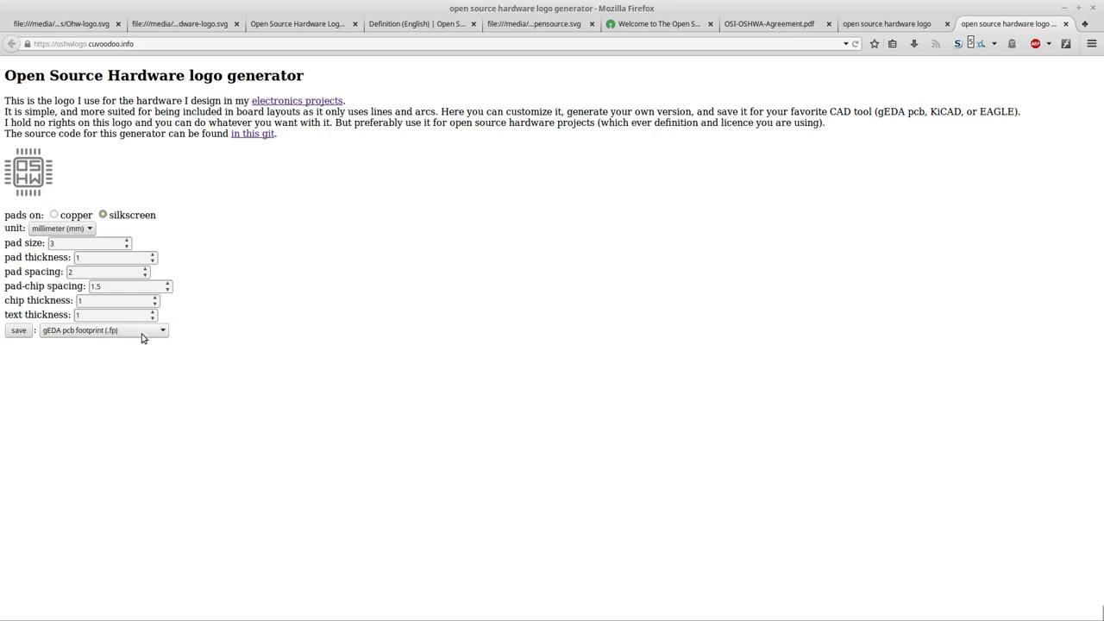
click(104, 331)
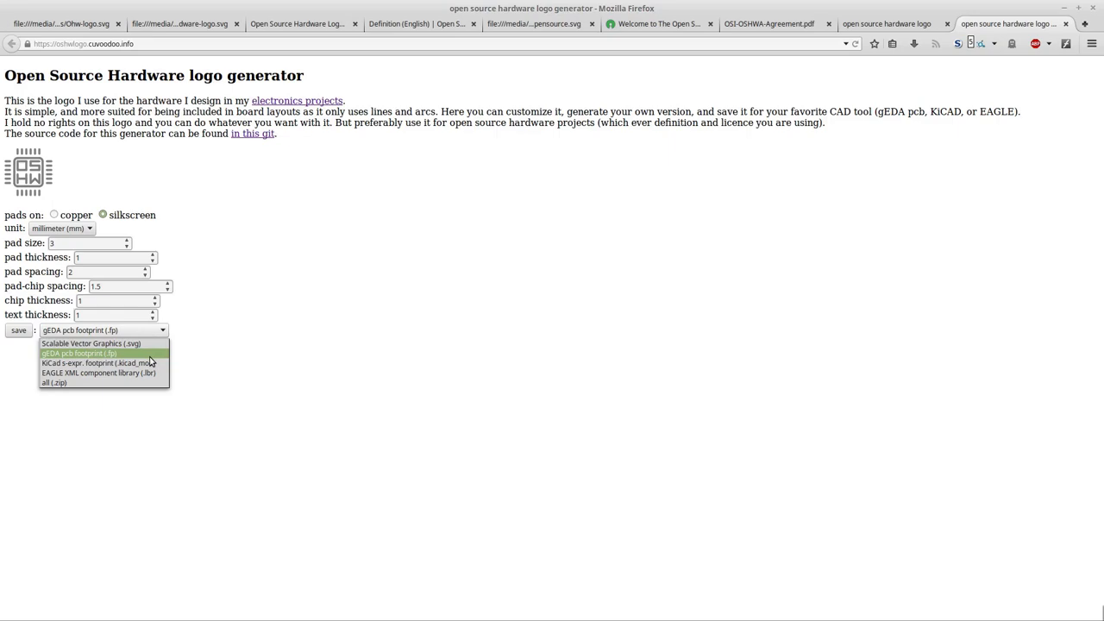
mouse_move(100, 362)
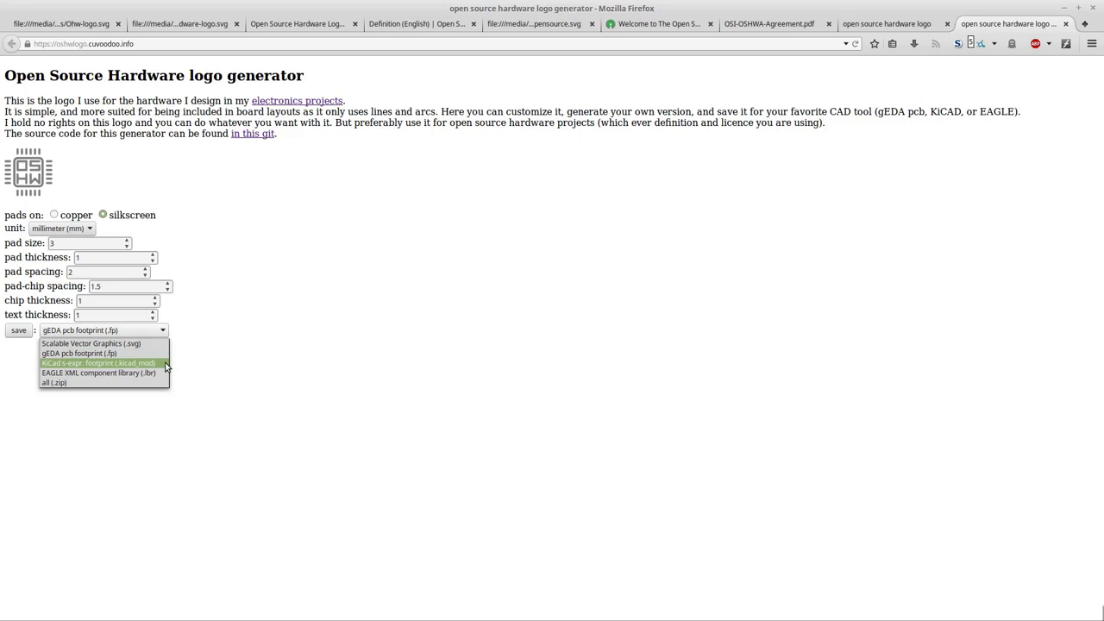
mouse_move(99, 372)
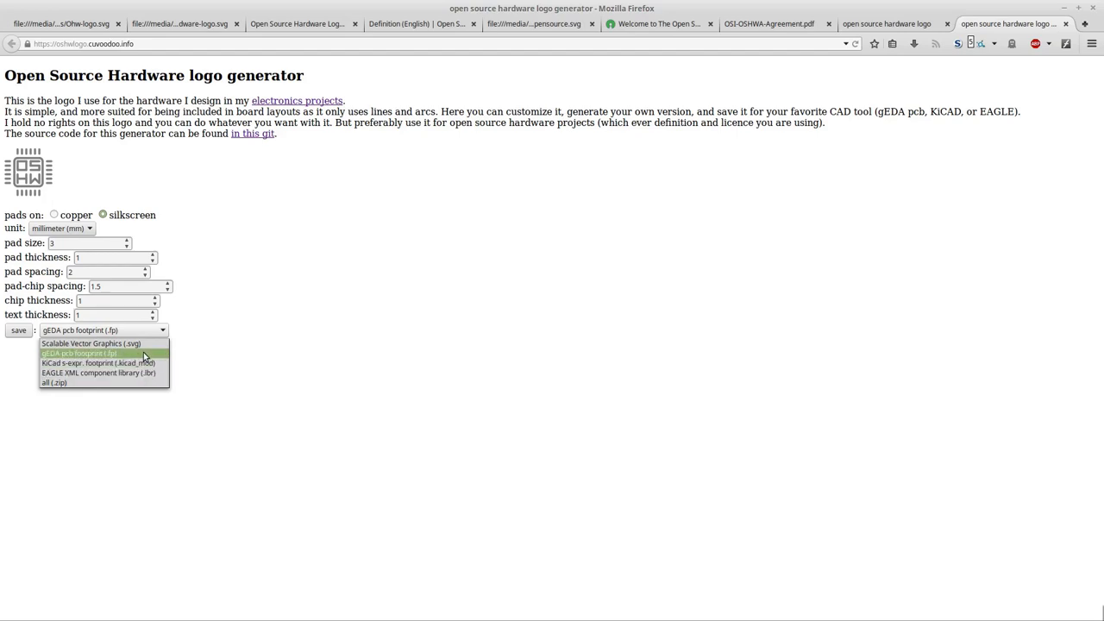
mouse_move(89, 343)
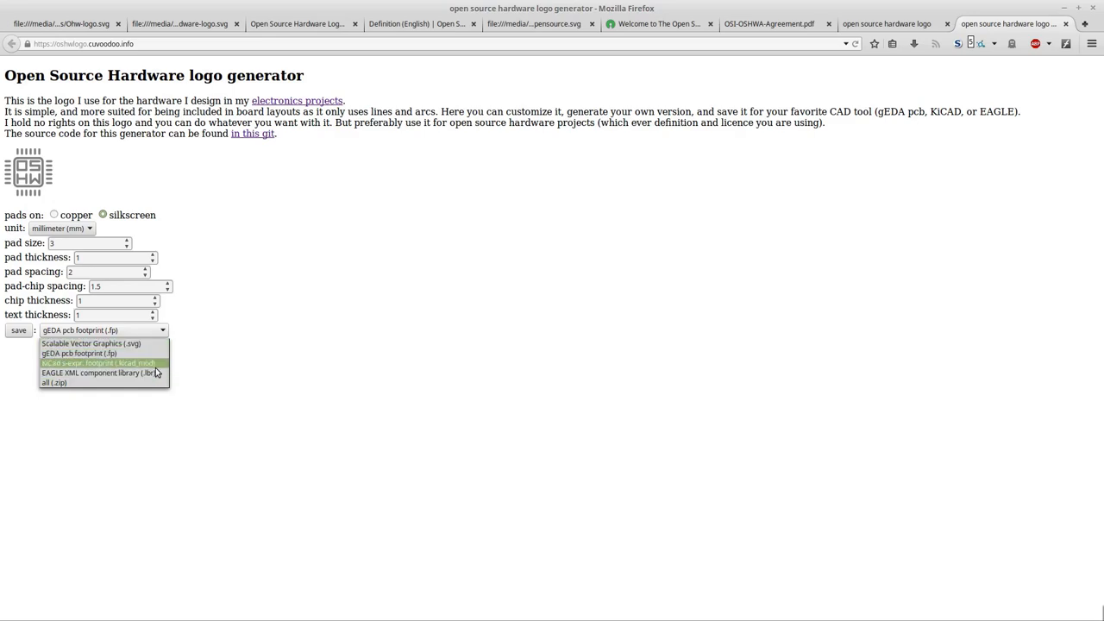
mouse_move(83, 383)
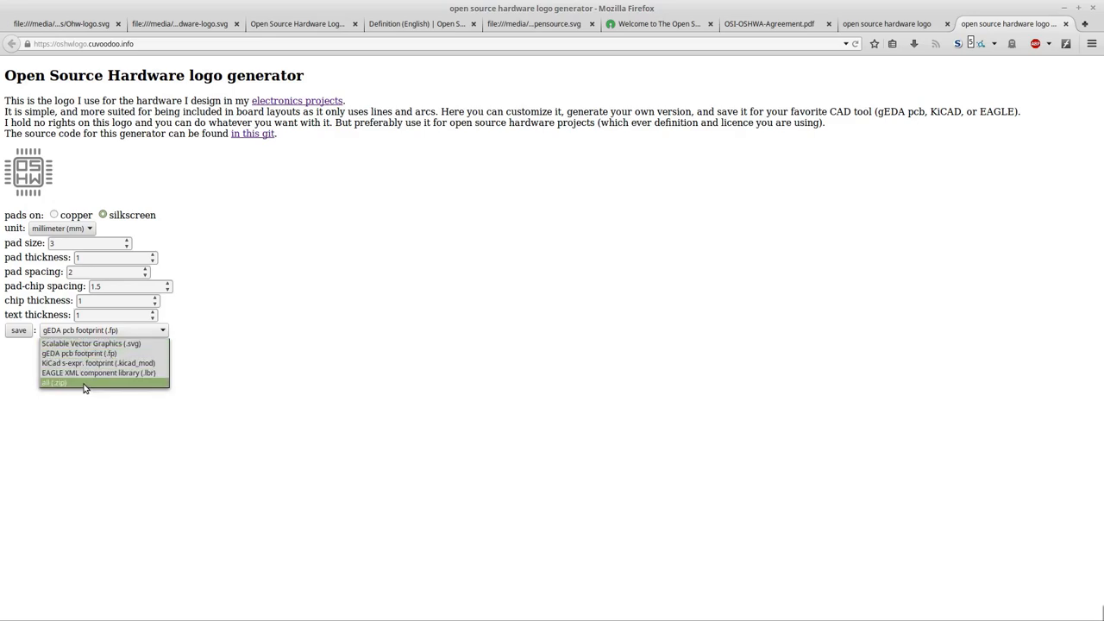
click(55, 382)
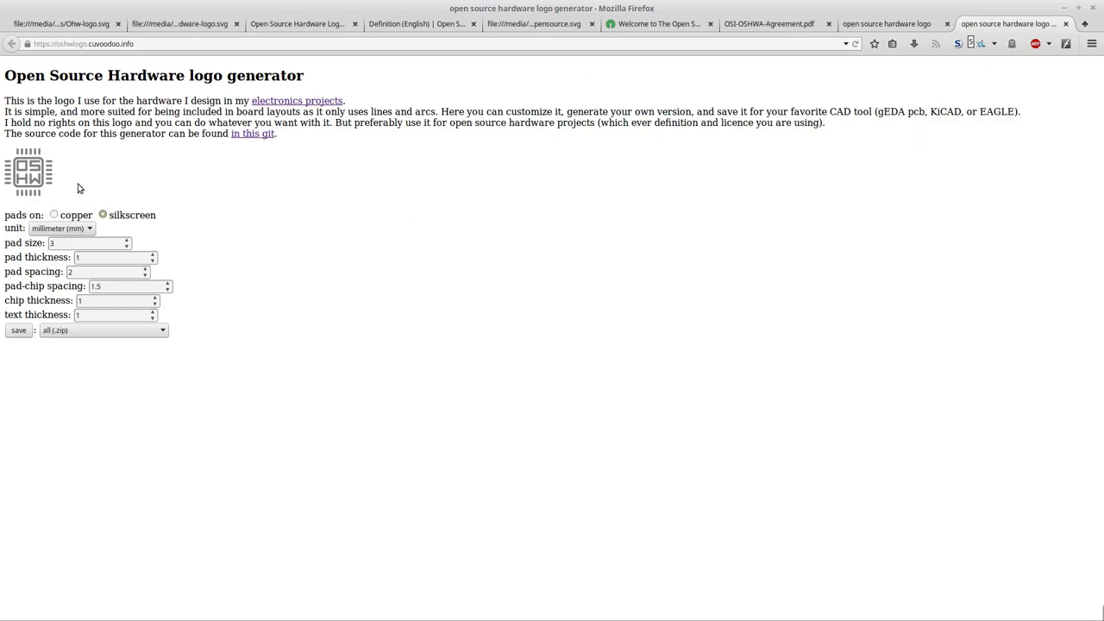
mouse_move(110, 179)
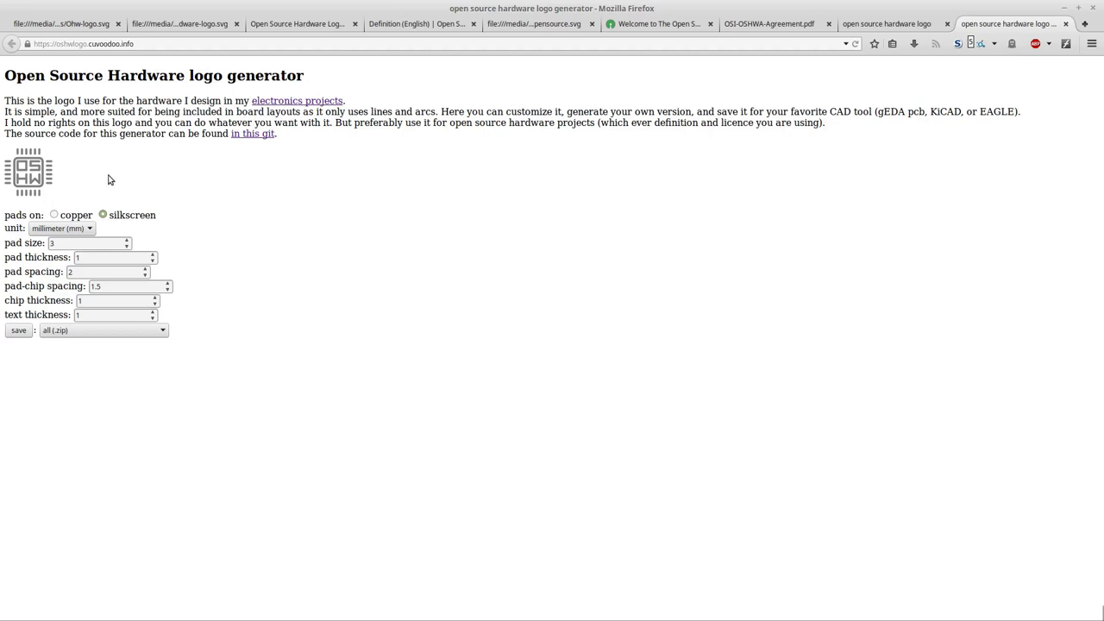
mouse_move(148, 200)
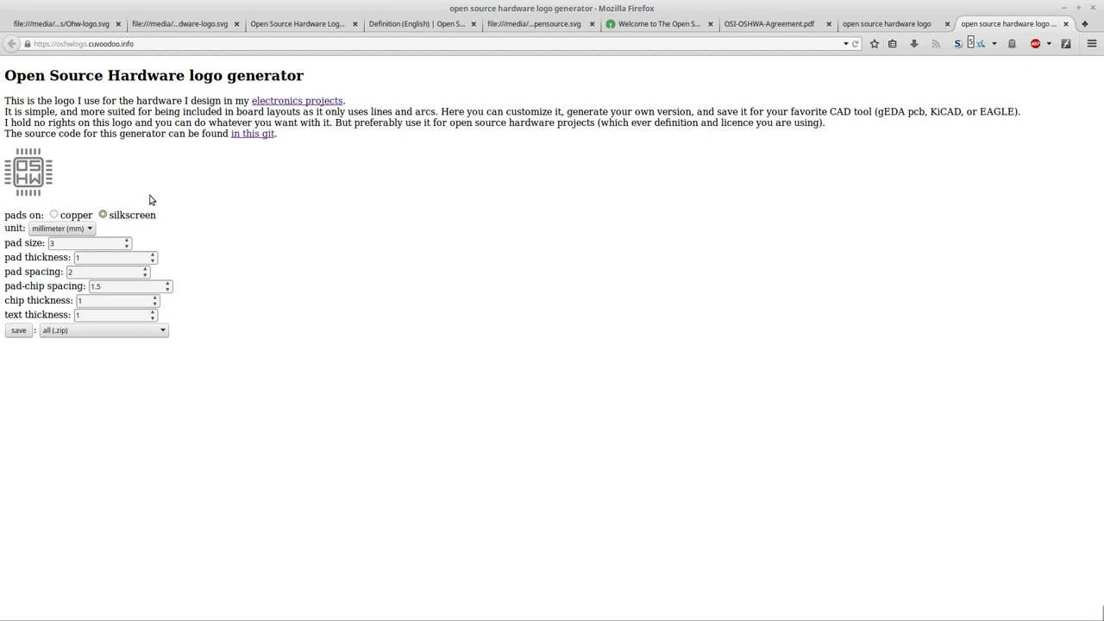
mouse_move(112, 167)
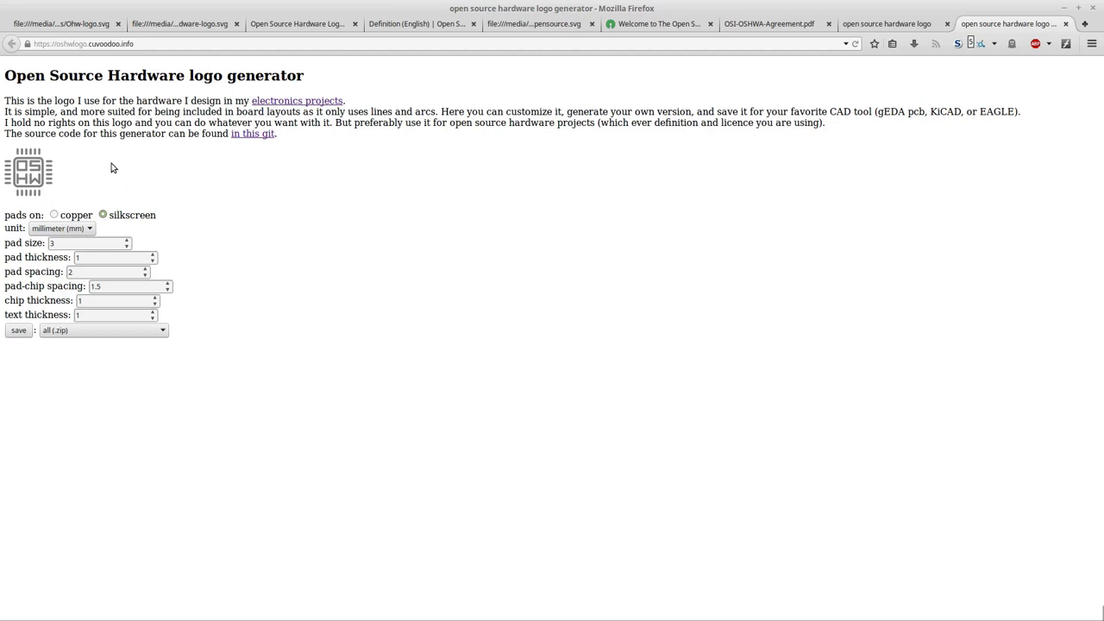
mouse_move(100, 172)
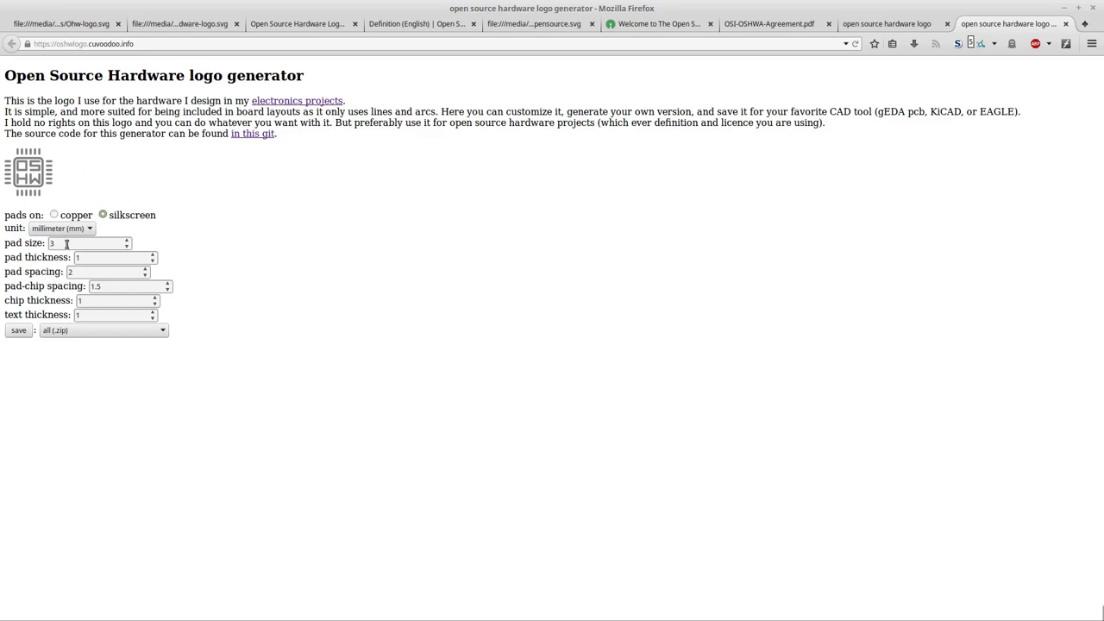
mouse_move(61, 143)
text(5)
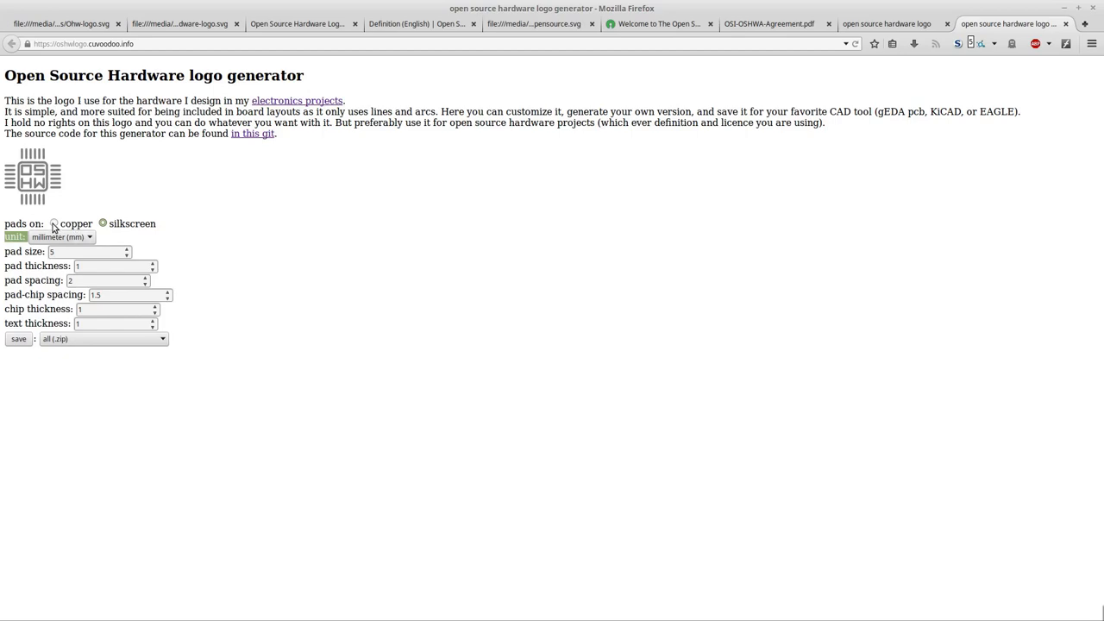
Place the logo's pads on copper, with pad size 5 and pad spacing 4.
click(54, 222)
text(4)
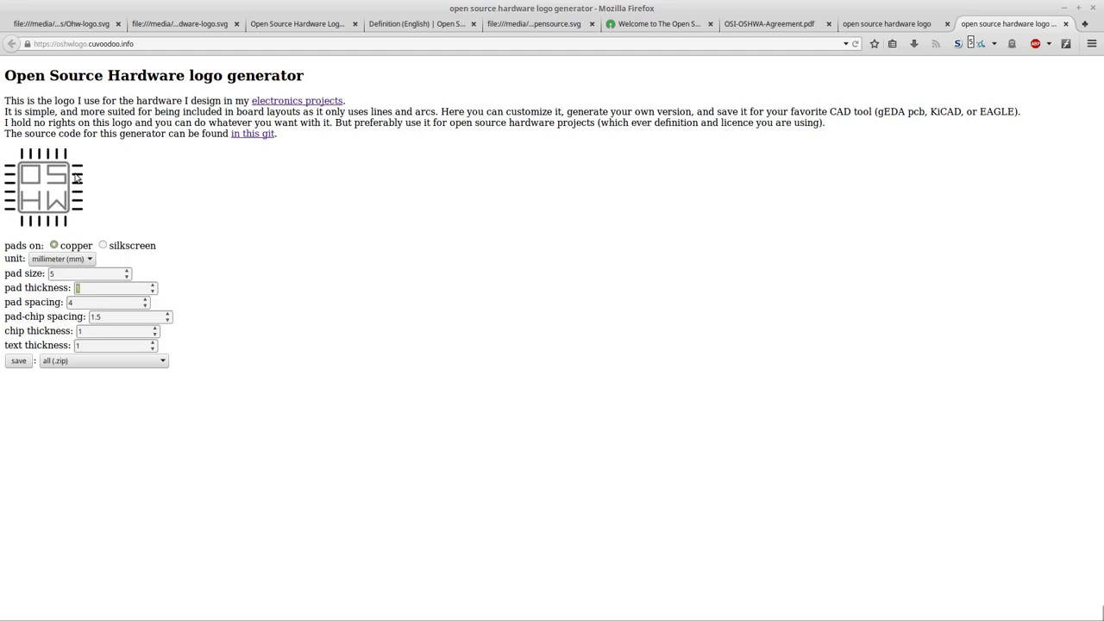
mouse_move(176, 149)
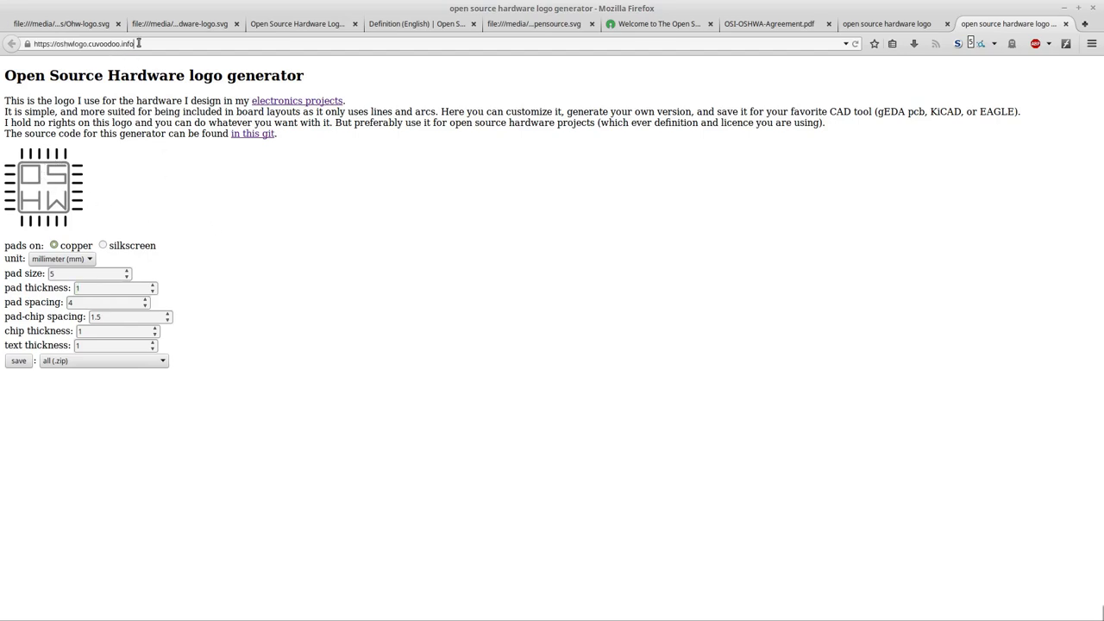
click(82, 43)
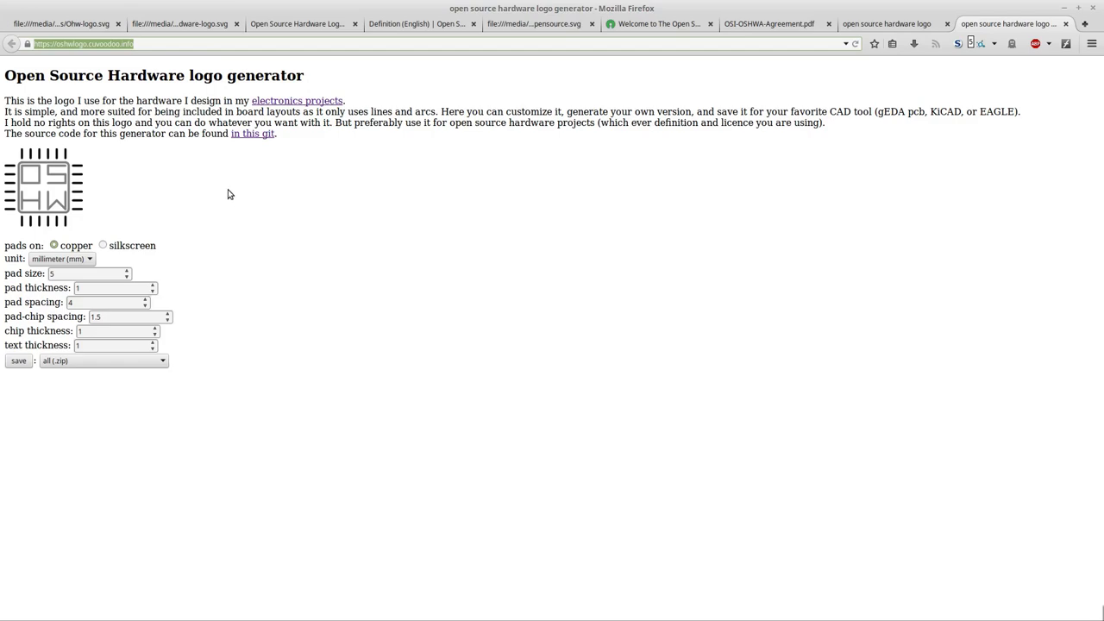
mouse_move(289, 336)
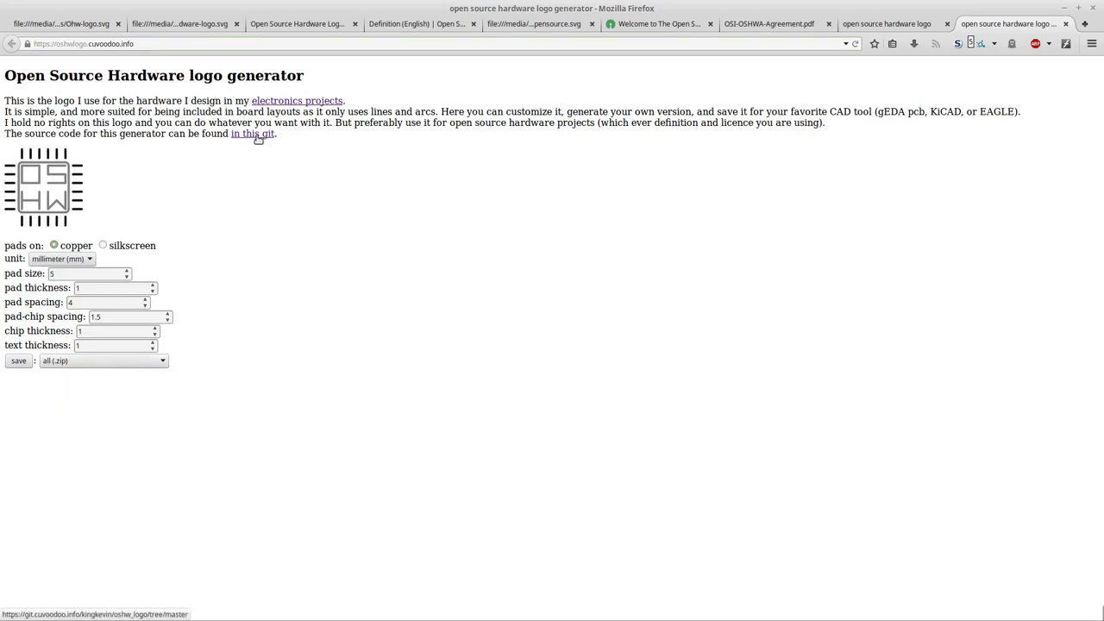
mouse_move(290, 297)
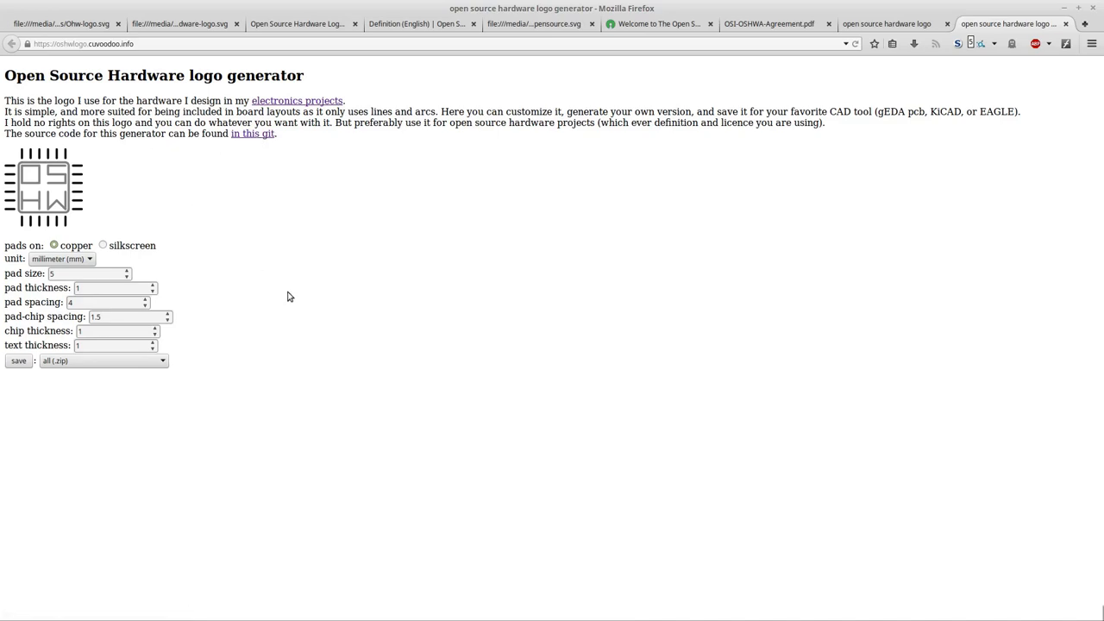